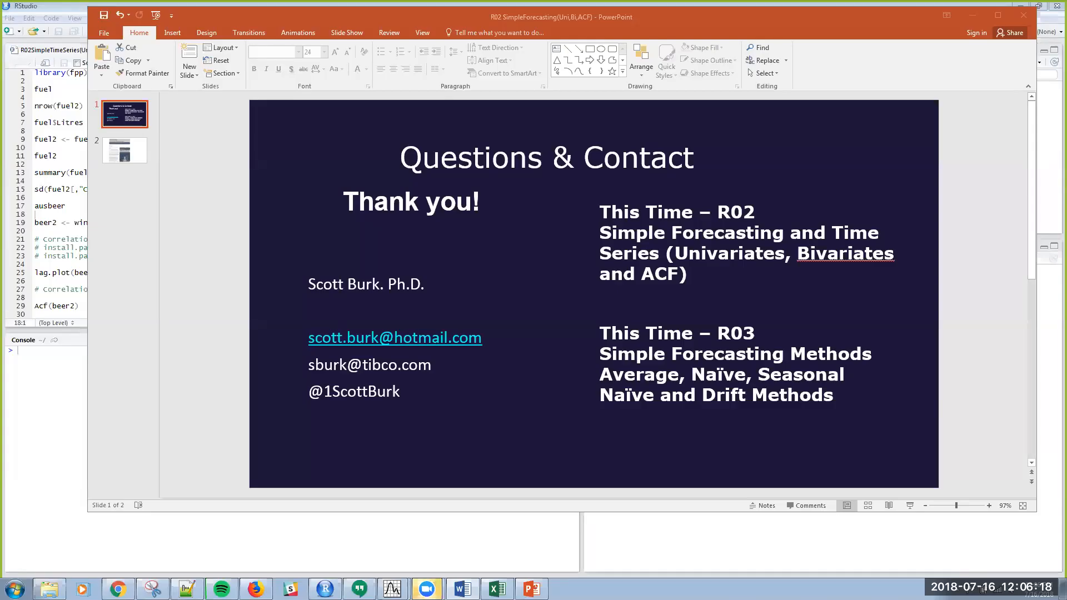
mouse_move(942, 92)
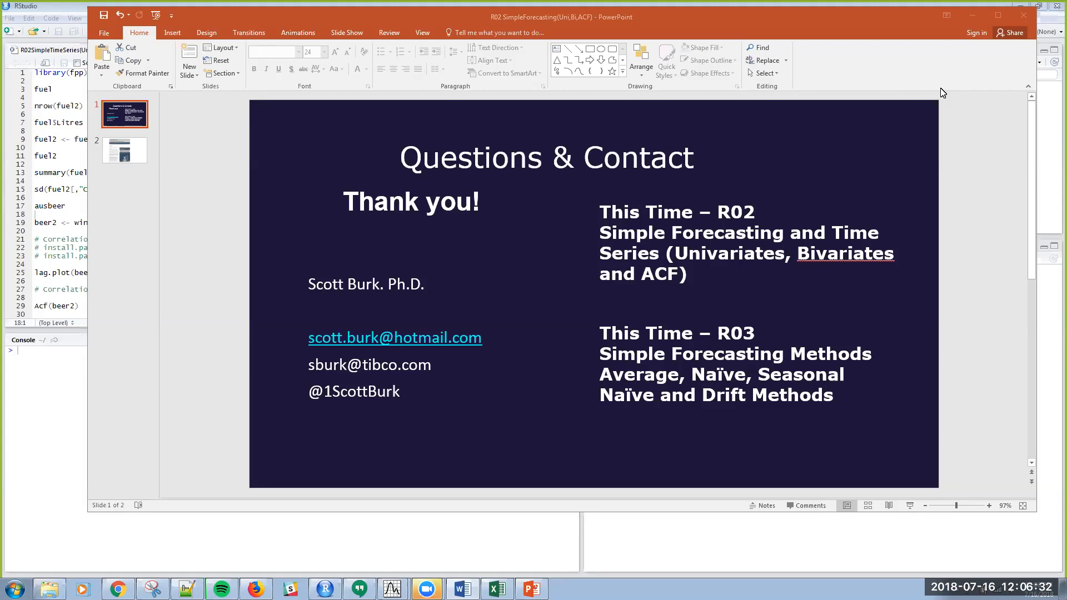
mouse_move(754, 219)
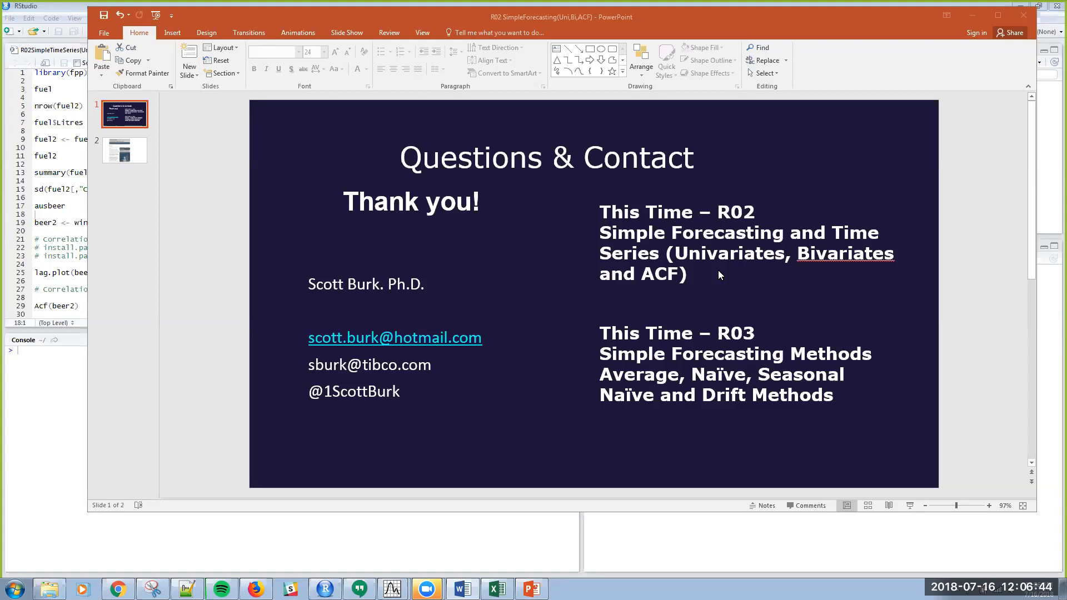
mouse_move(138, 184)
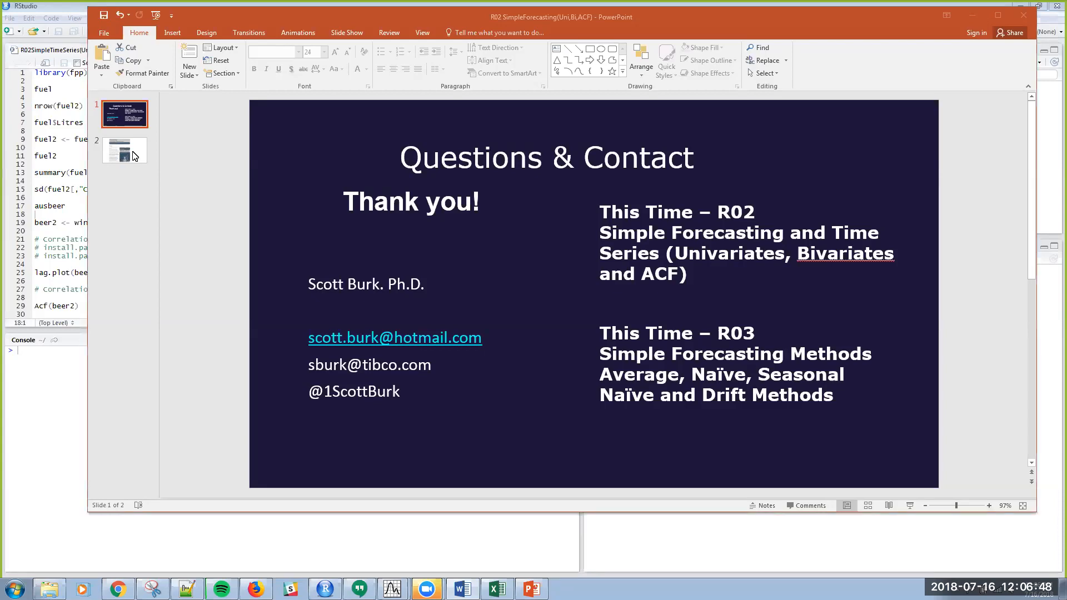
Step: Show the Forecasting: Principles and Practice preface slide and maximize PowerPoint
left_click(124, 151)
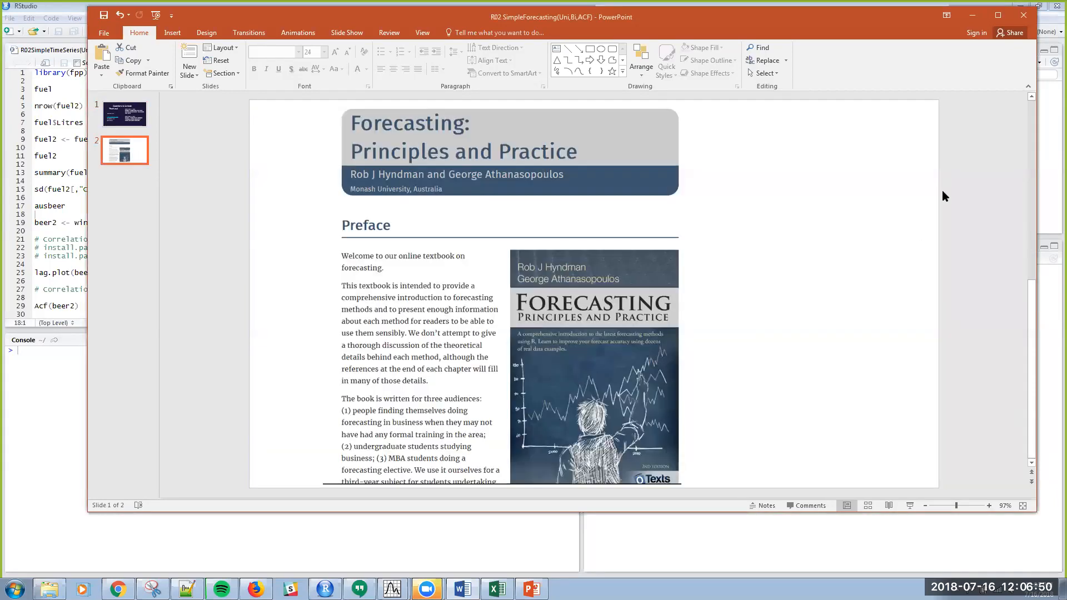
left_click(123, 151)
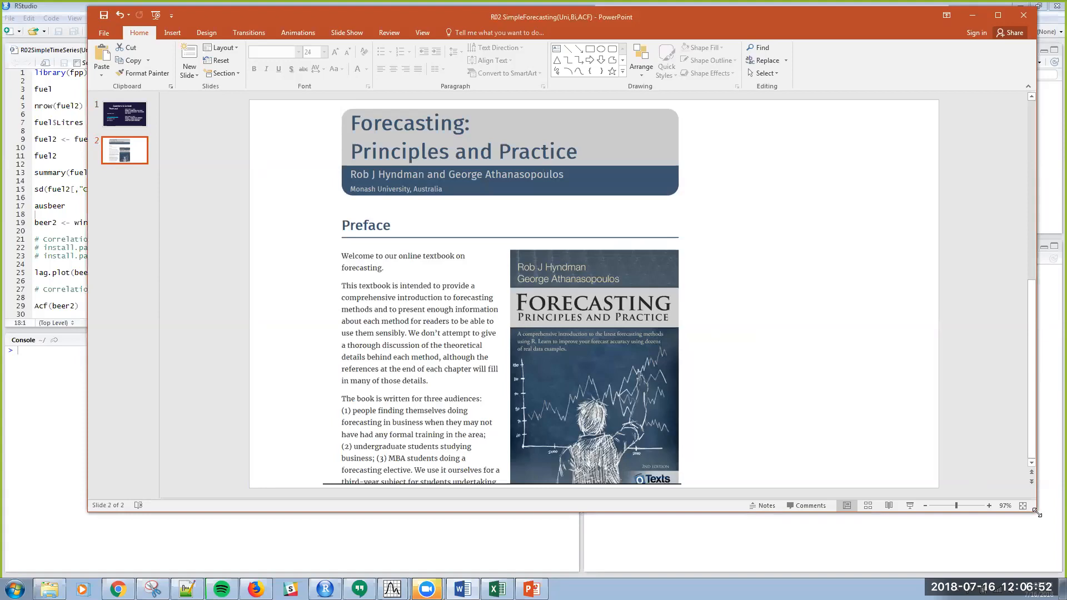
mouse_move(727, 436)
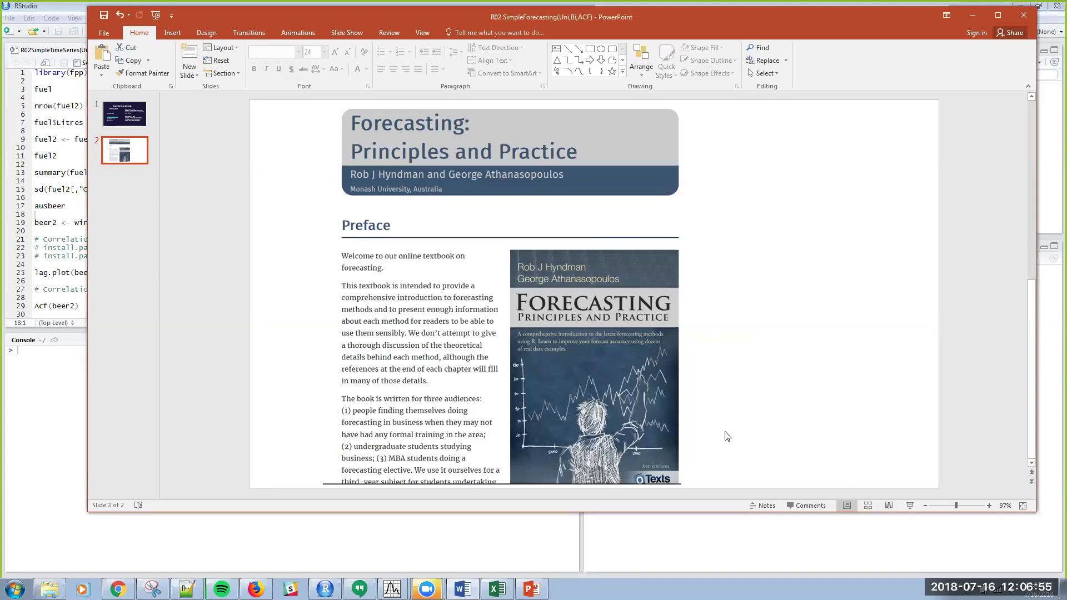
left_click(991, 505)
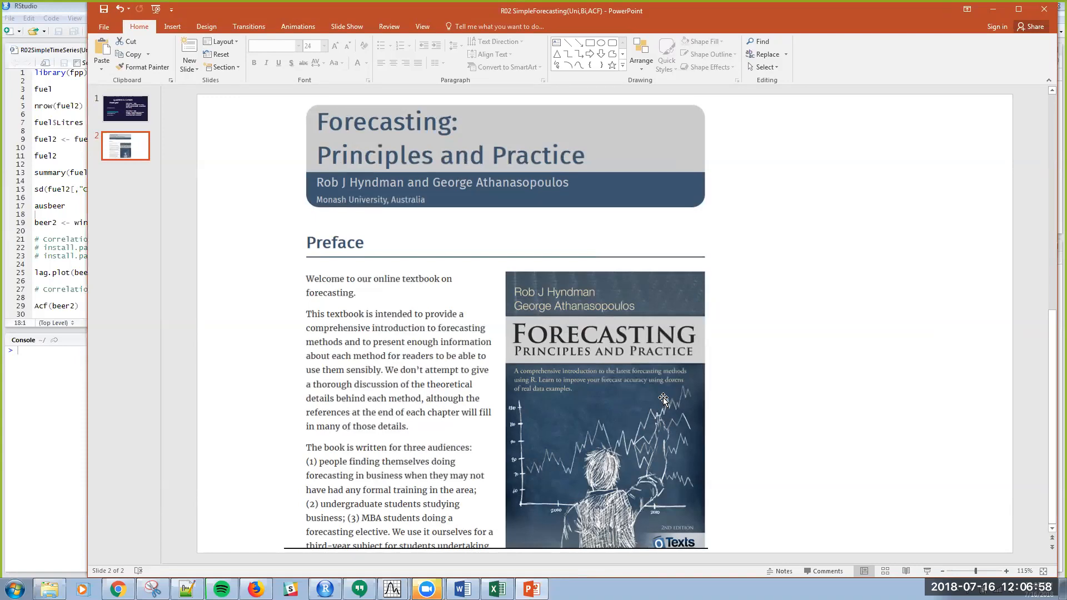
mouse_move(787, 257)
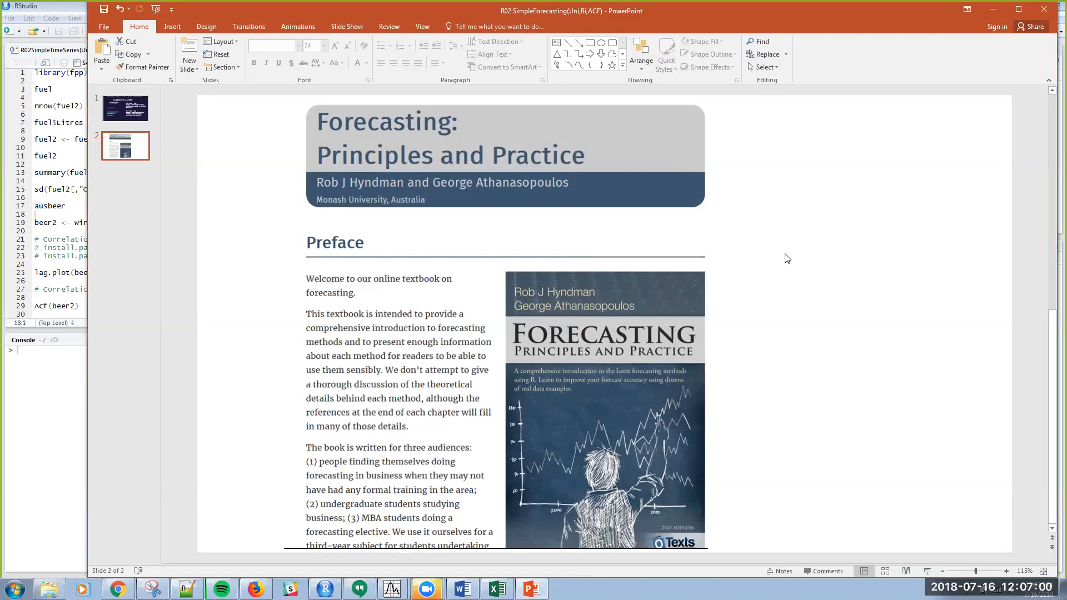
mouse_move(733, 219)
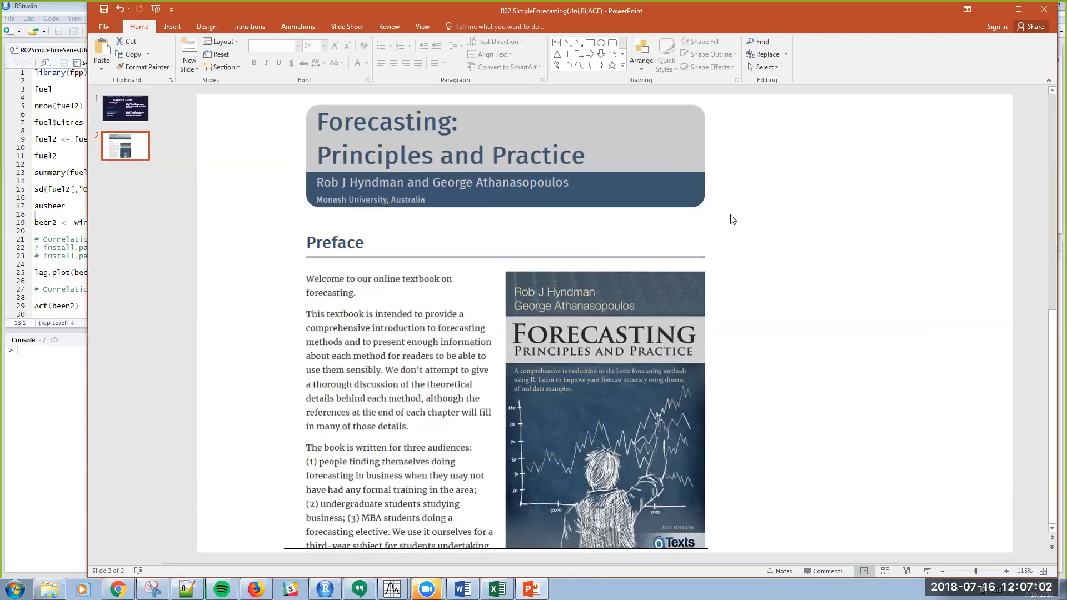
mouse_move(739, 230)
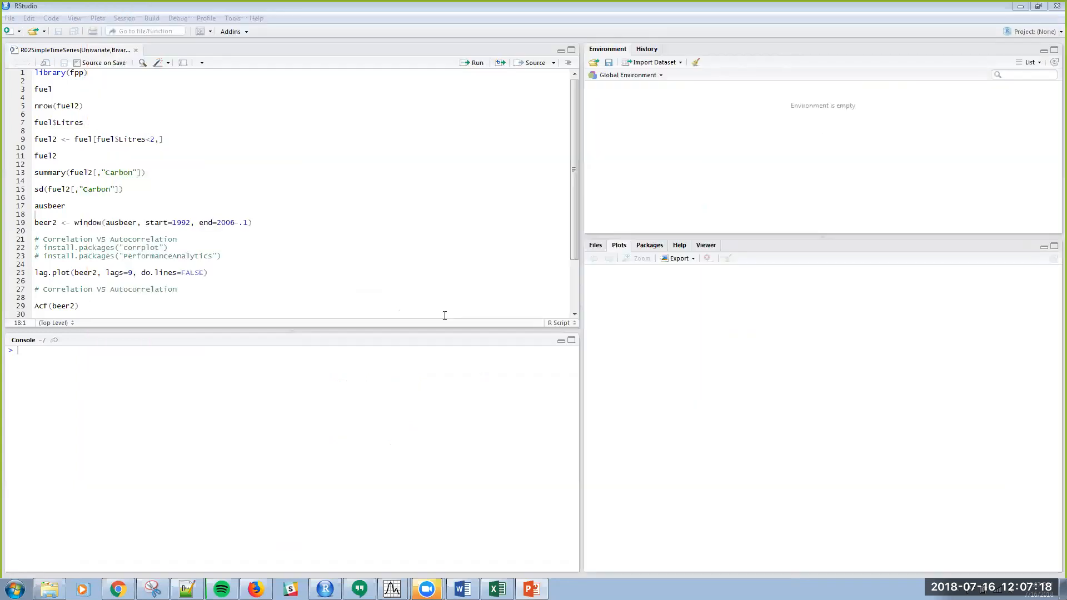
mouse_move(362, 227)
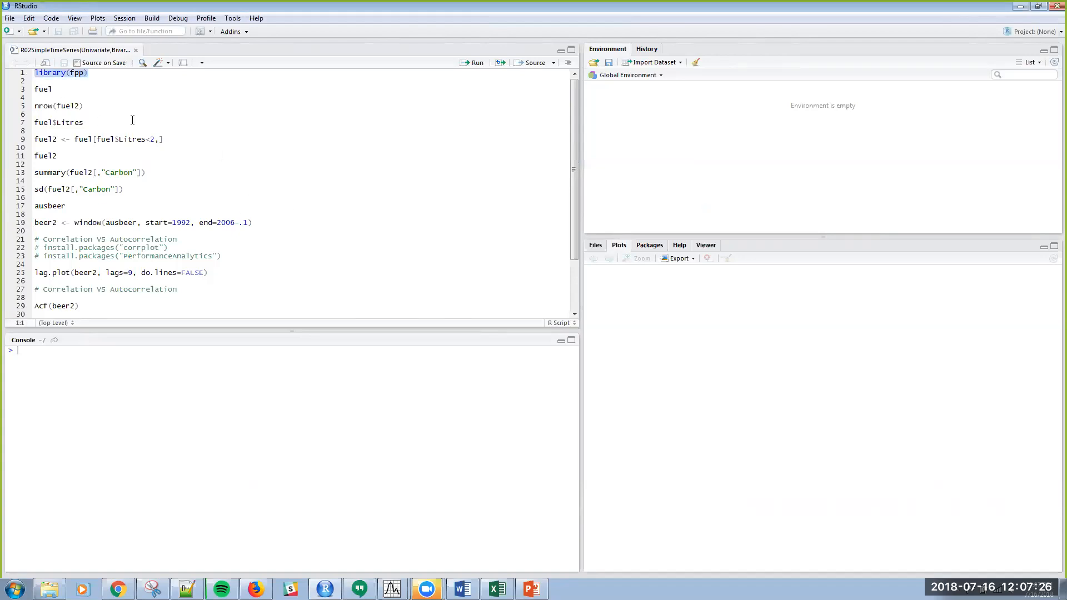
mouse_move(87, 77)
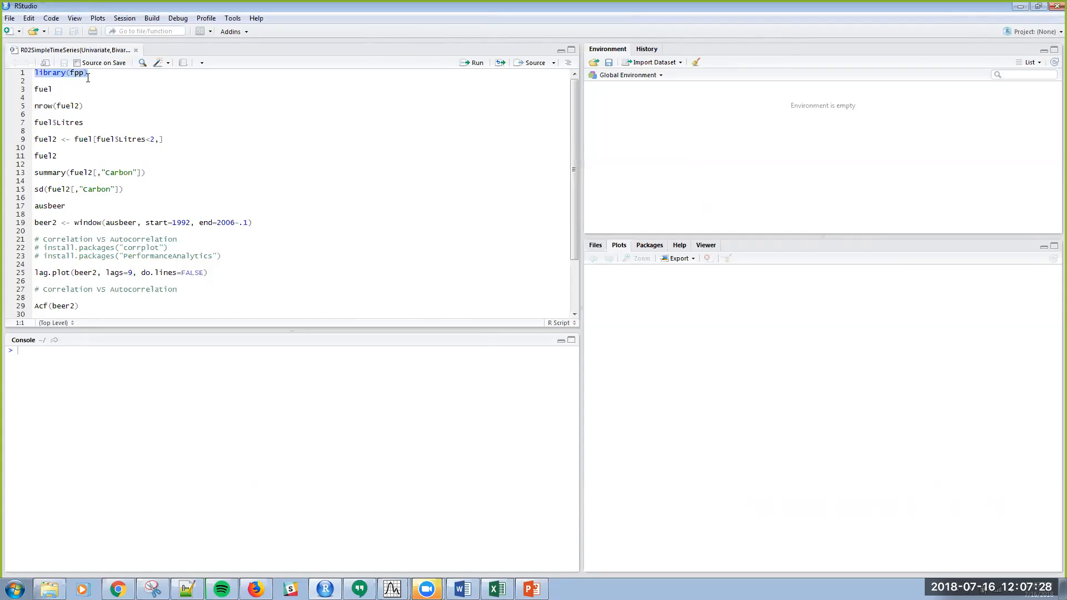
mouse_move(260, 73)
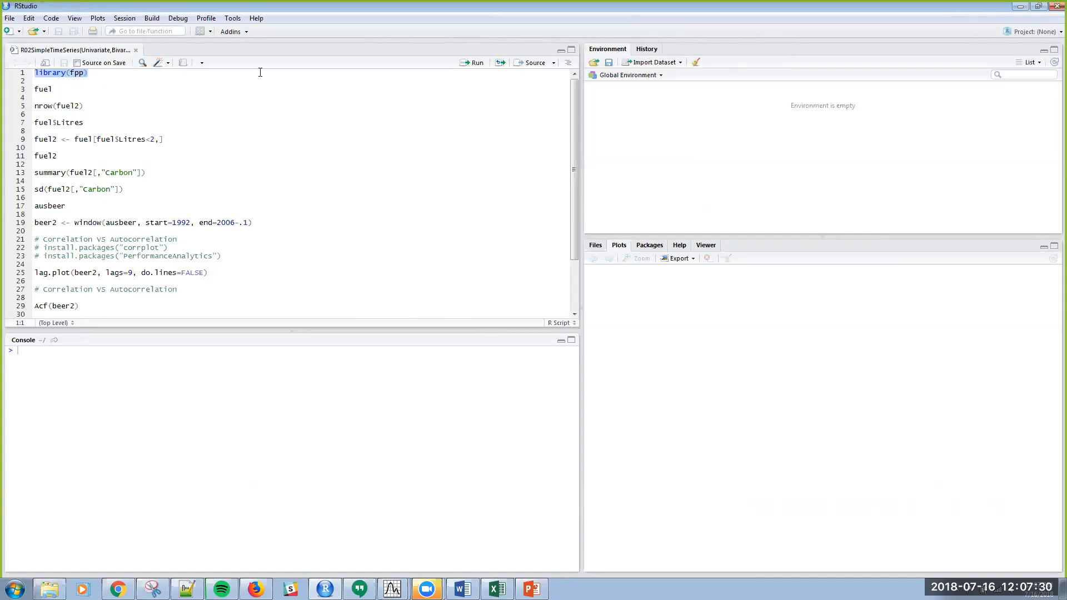
mouse_move(258, 68)
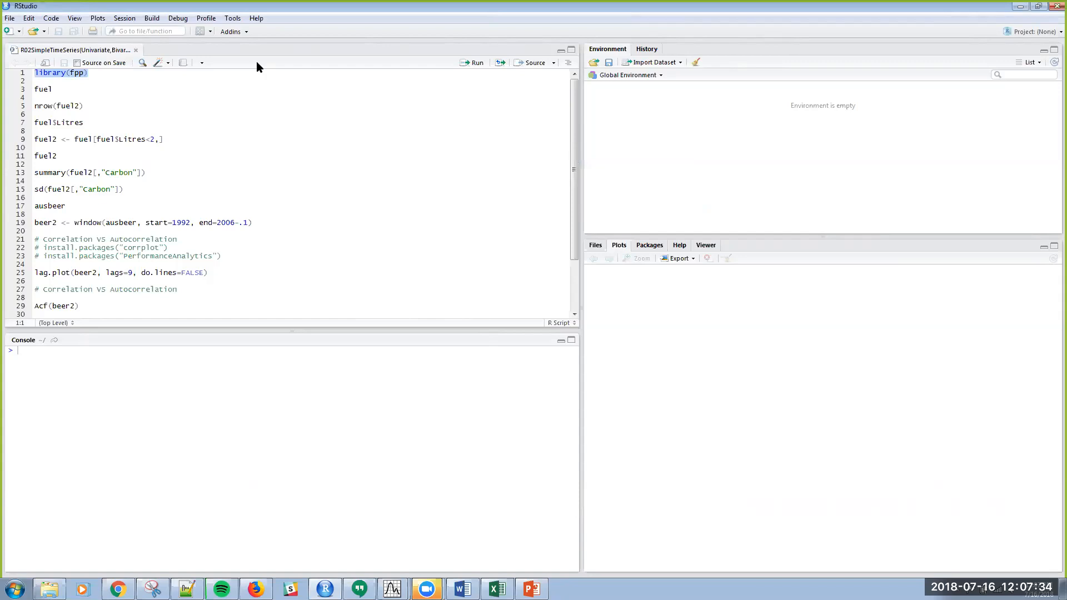
Step: Run library(fpp) from the script to load the fpp package
left_click(474, 62)
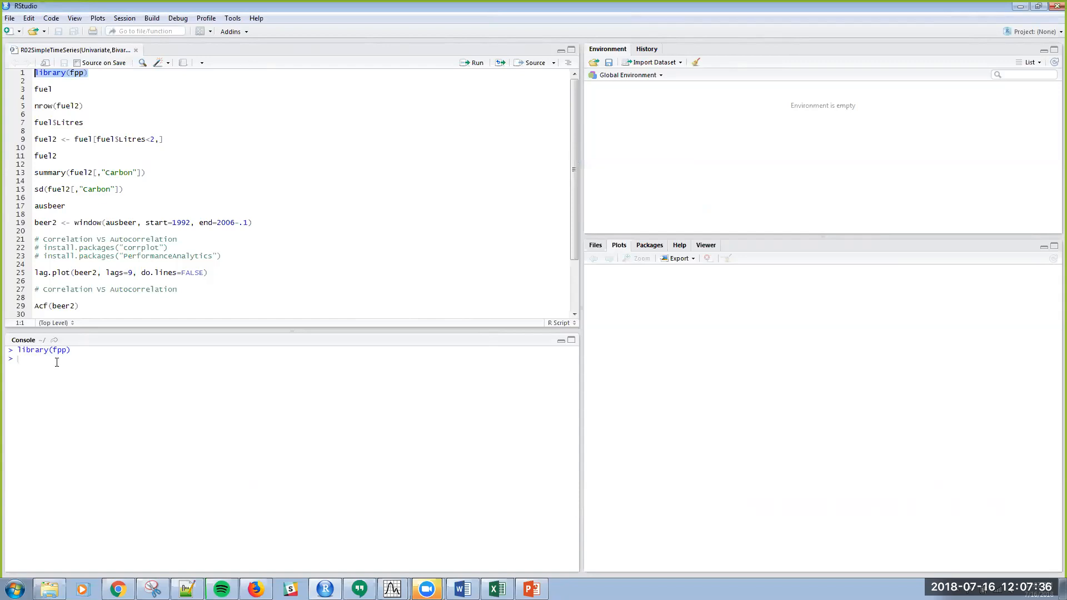
mouse_move(101, 367)
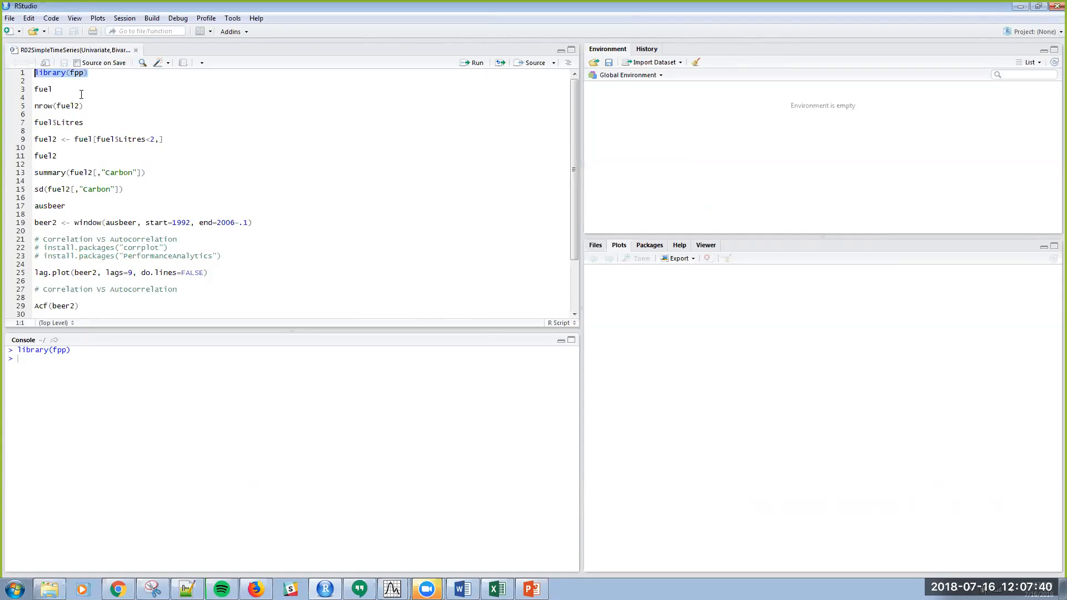
Step: Print the fuel dataset and enlarge the Console pane to read it
double_click(43, 89)
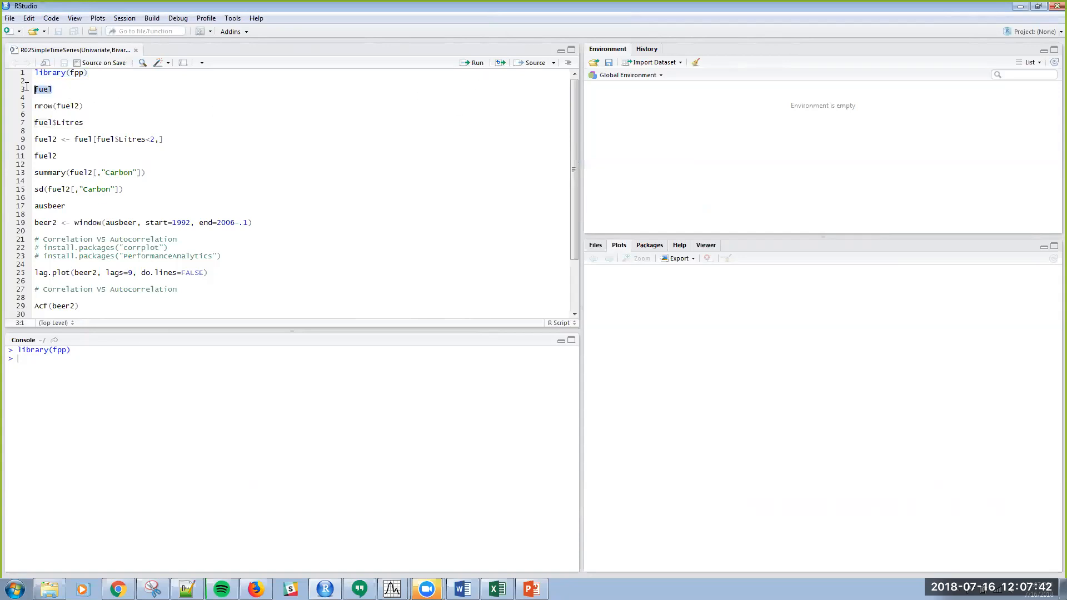
mouse_move(411, 71)
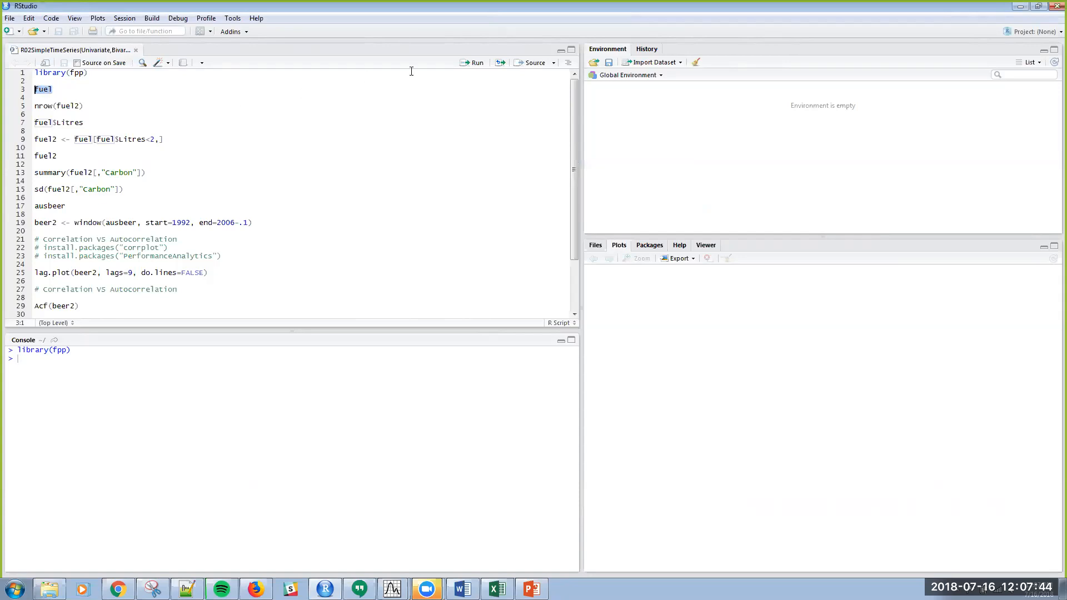
mouse_move(475, 63)
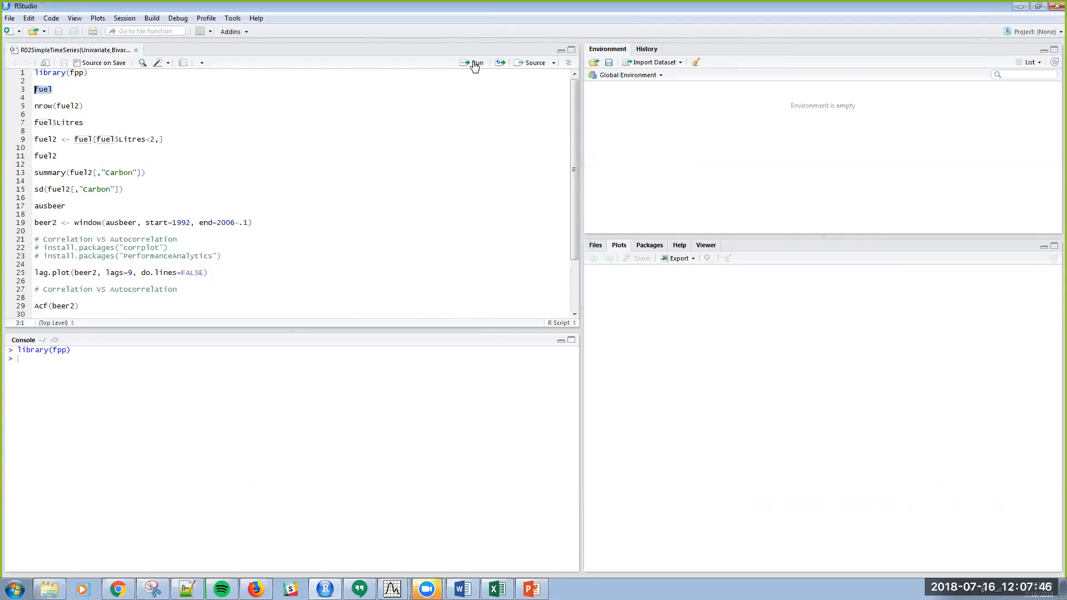
left_click(476, 62)
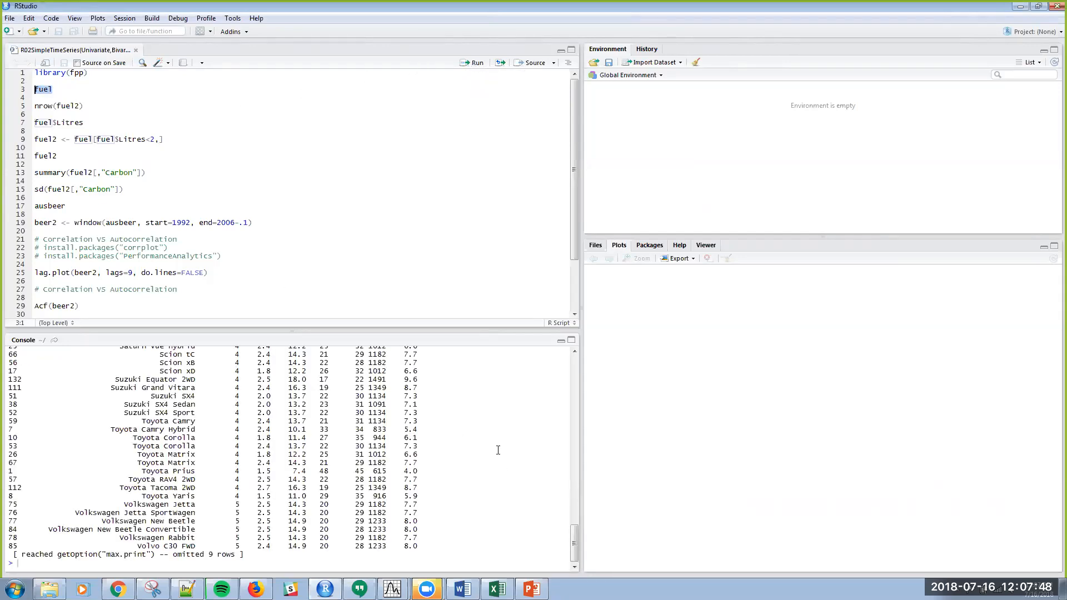
mouse_move(461, 71)
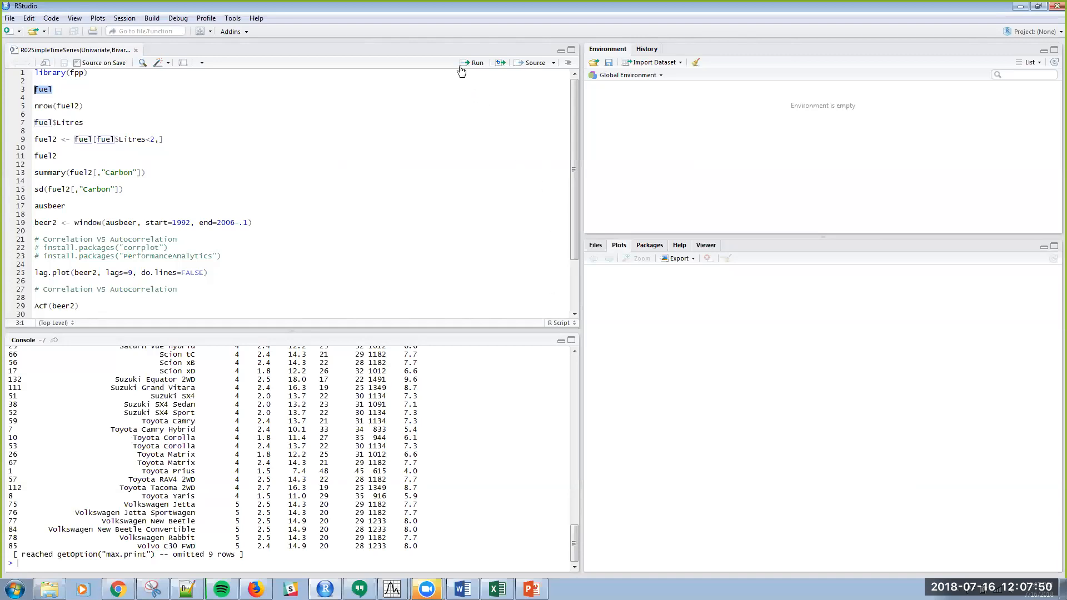
mouse_move(137, 398)
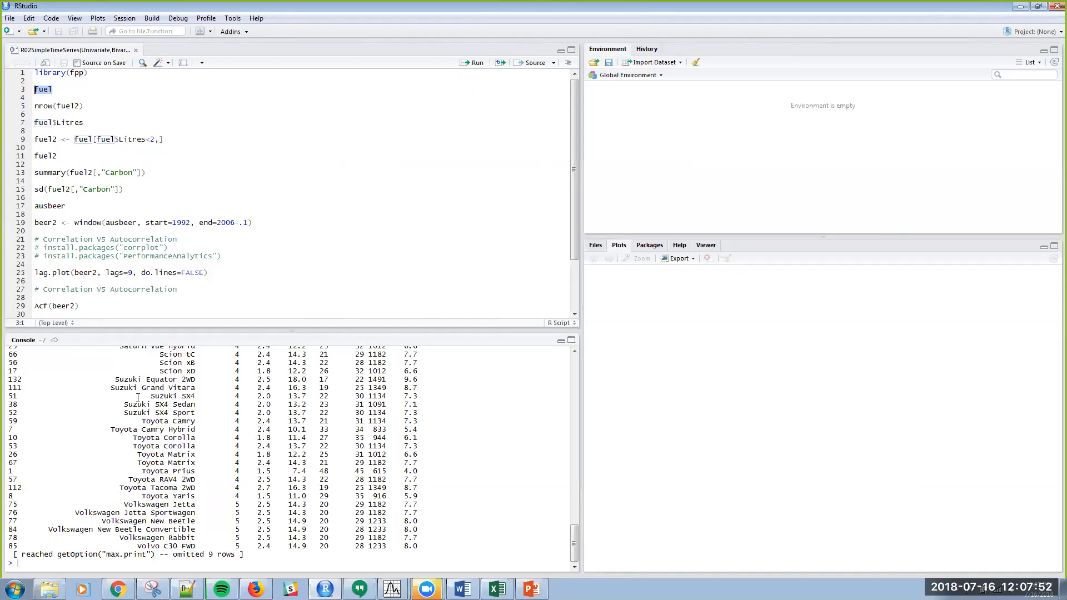
left_click(570, 49)
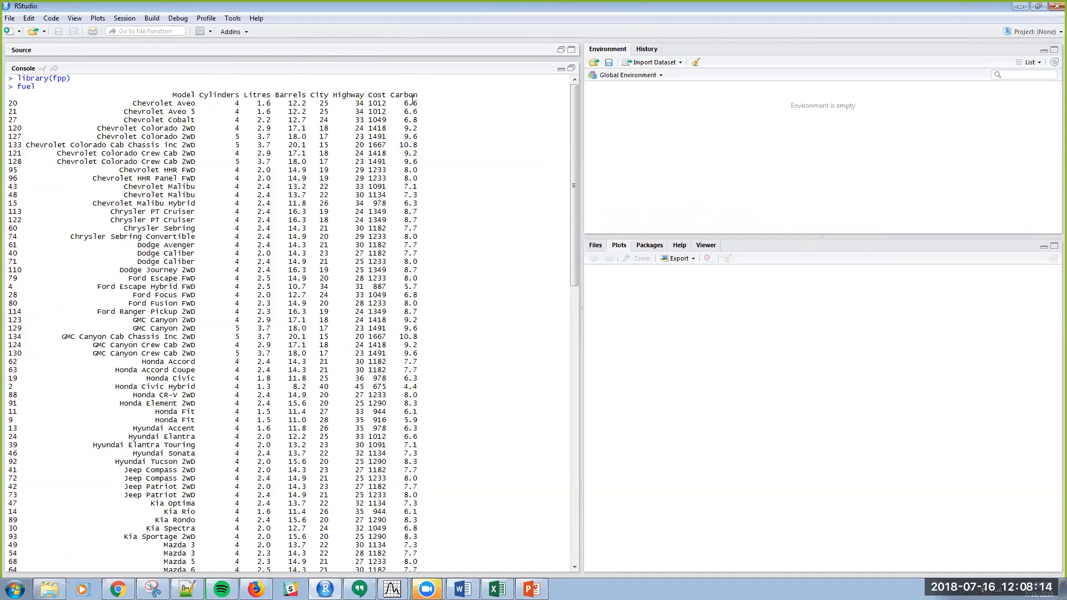
mouse_move(568, 78)
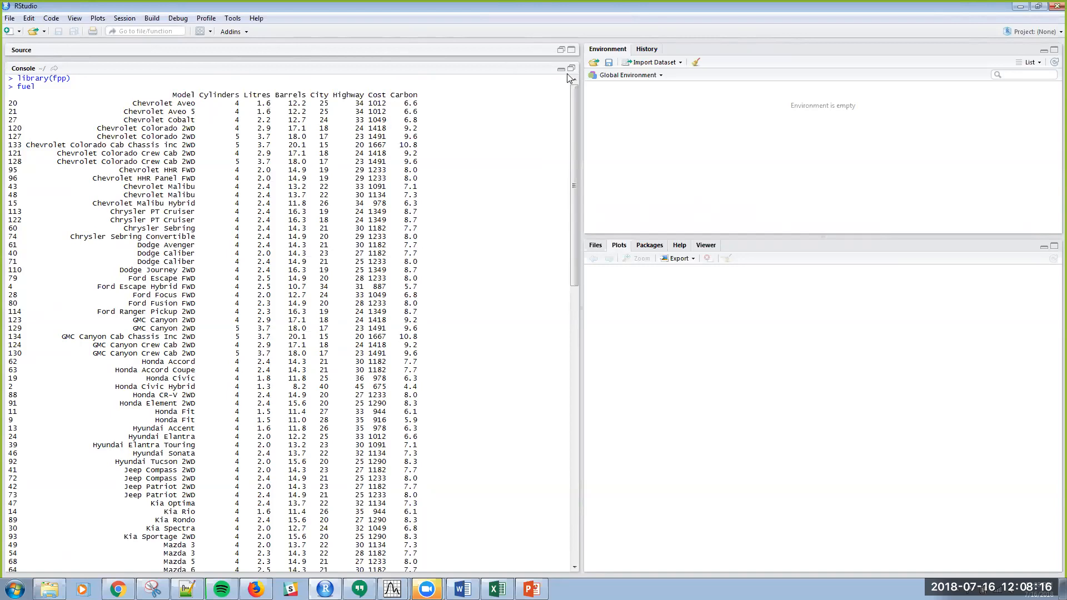
mouse_move(572, 72)
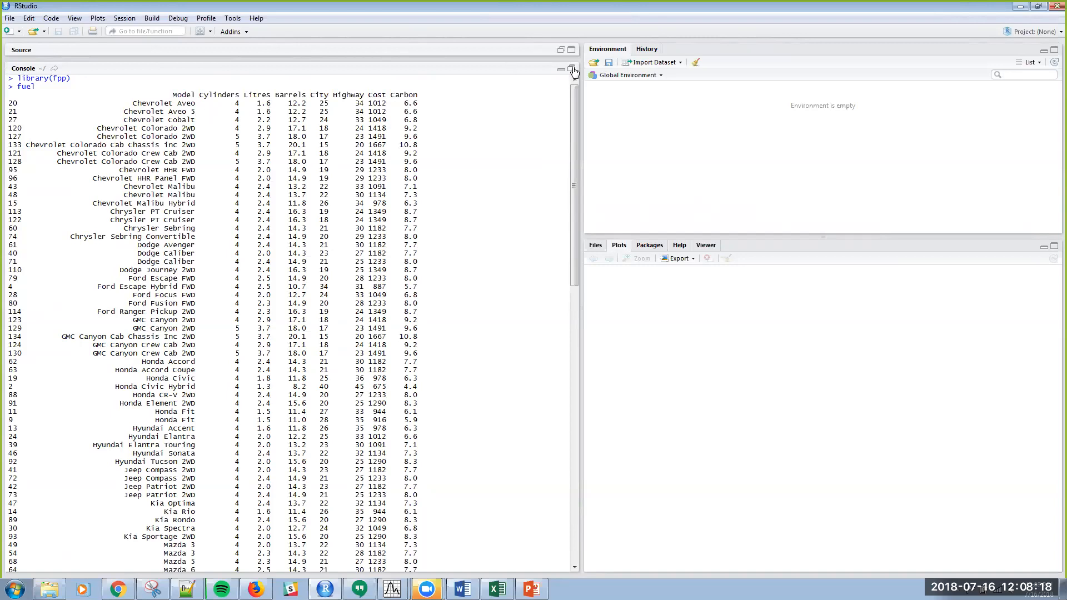
Step: Run nrow(fuel2), which errors, then select the corrected nrow(fuel) returning 134
left_click(560, 69)
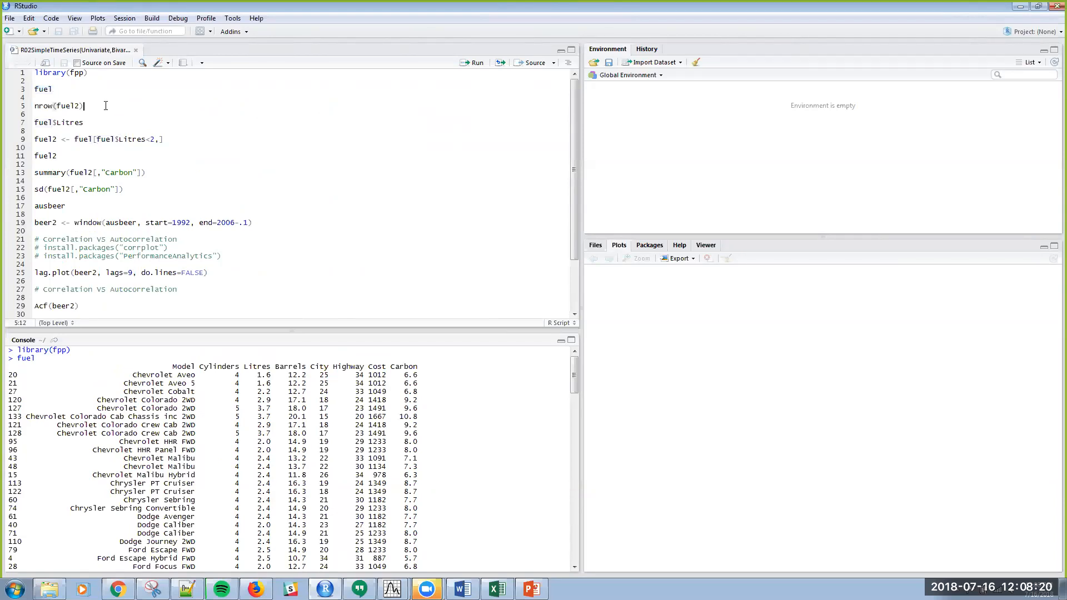
mouse_move(588, 366)
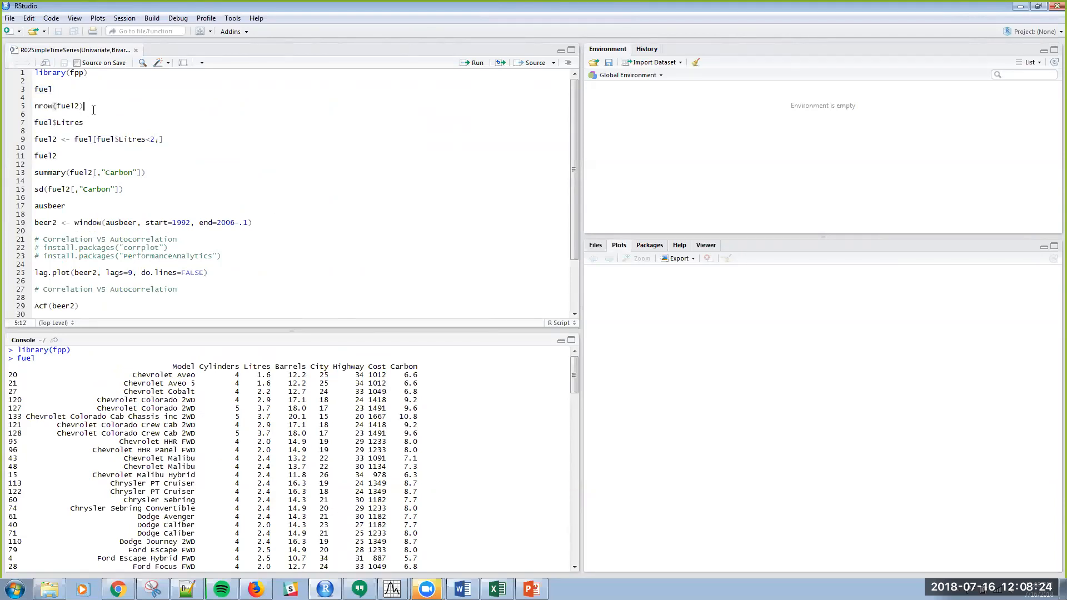
double_click(58, 106)
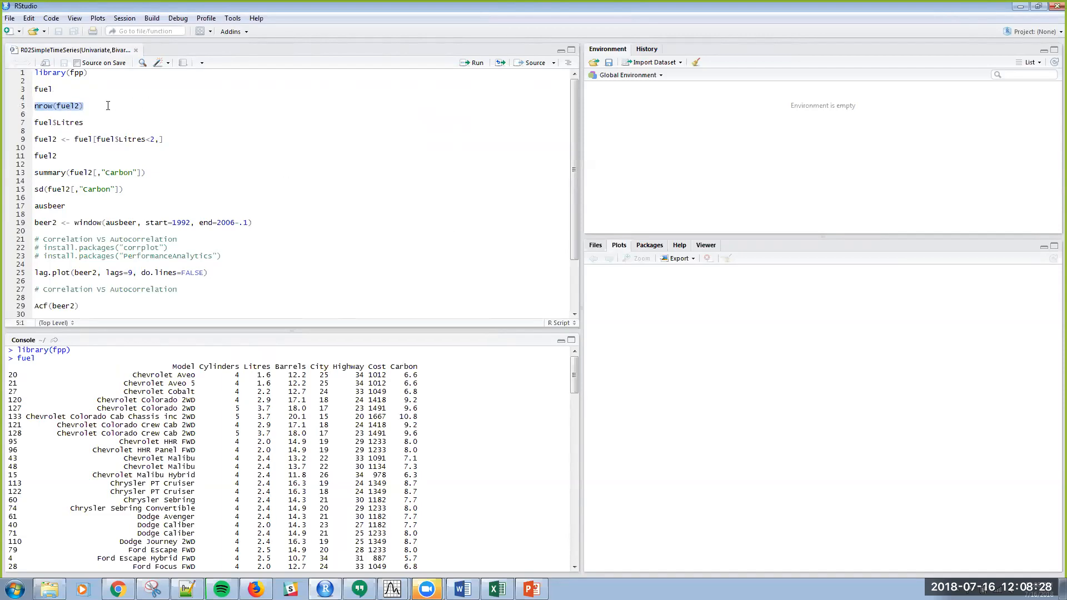
left_click(474, 62)
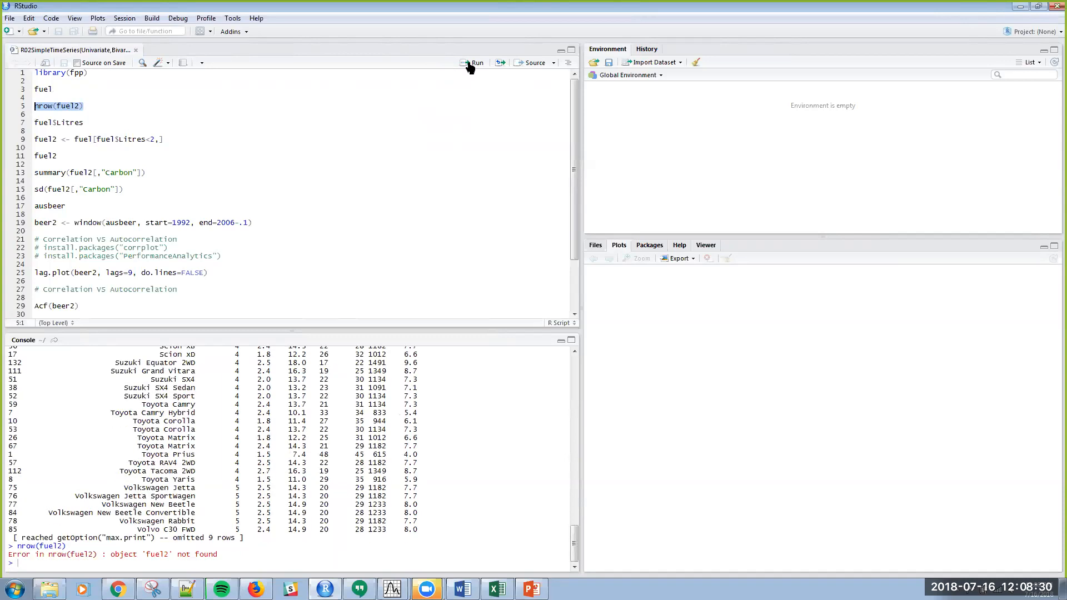
mouse_move(193, 257)
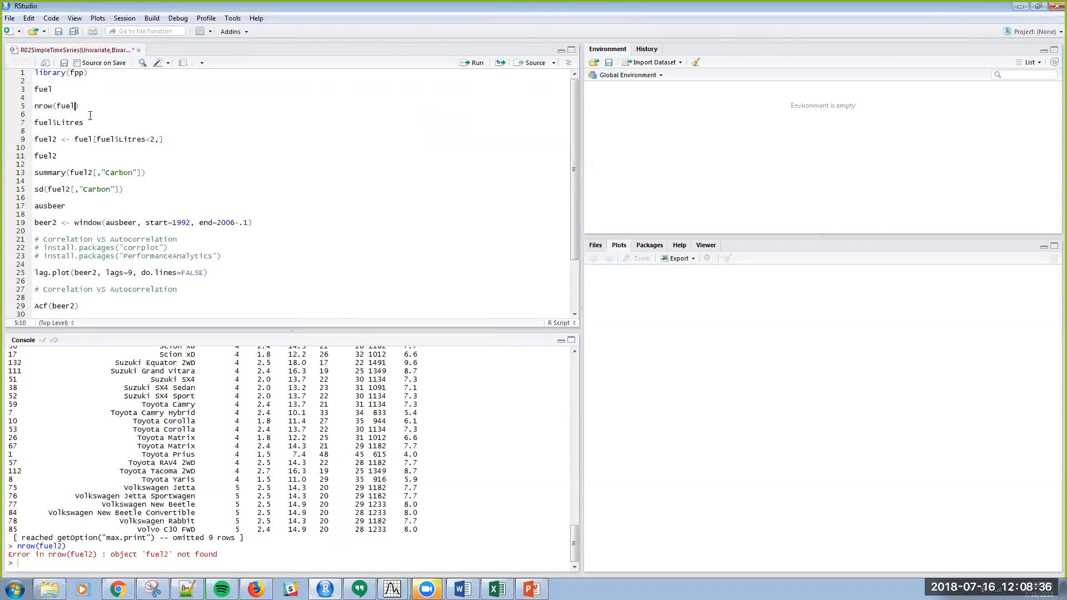
double_click(64, 106)
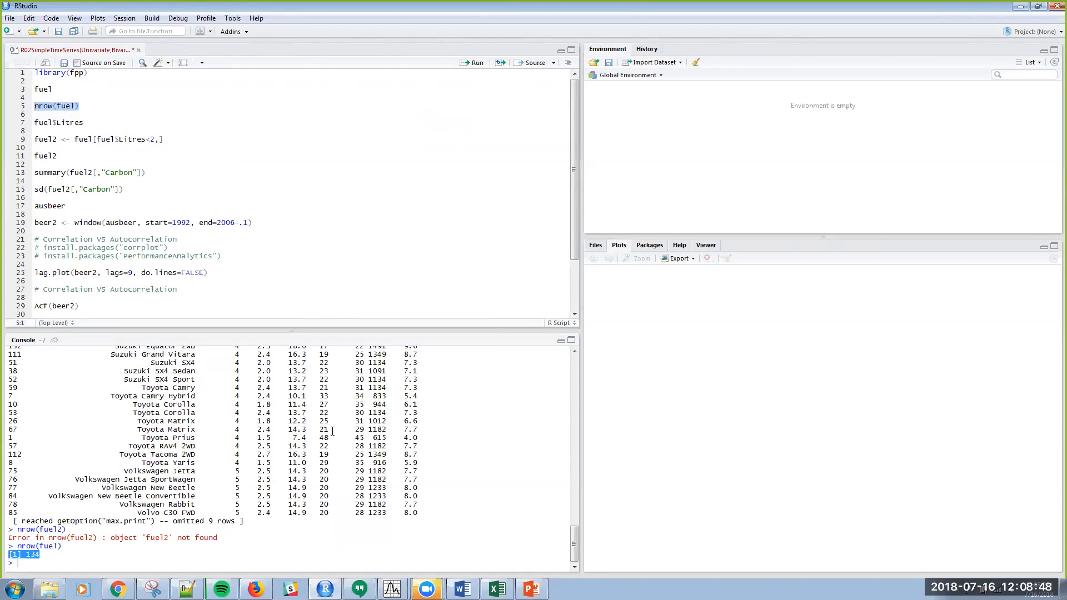
Step: Run fuel$Litres to list engine sizes for all 134 cars
left_click(87, 121)
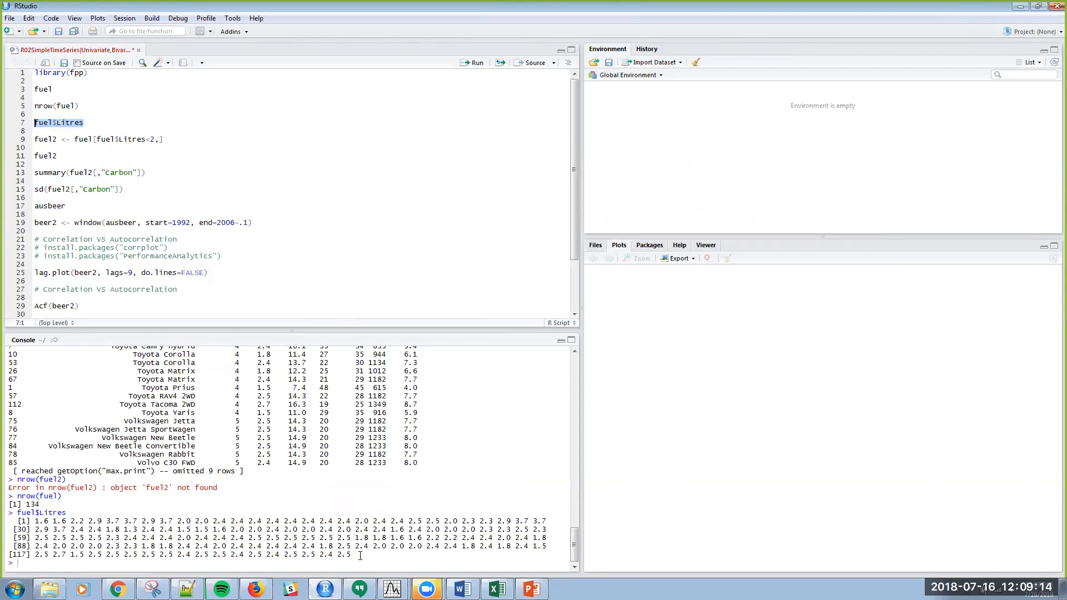
mouse_move(189, 161)
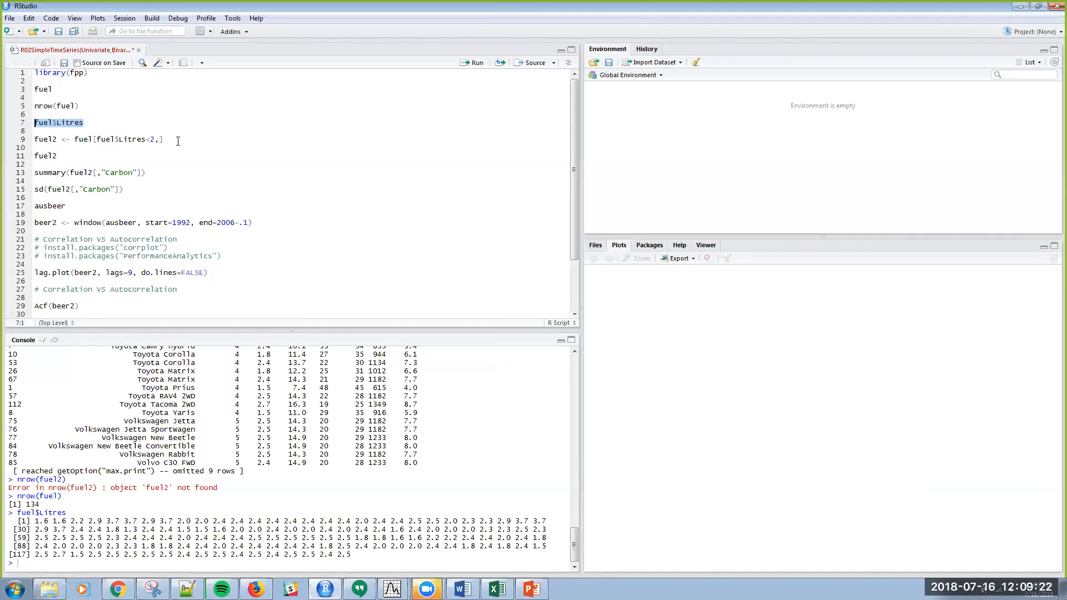
mouse_move(173, 140)
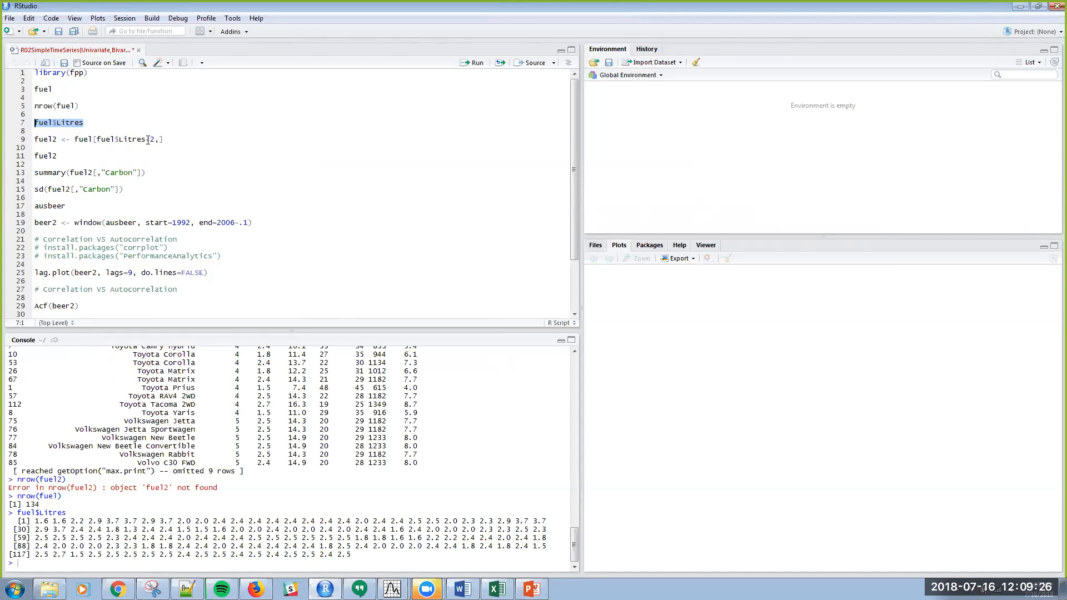
type("<")
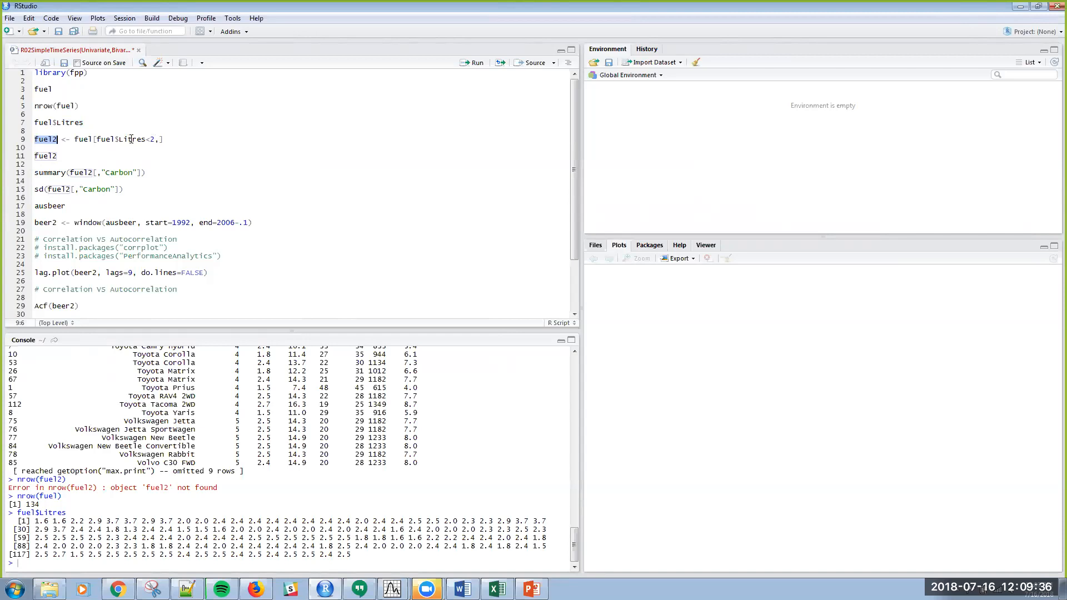
Step: Create fuel2 from cars under 2 litres and print it
left_click(27, 139)
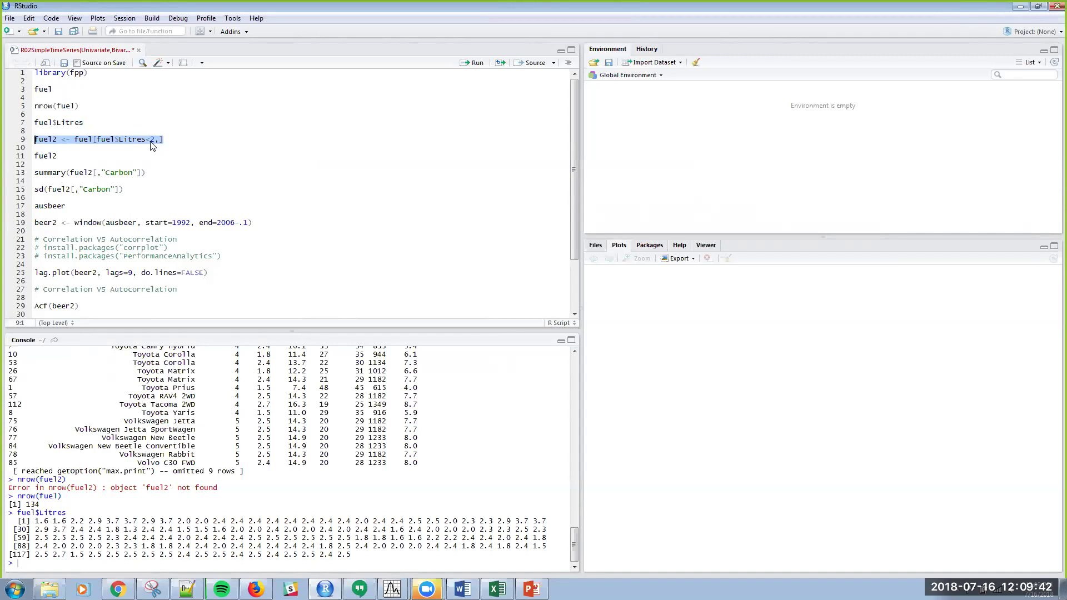
left_click(473, 63)
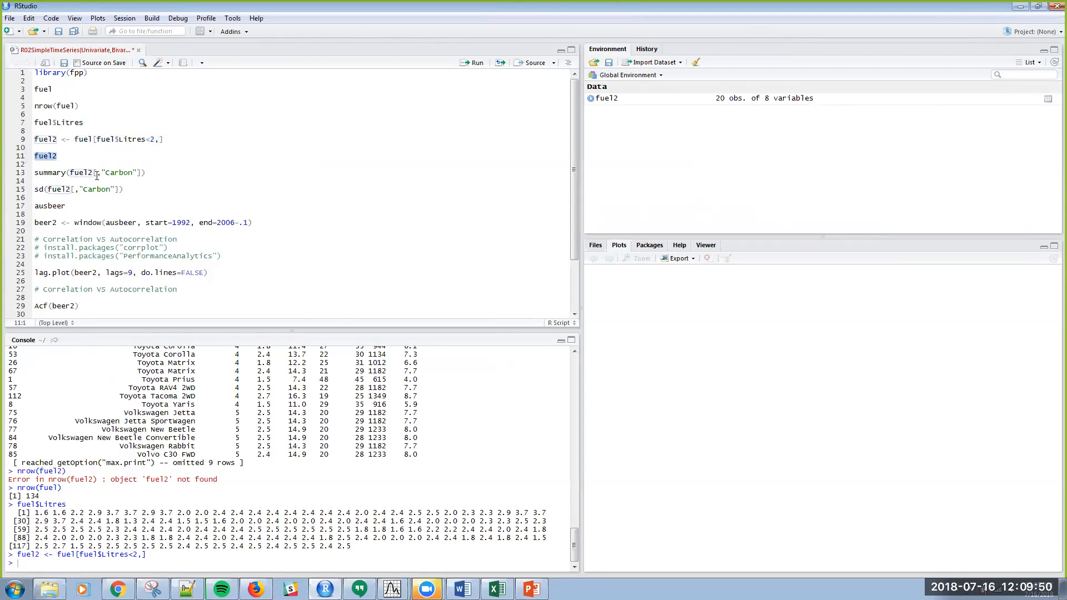
left_click(473, 63)
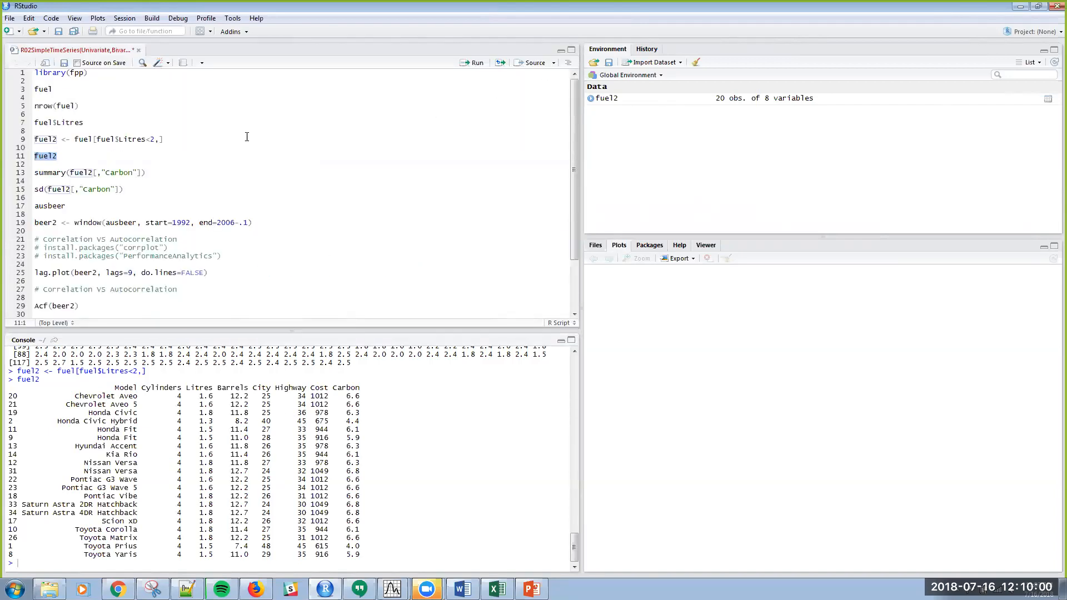
Step: Change line 5 to nrow(fuel2) and run it, returning 20
left_click(81, 105)
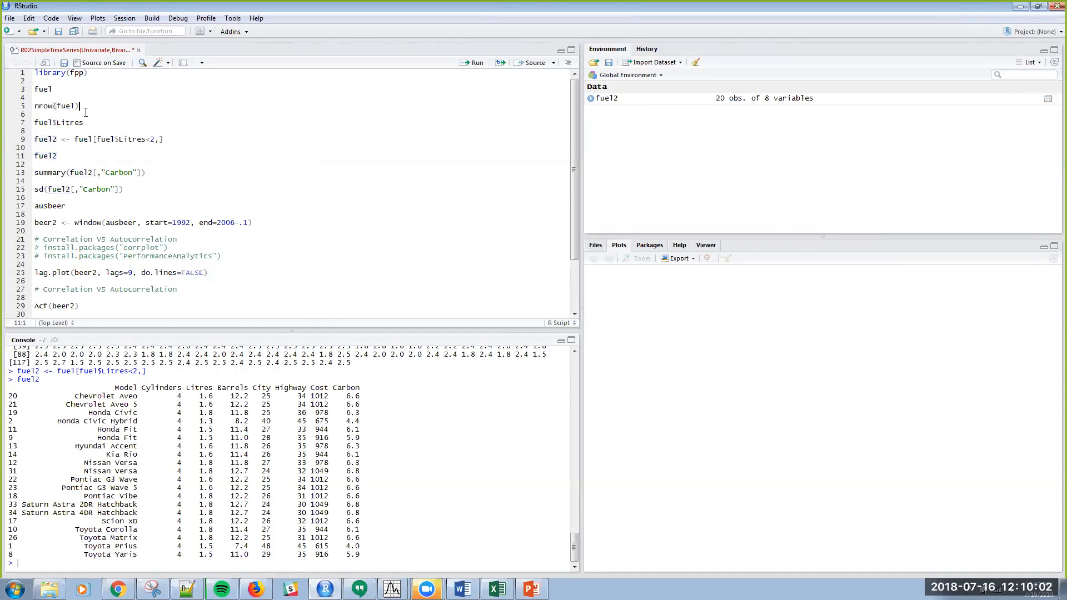
type("2")
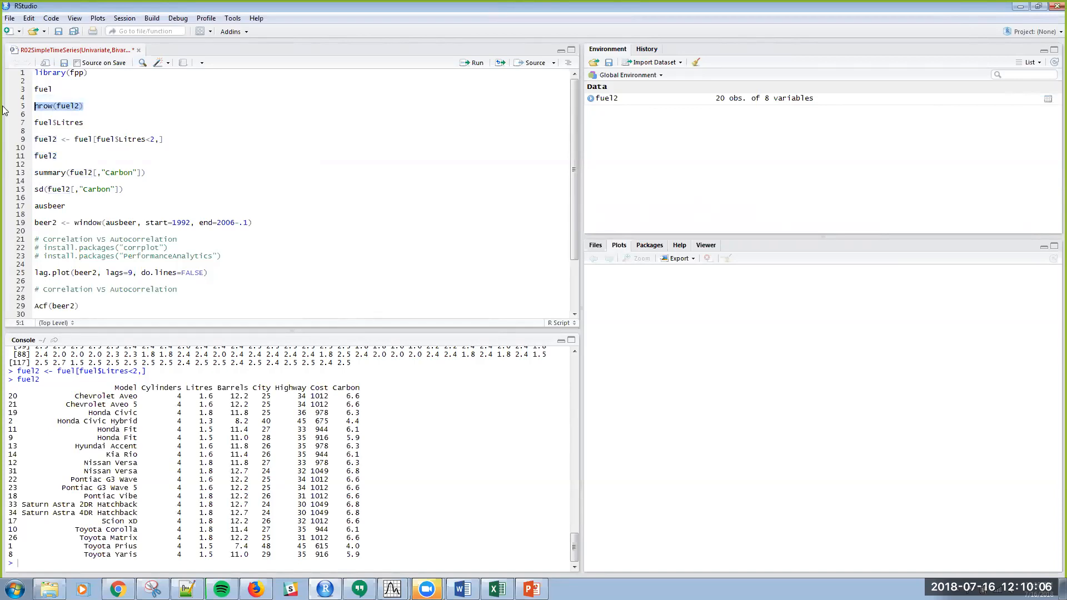
left_click(472, 61)
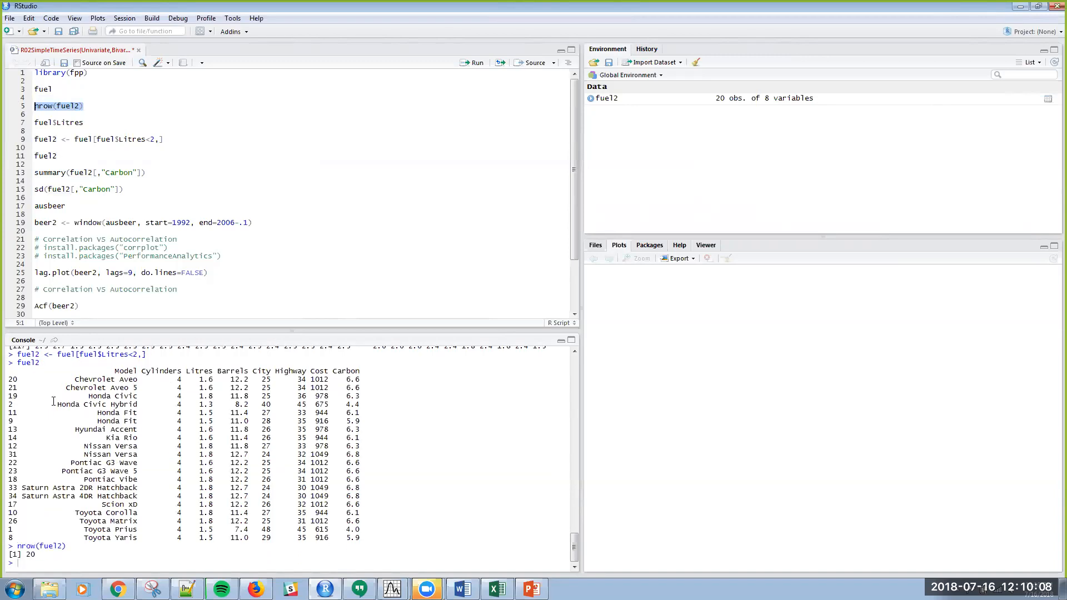
mouse_move(204, 240)
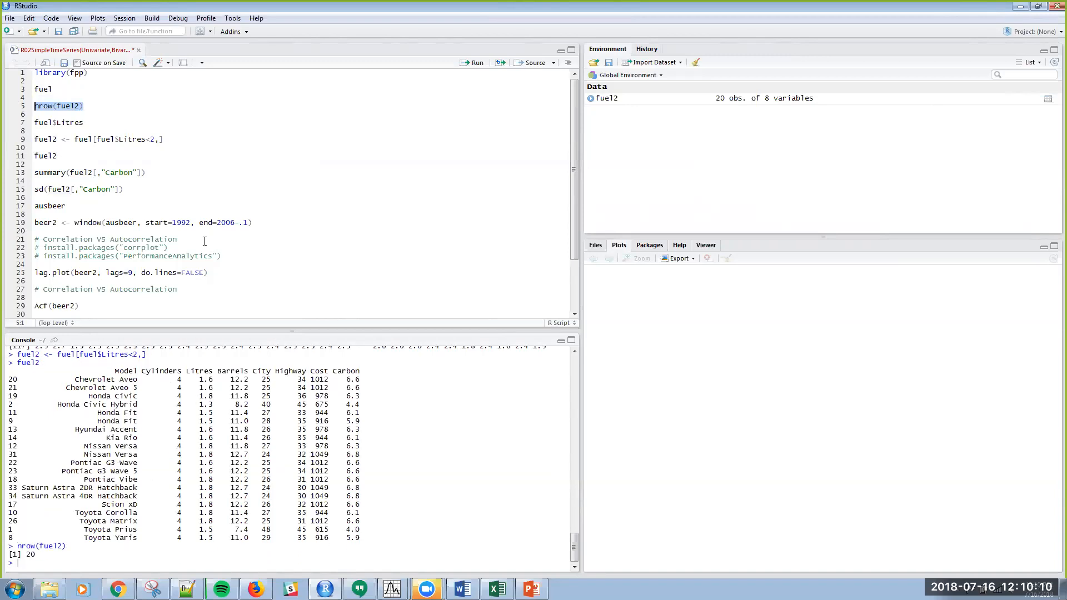
mouse_move(201, 206)
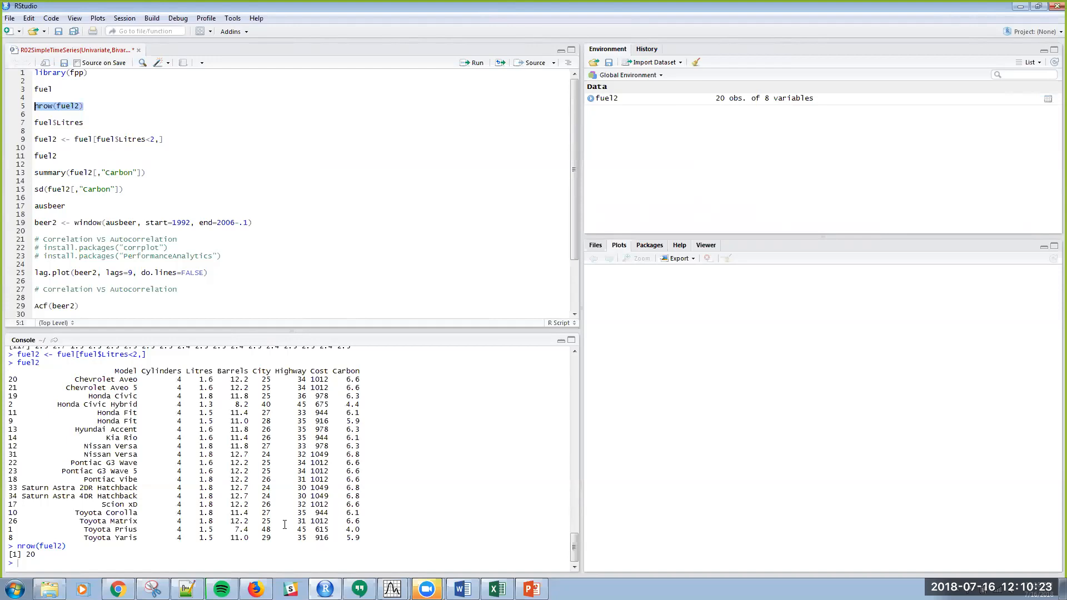
mouse_move(178, 257)
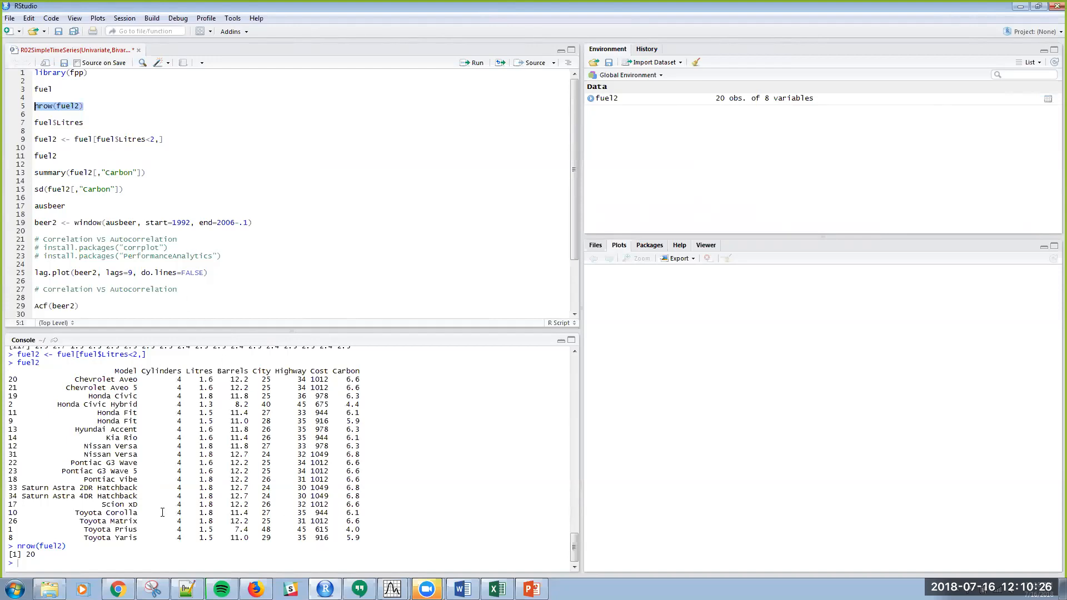
mouse_move(191, 412)
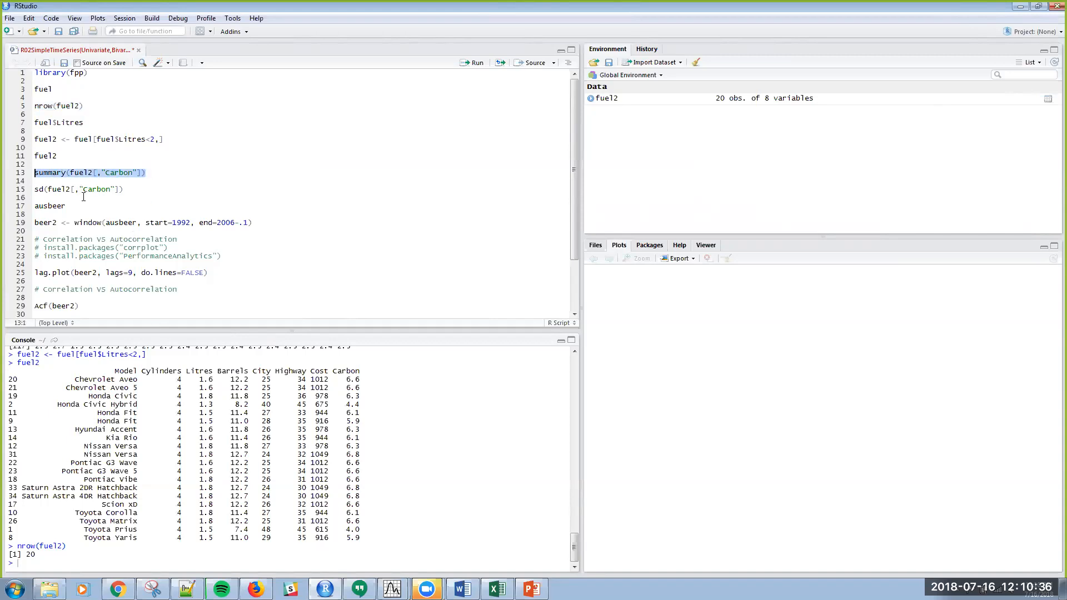
Step: Run summary(fuel2[,"Carbon"]) and highlight the 1st quartile value 6.10
left_click(471, 62)
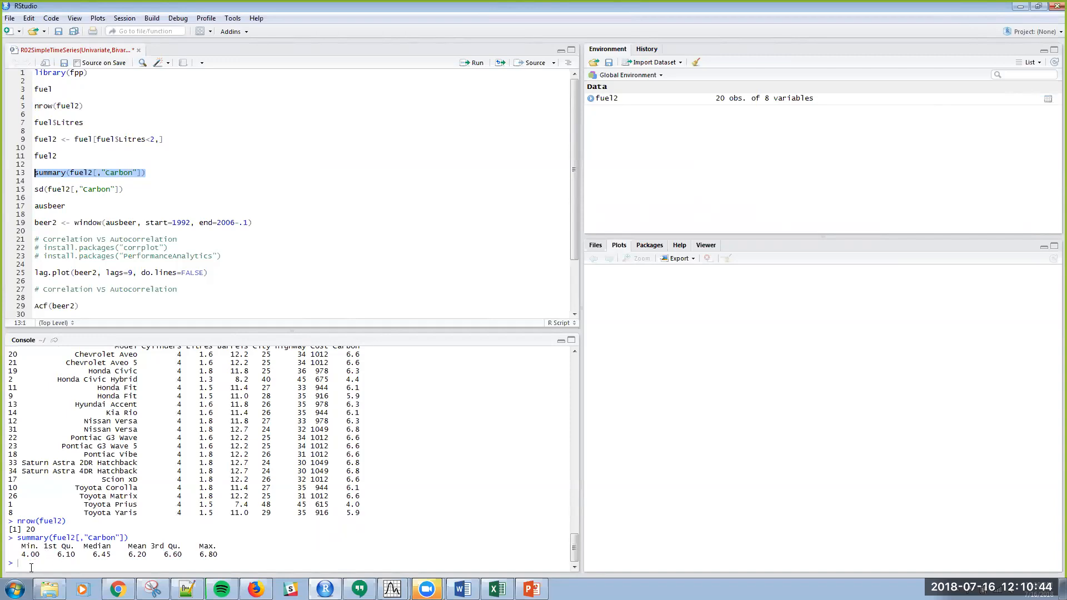
mouse_move(390, 487)
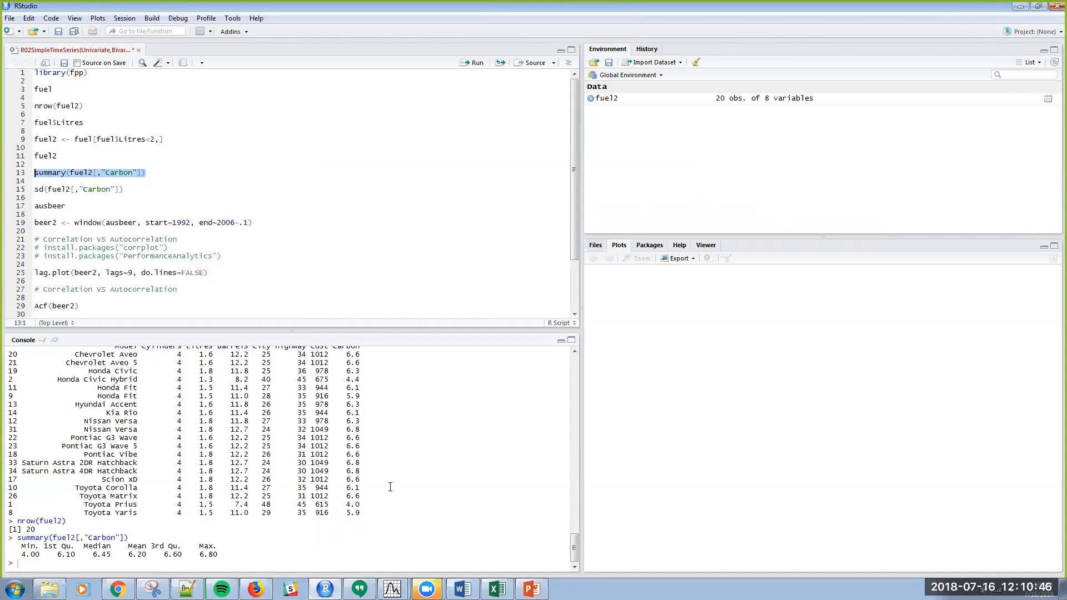
mouse_move(354, 371)
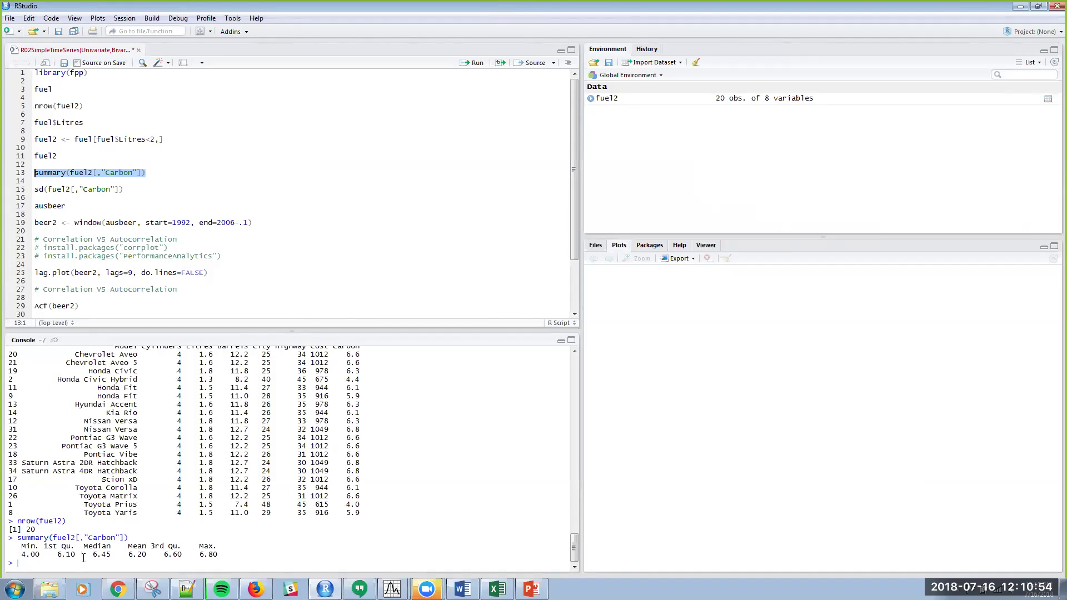
double_click(67, 554)
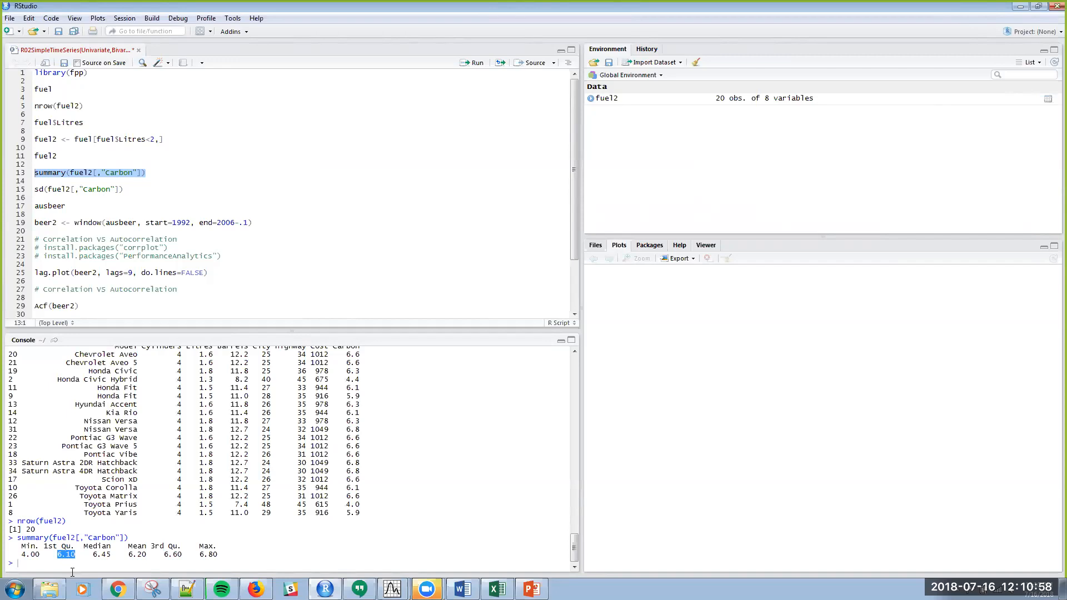
mouse_move(100, 559)
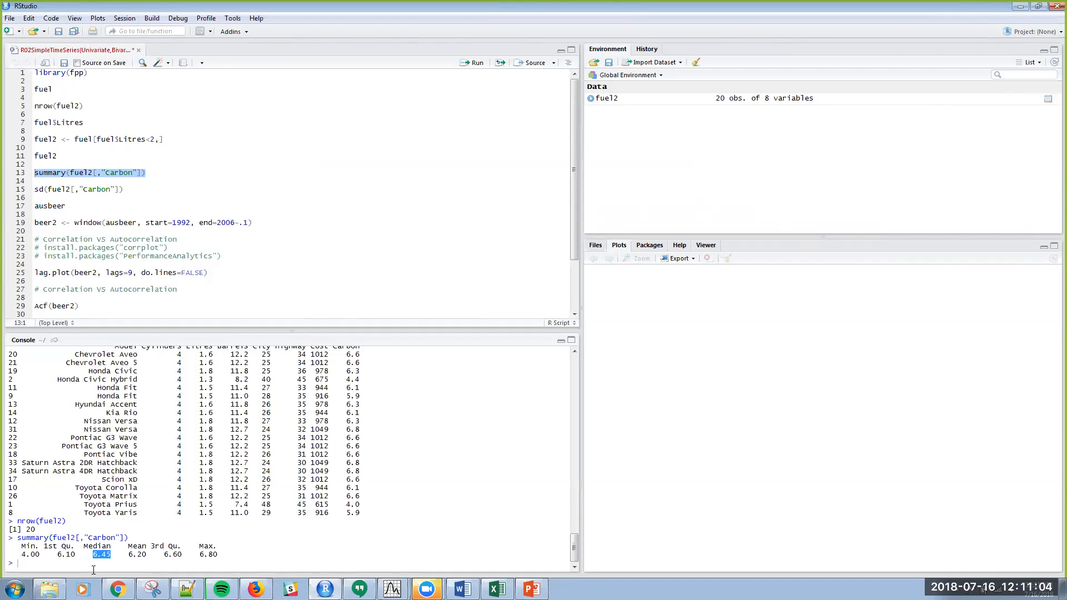
mouse_move(190, 555)
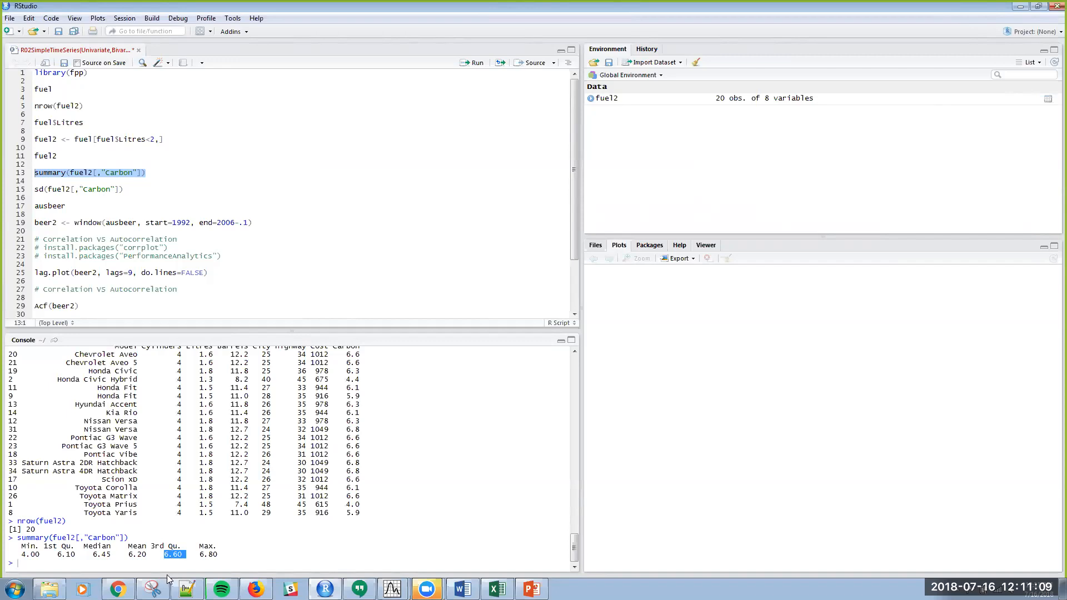
mouse_move(169, 567)
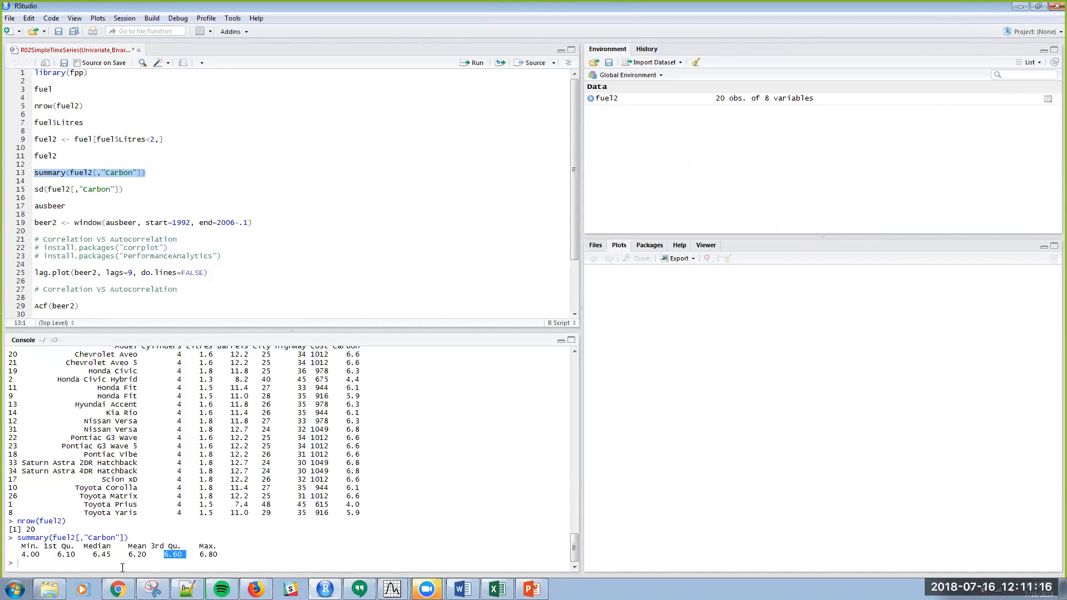
mouse_move(66, 555)
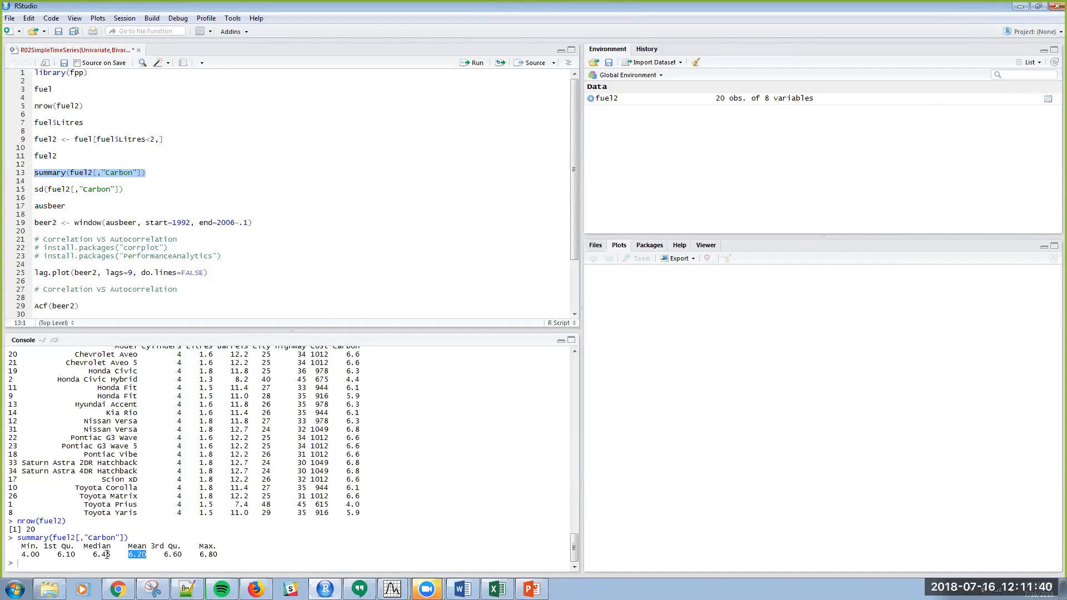
mouse_move(191, 553)
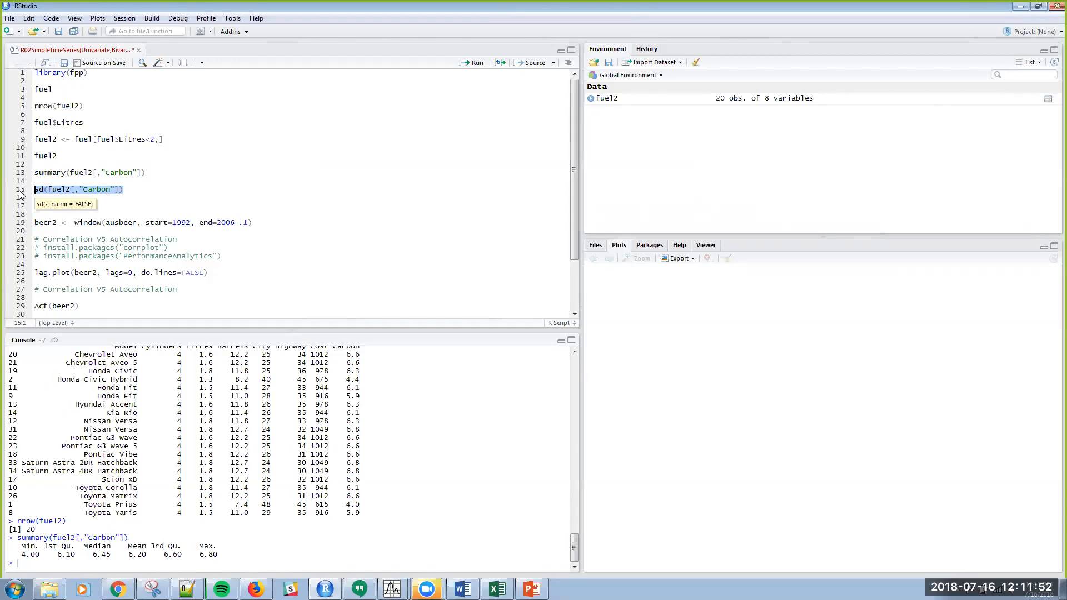
Step: Run sd(fuel2[,"Carbon"]), giving 0.7440996, and print ausbeer
left_click(472, 62)
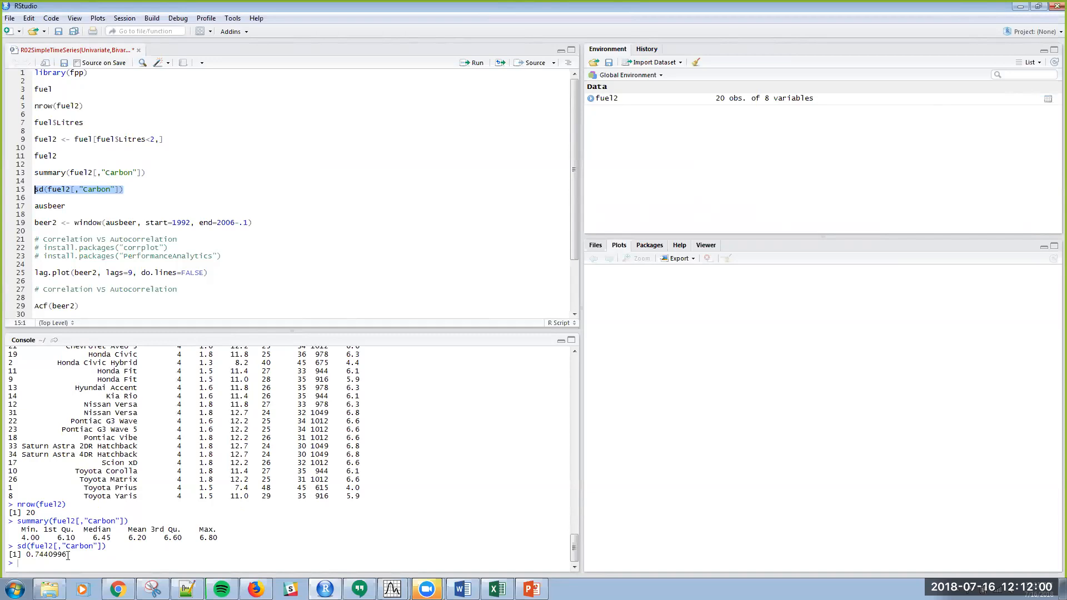
mouse_move(79, 354)
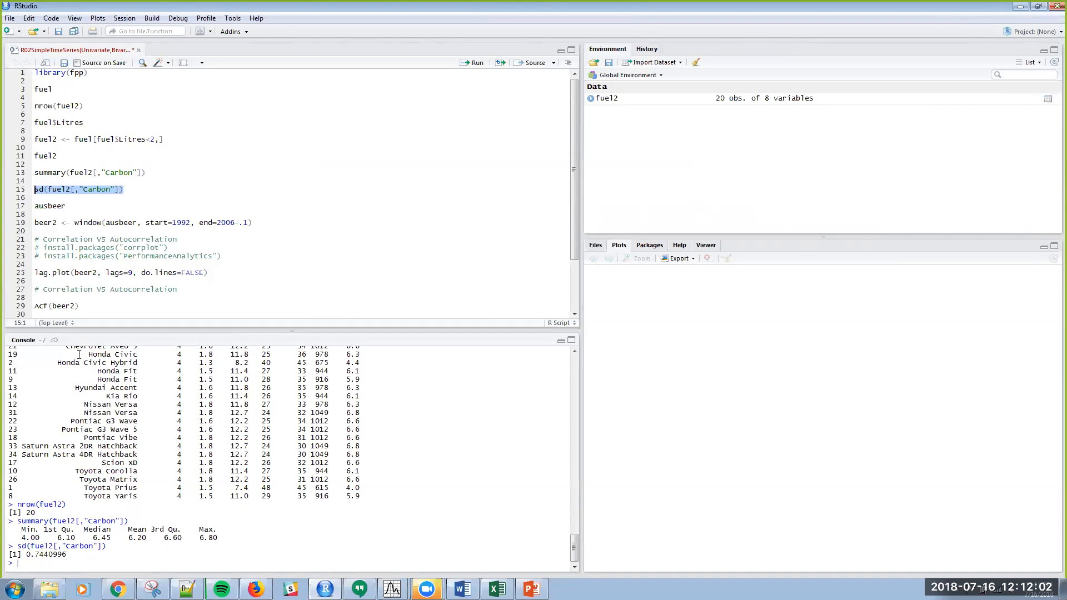
mouse_move(213, 182)
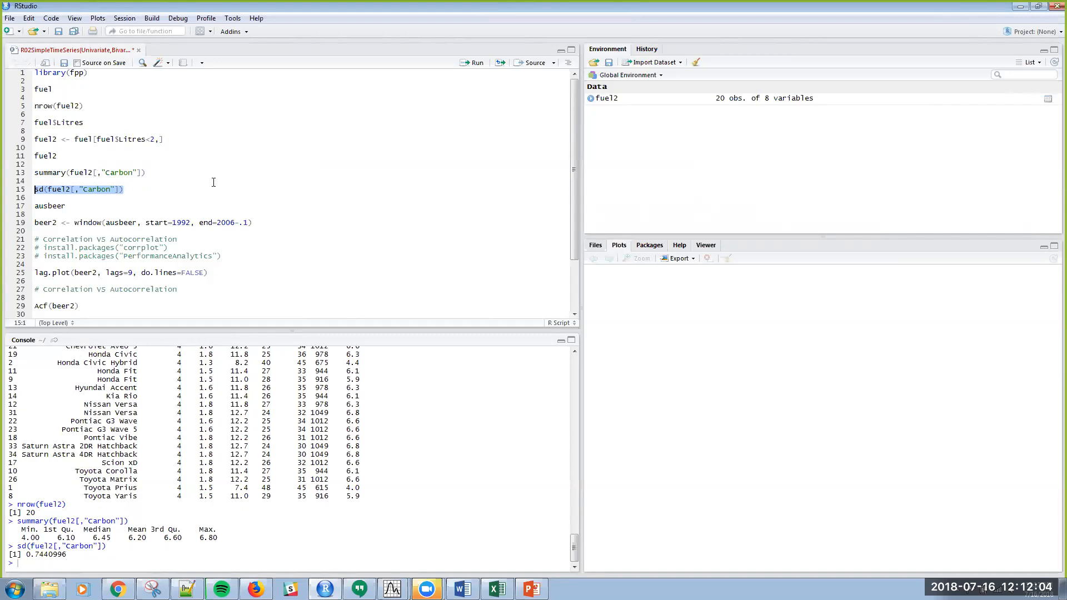
mouse_move(118, 157)
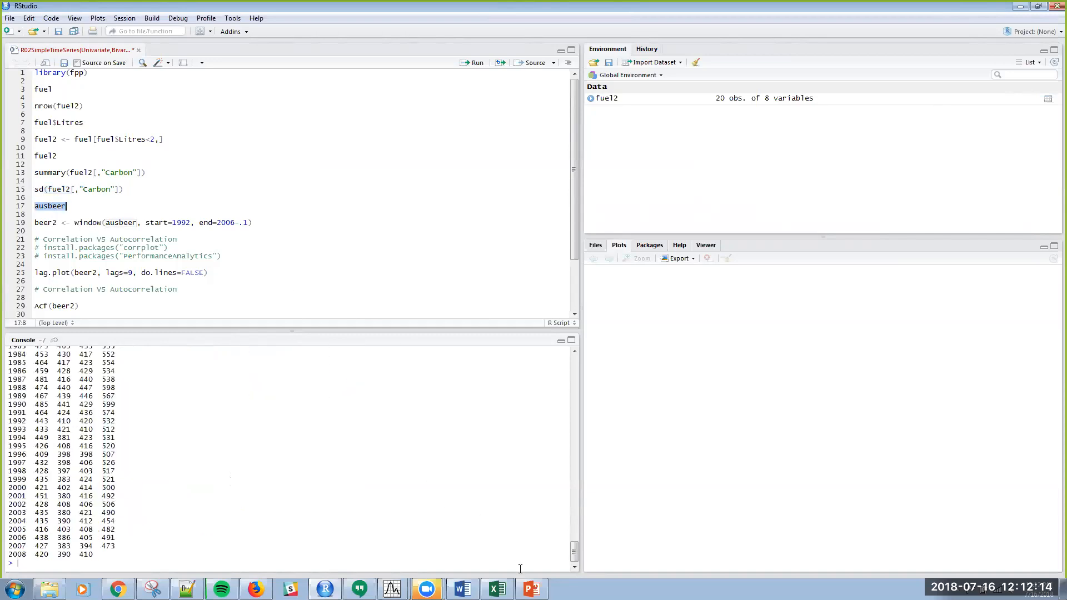
scroll("up", 3)
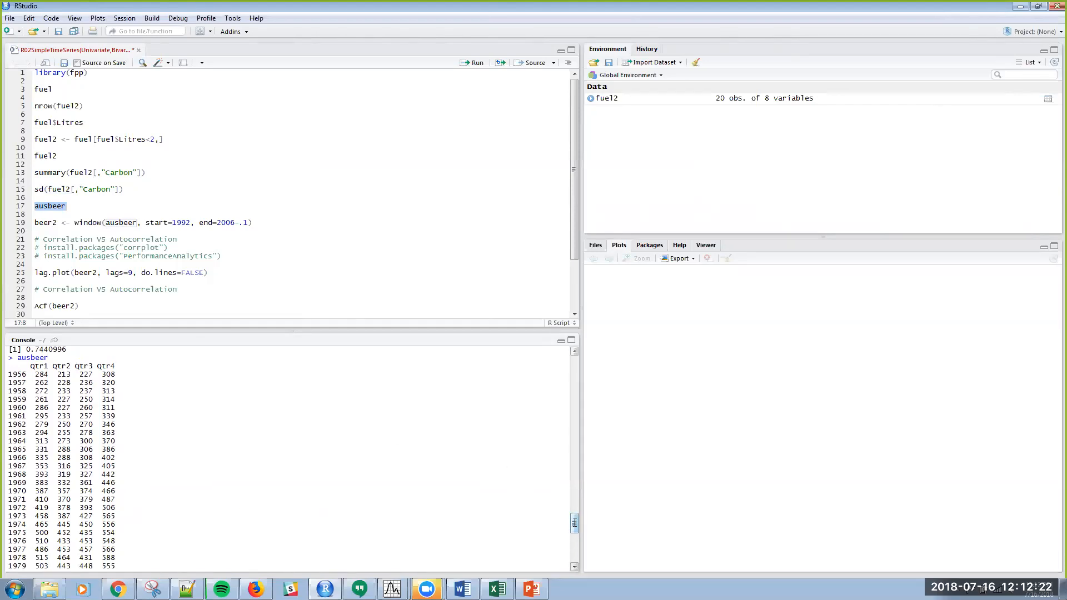
scroll("down", 3)
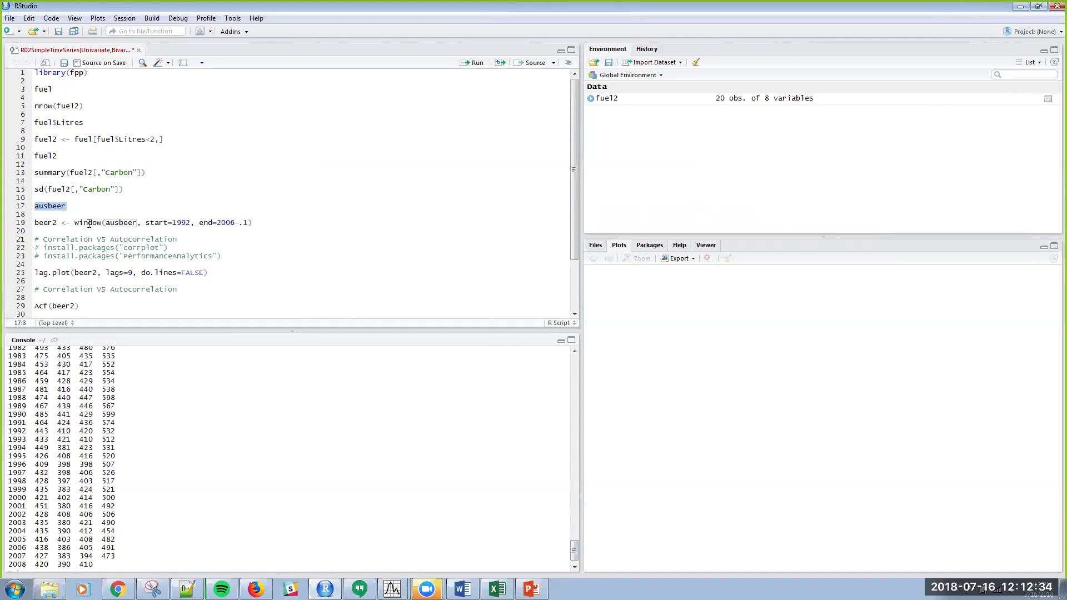
left_click(87, 222)
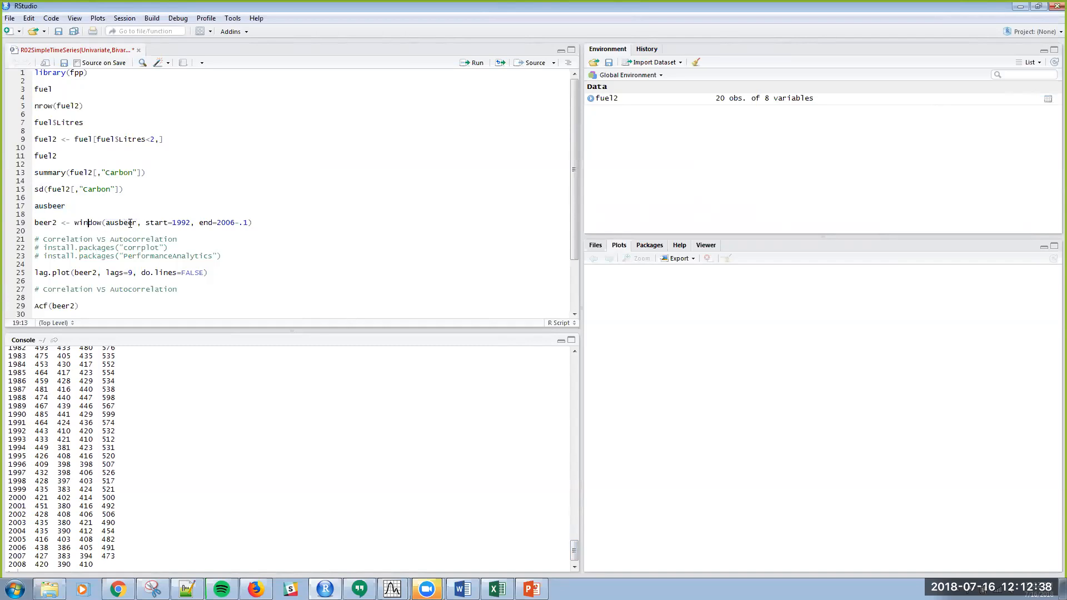
mouse_move(174, 222)
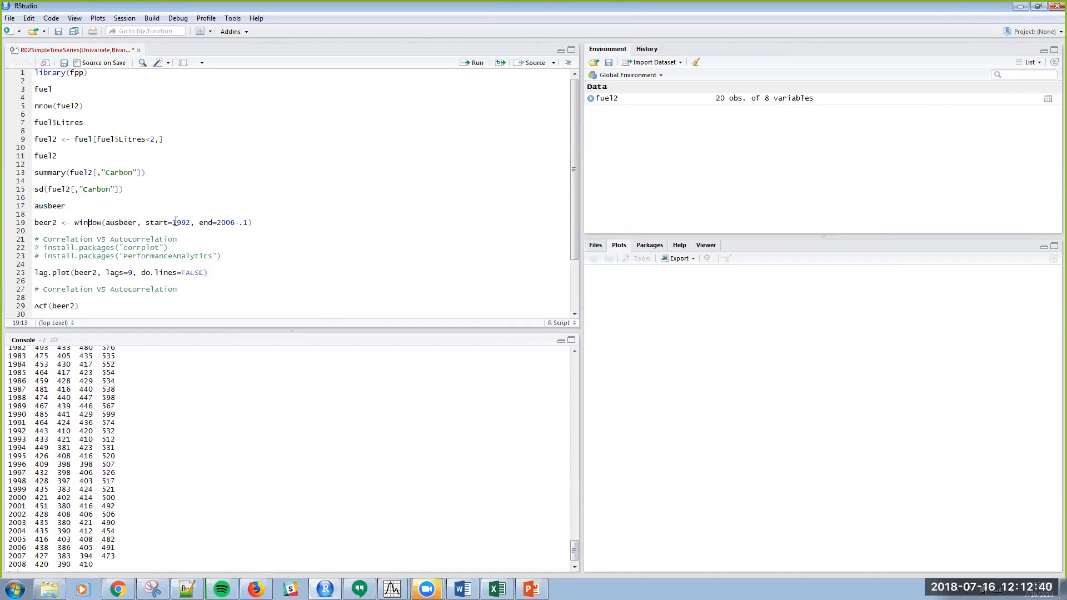
mouse_move(268, 245)
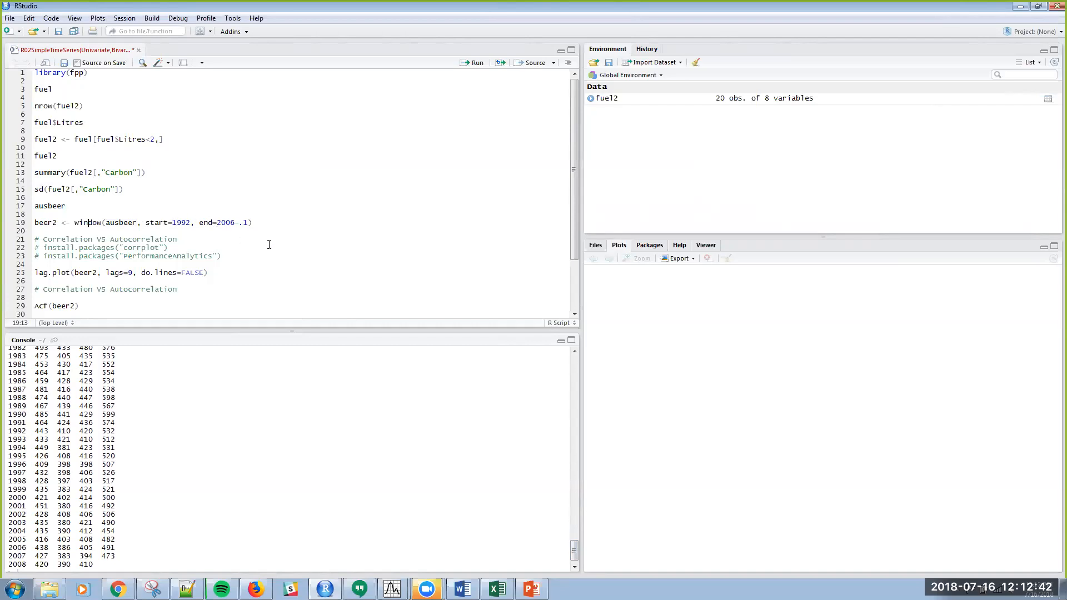
Step: Run the window() line creating beer2 from ausbeer, 1992 to 2006
triple_click(136, 222)
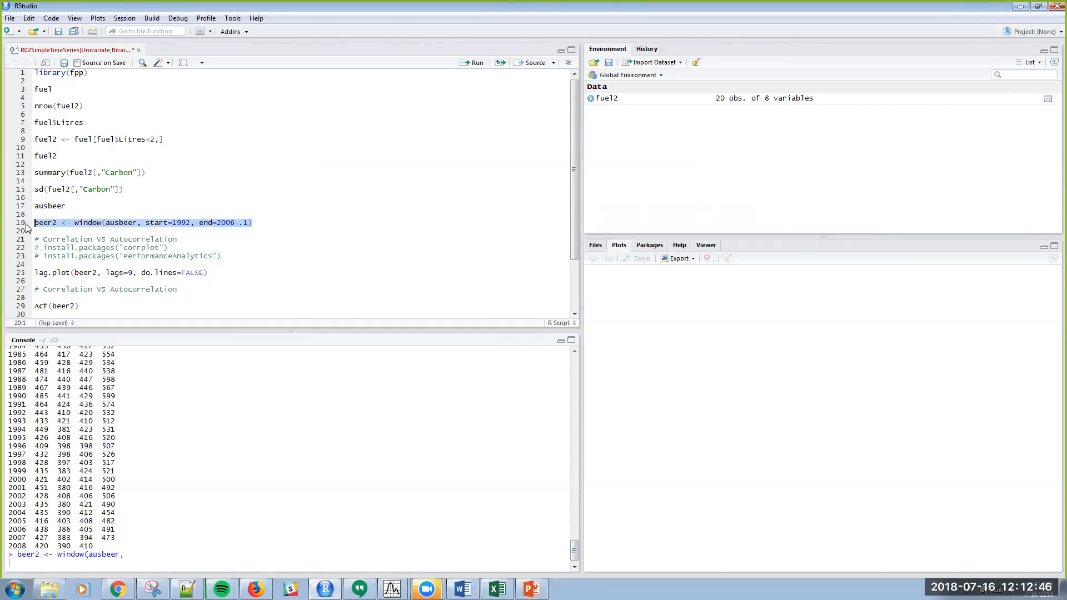
left_click(476, 63)
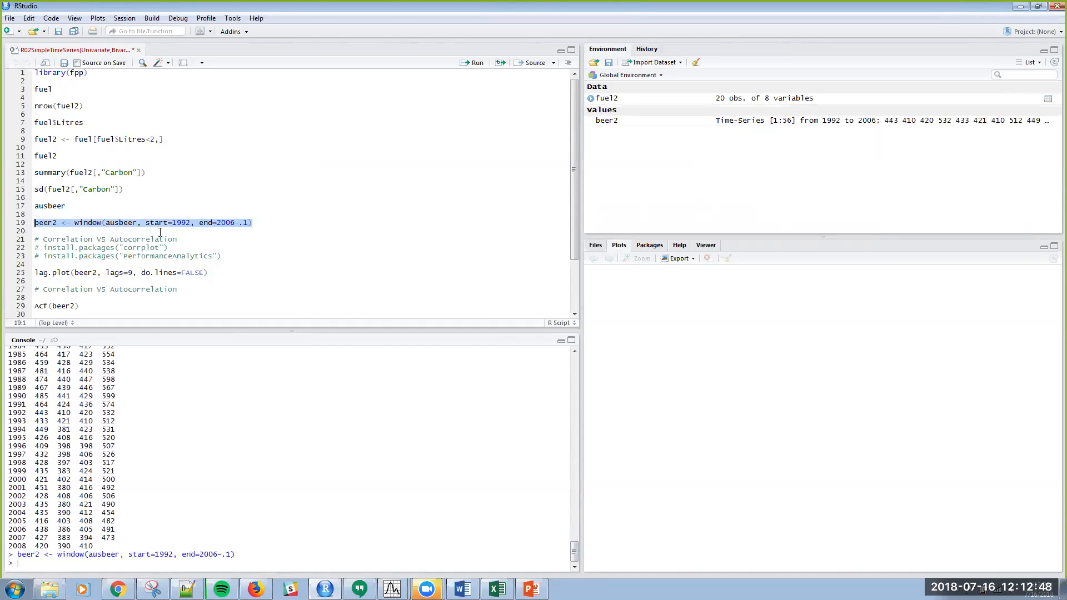
mouse_move(674, 130)
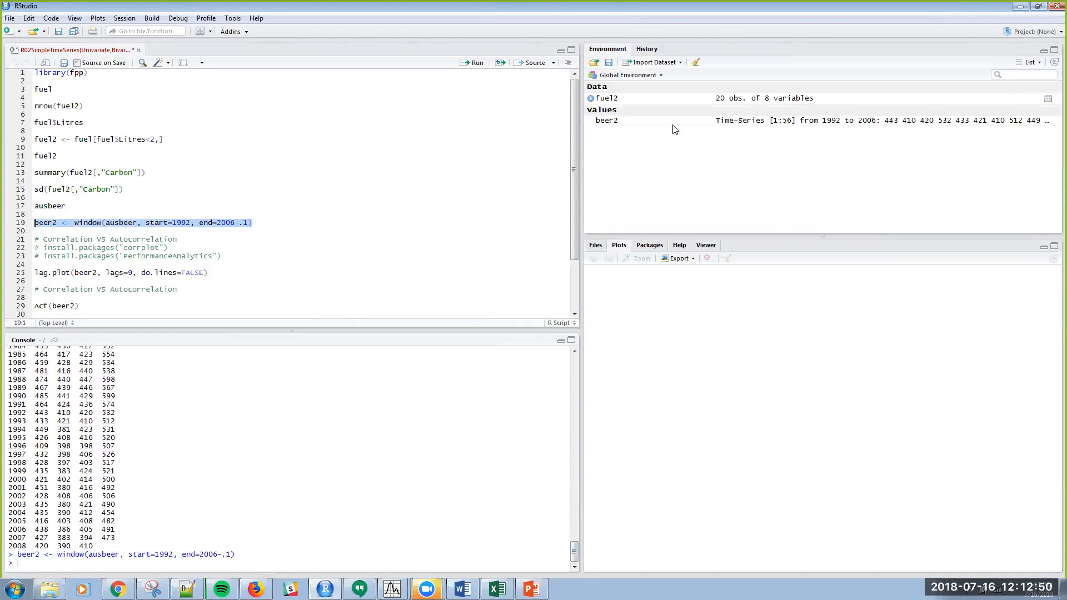
mouse_move(705, 124)
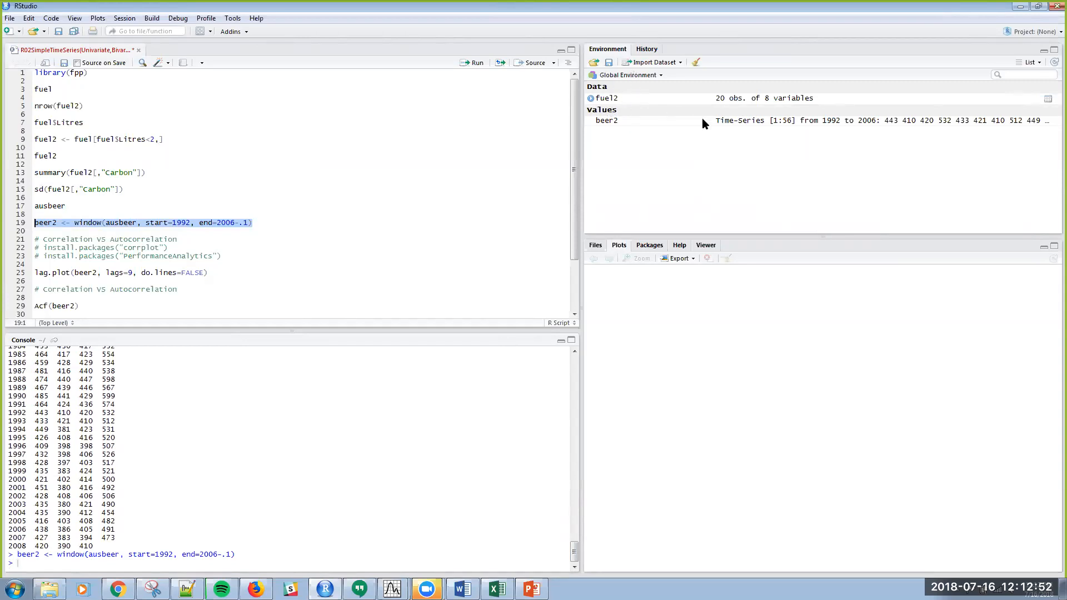
mouse_move(701, 106)
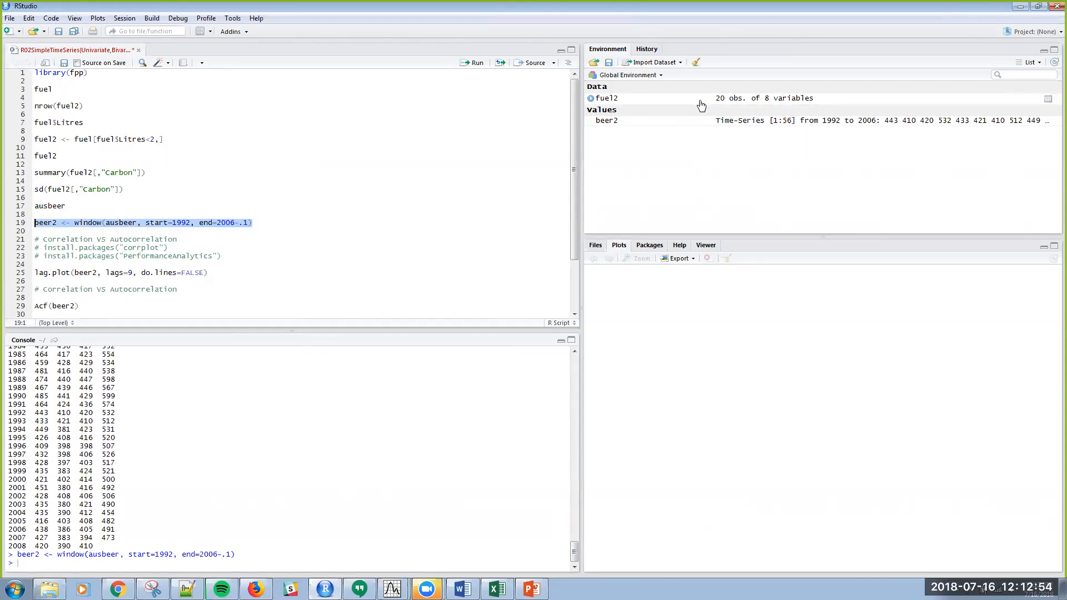
mouse_move(789, 109)
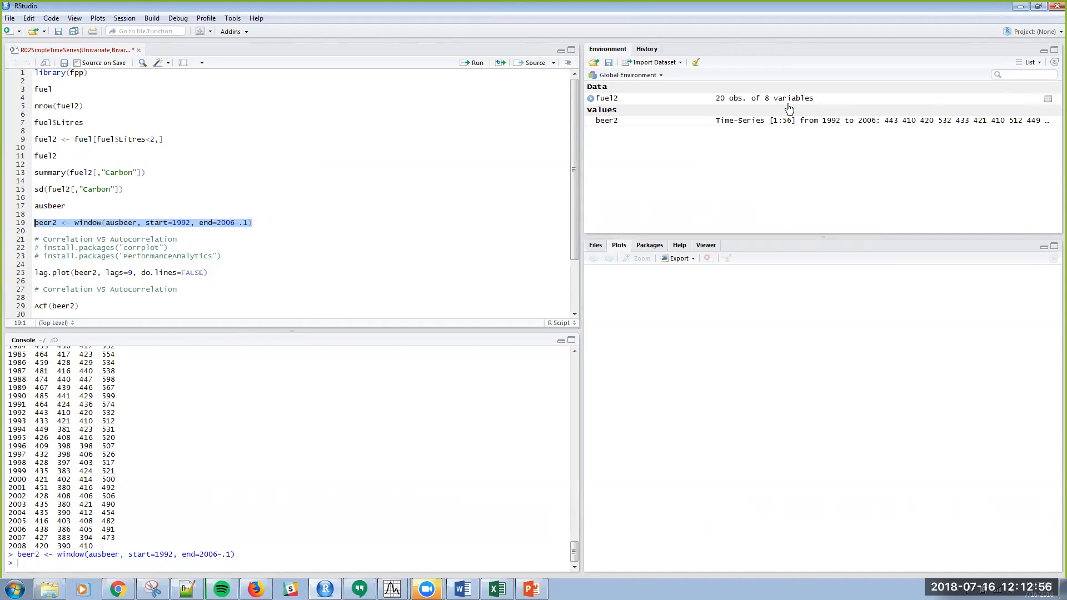
mouse_move(791, 127)
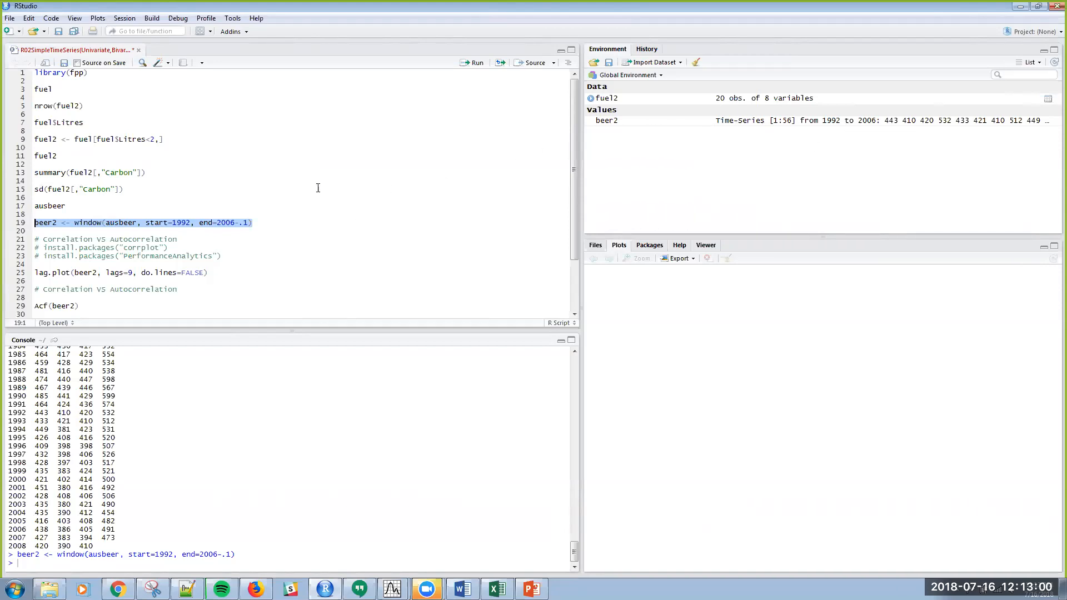
mouse_move(216, 232)
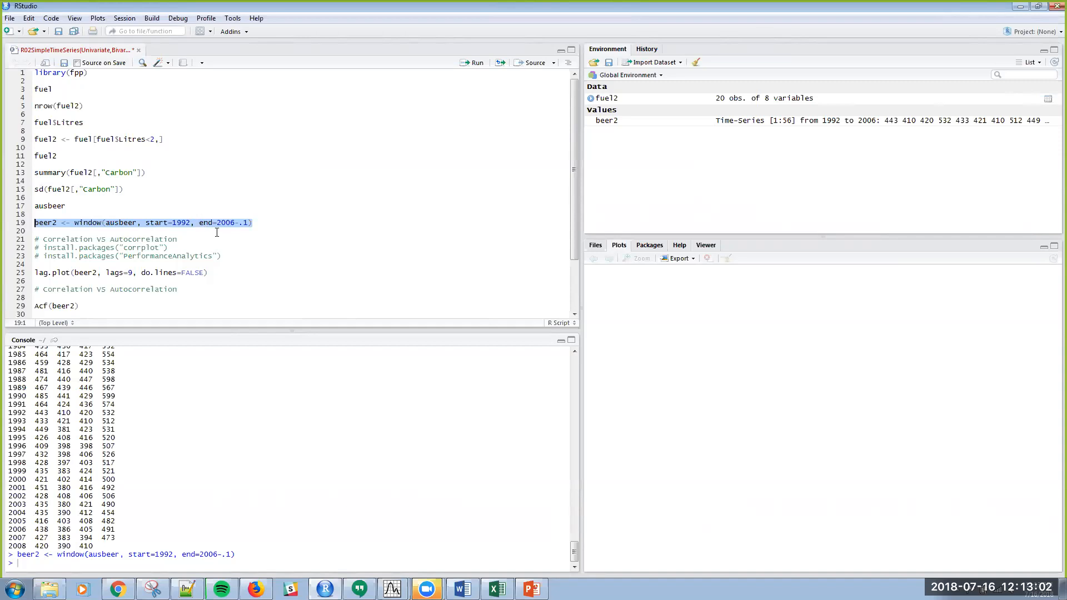
mouse_move(220, 233)
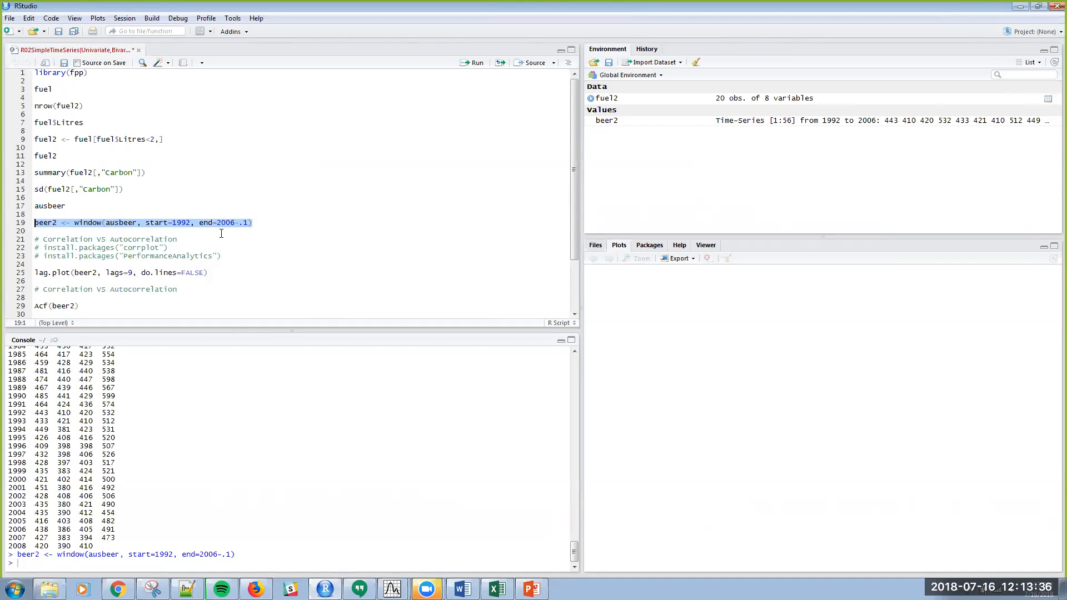
left_click(178, 239)
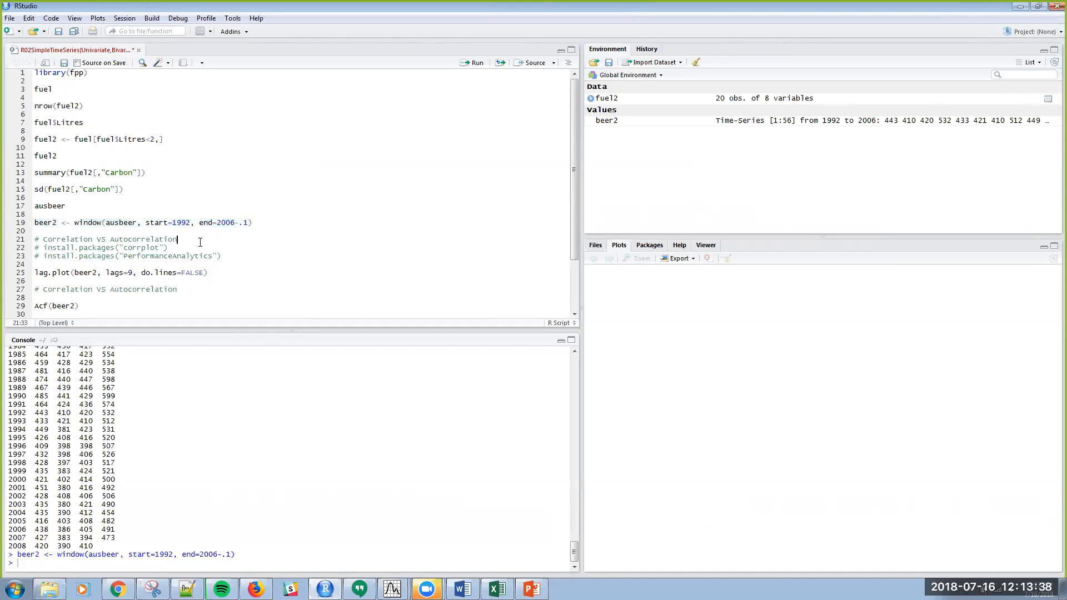
double_click(143, 239)
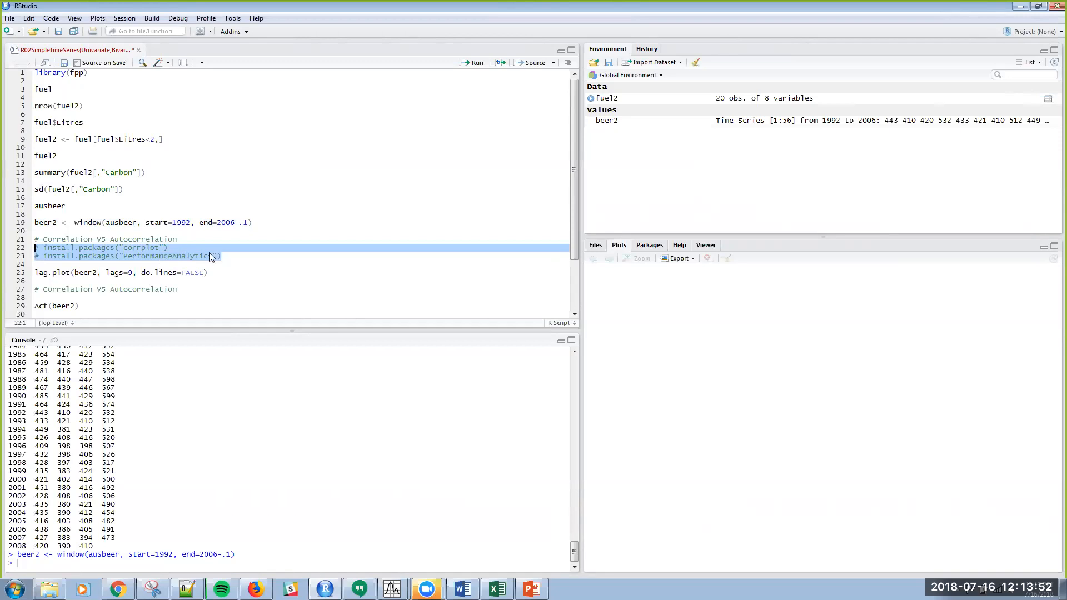
mouse_move(125, 391)
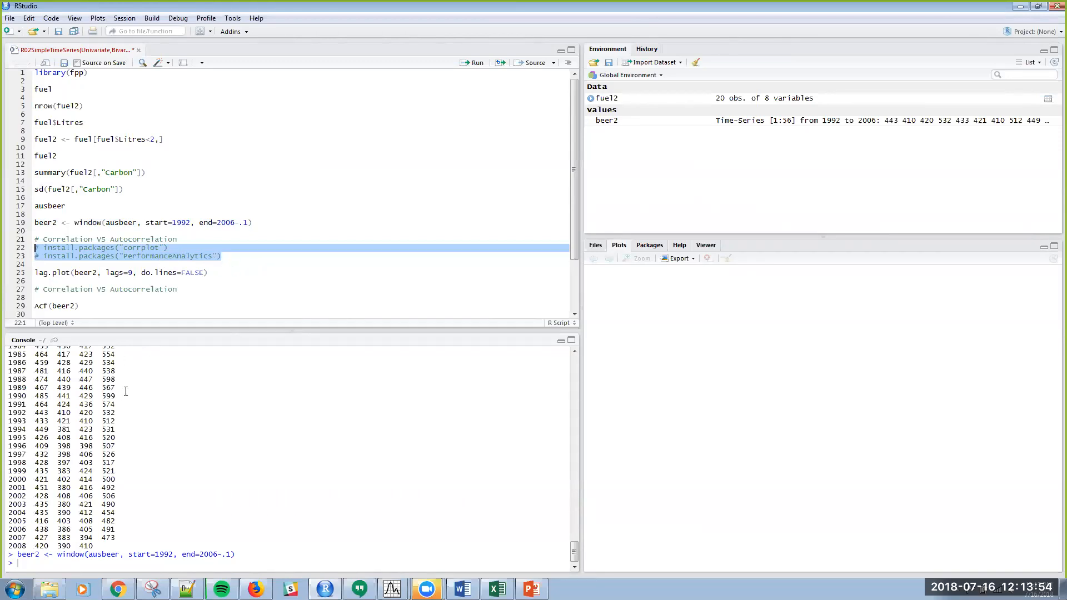
mouse_move(91, 191)
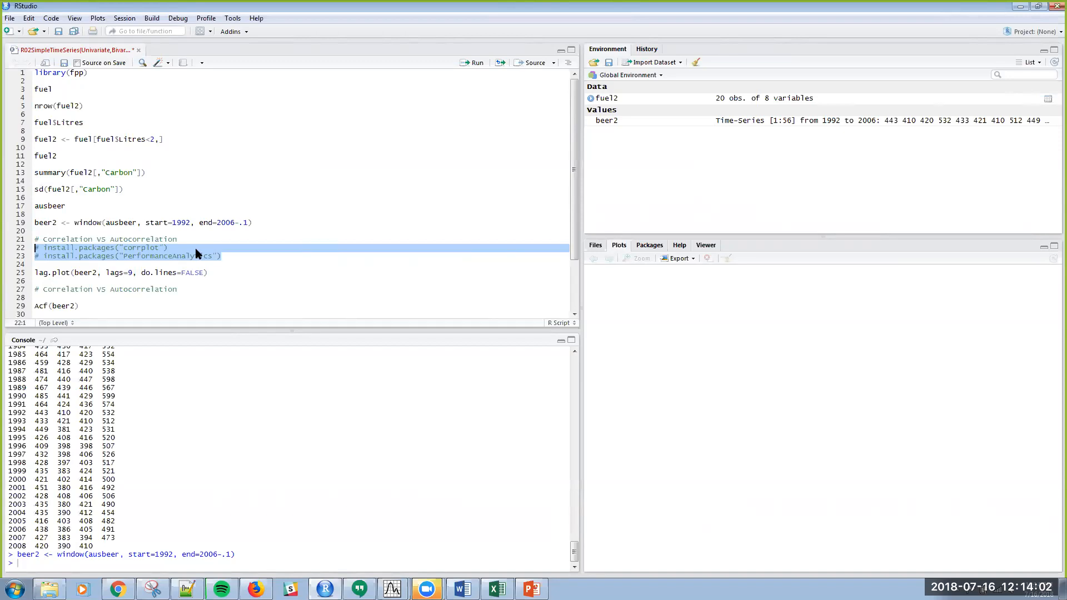
mouse_move(191, 261)
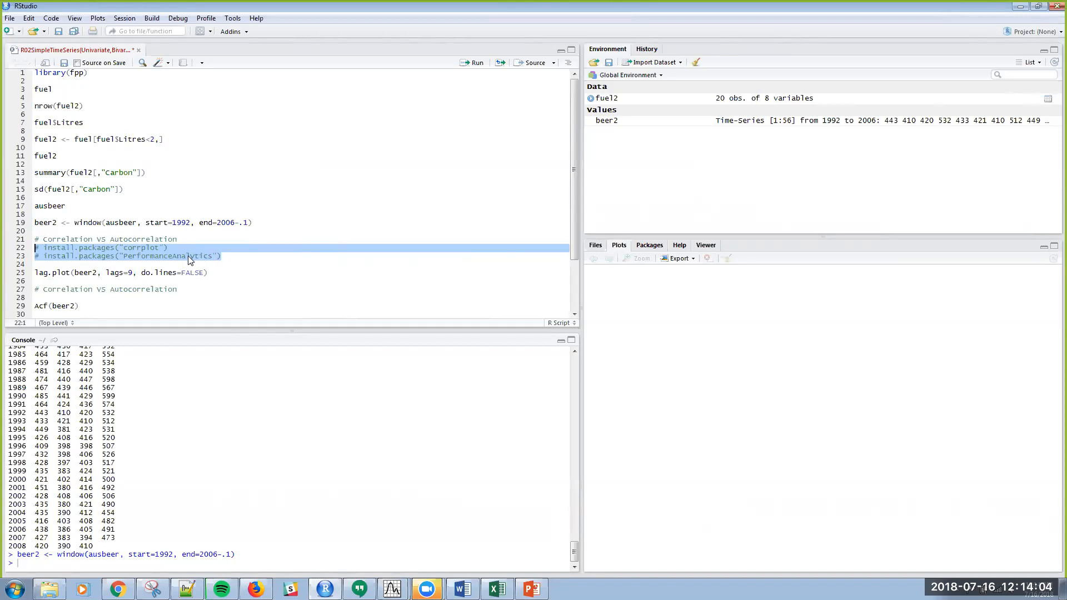
mouse_move(246, 271)
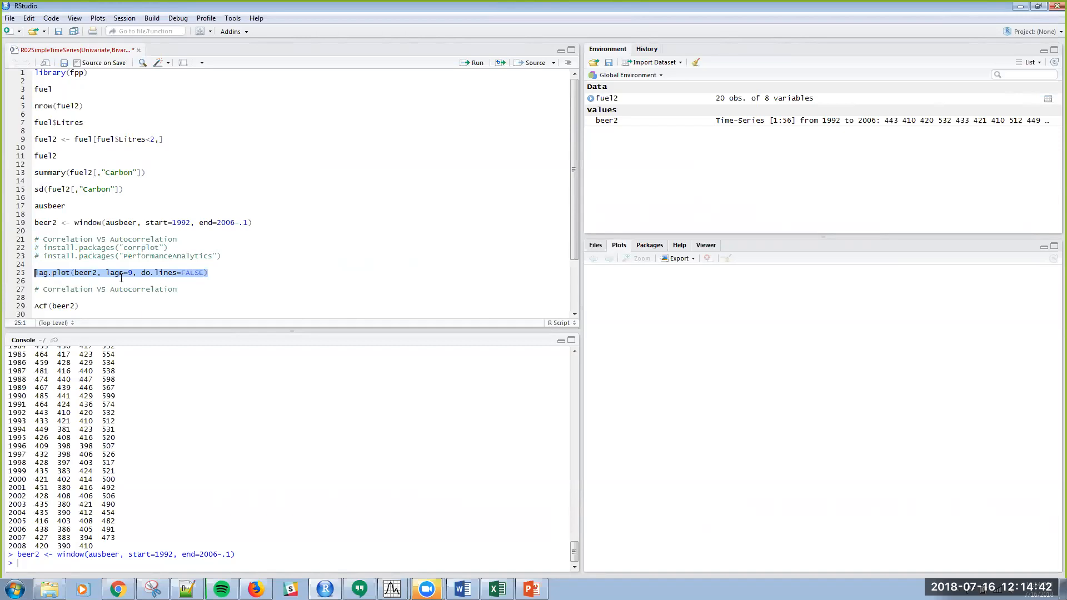
left_click(475, 63)
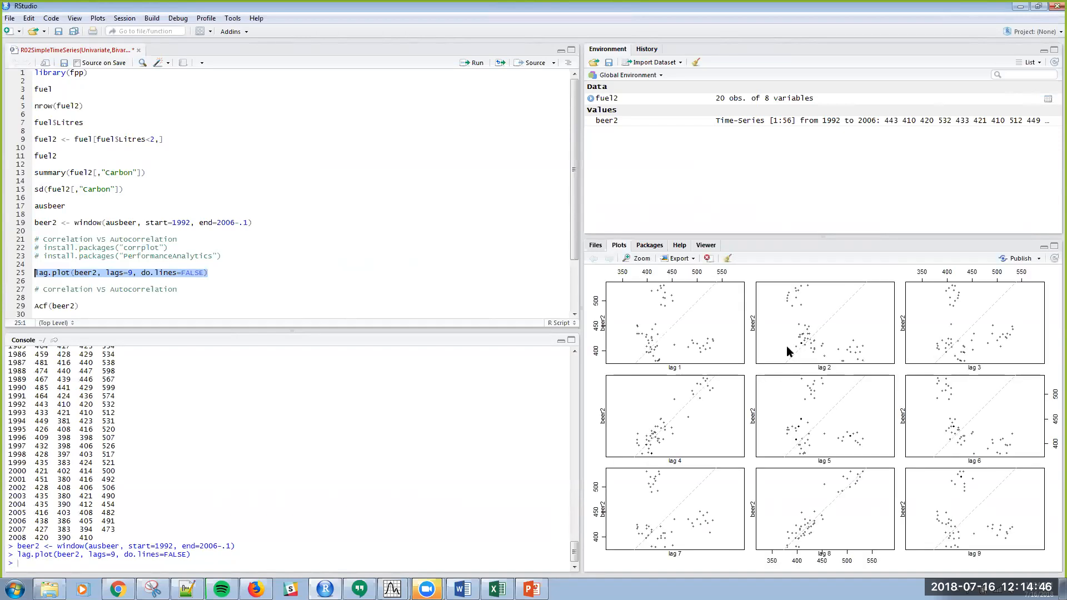
mouse_move(799, 433)
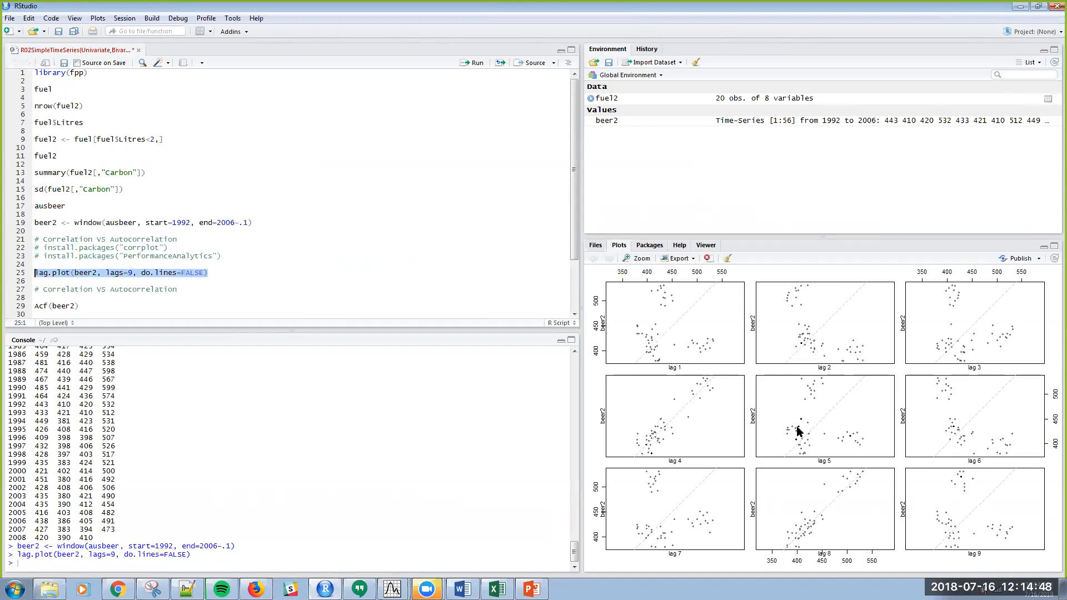
mouse_move(731, 339)
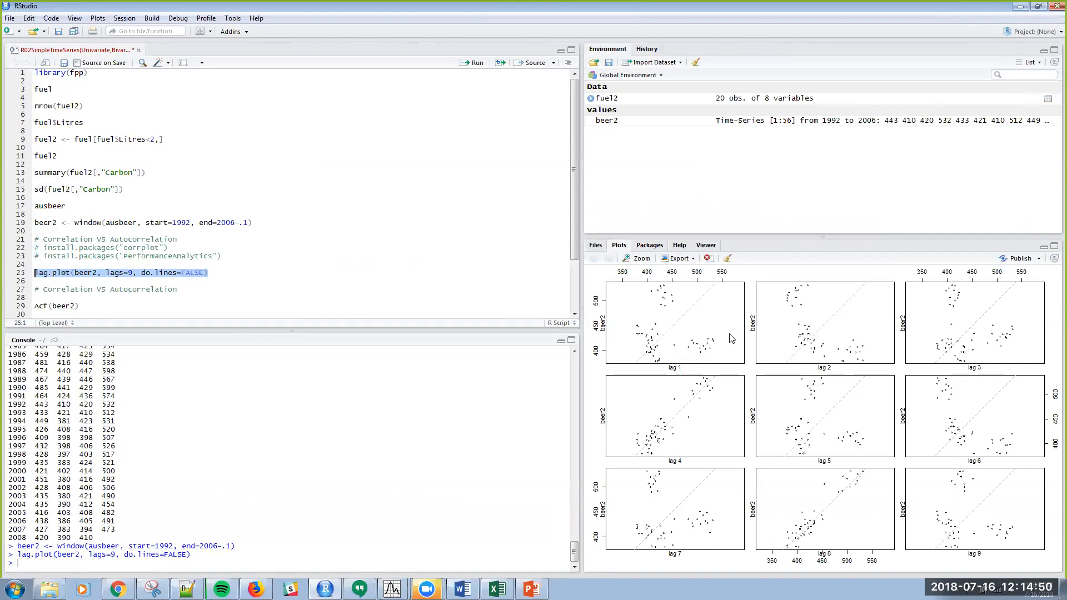
mouse_move(823, 318)
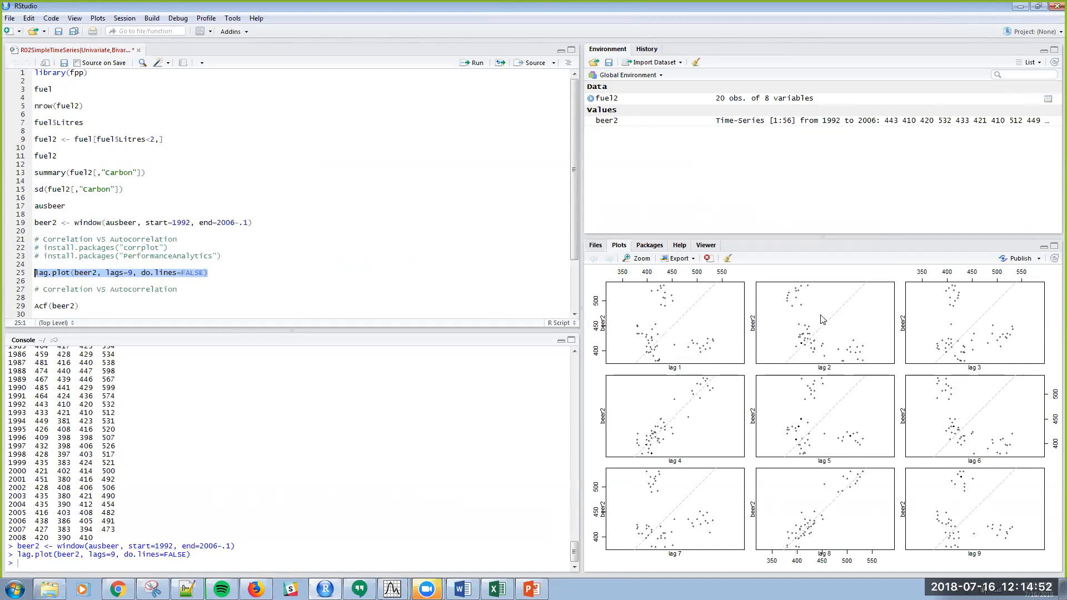
mouse_move(755, 311)
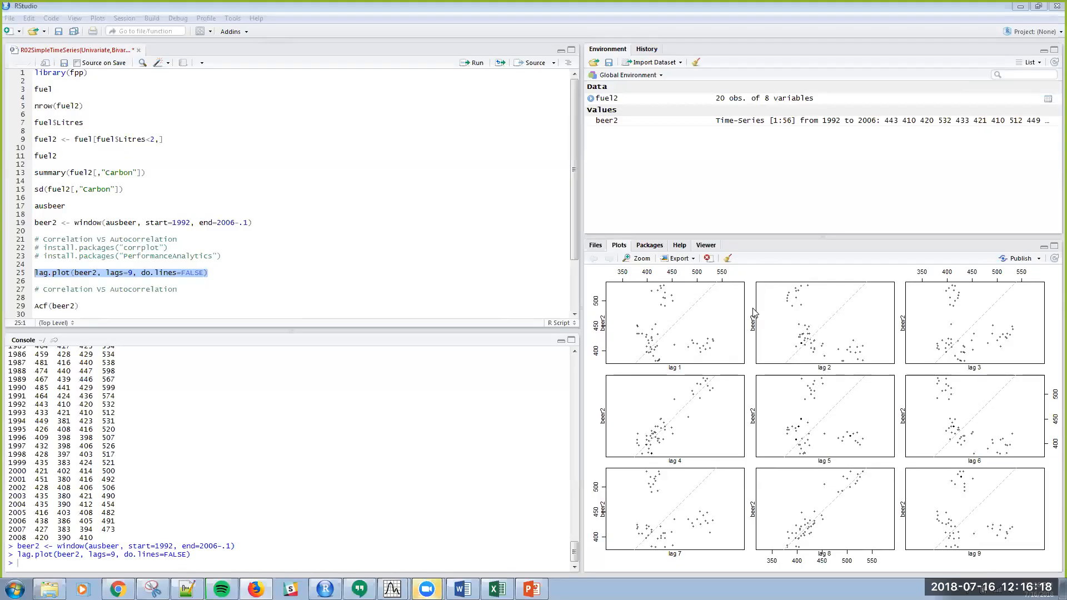
mouse_move(782, 178)
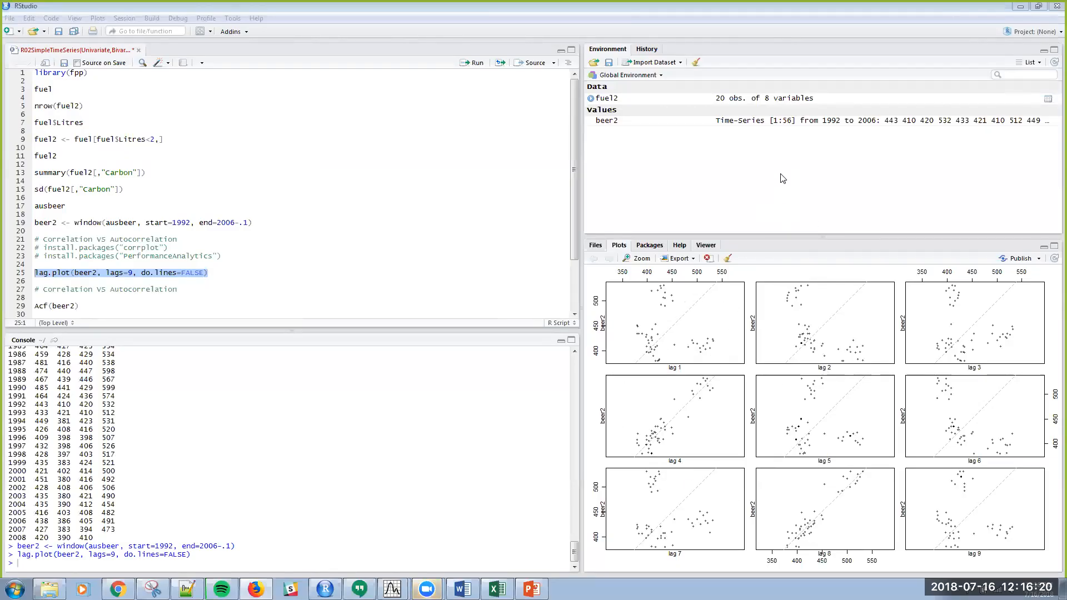
mouse_move(672, 321)
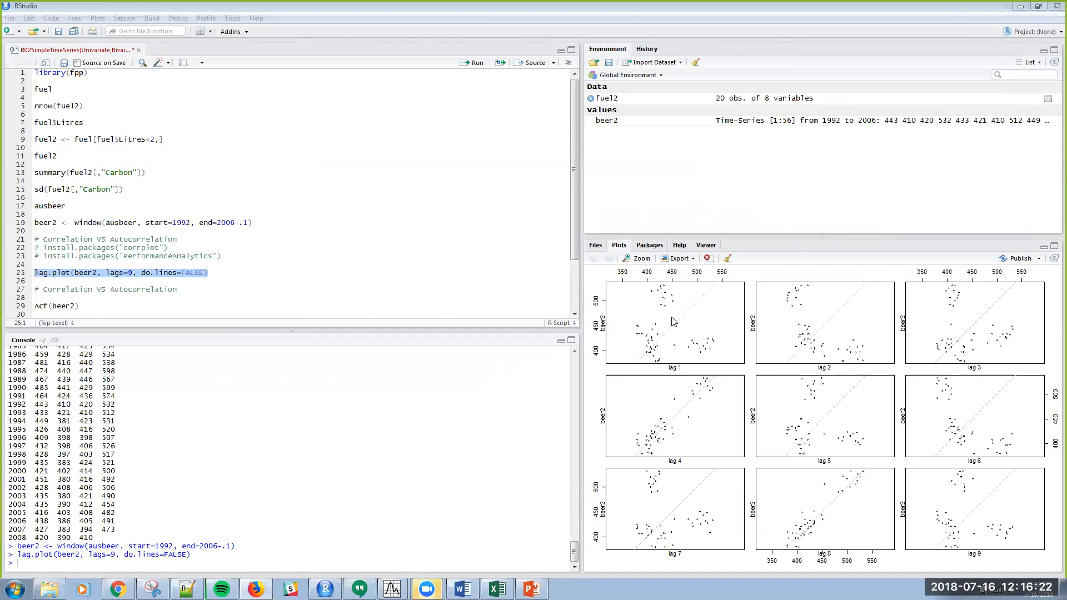
mouse_move(694, 308)
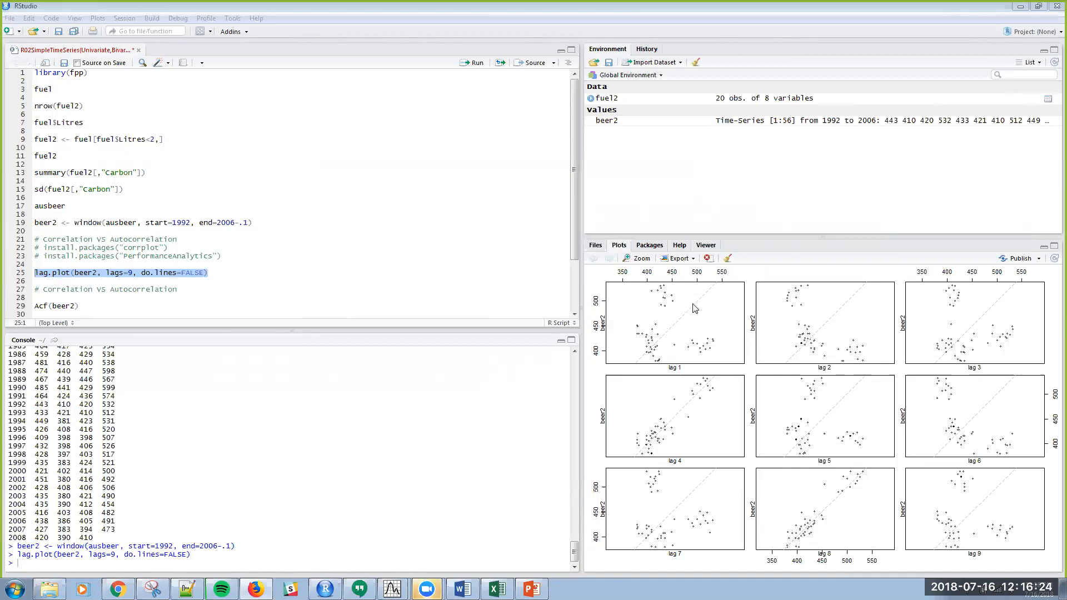
mouse_move(726, 70)
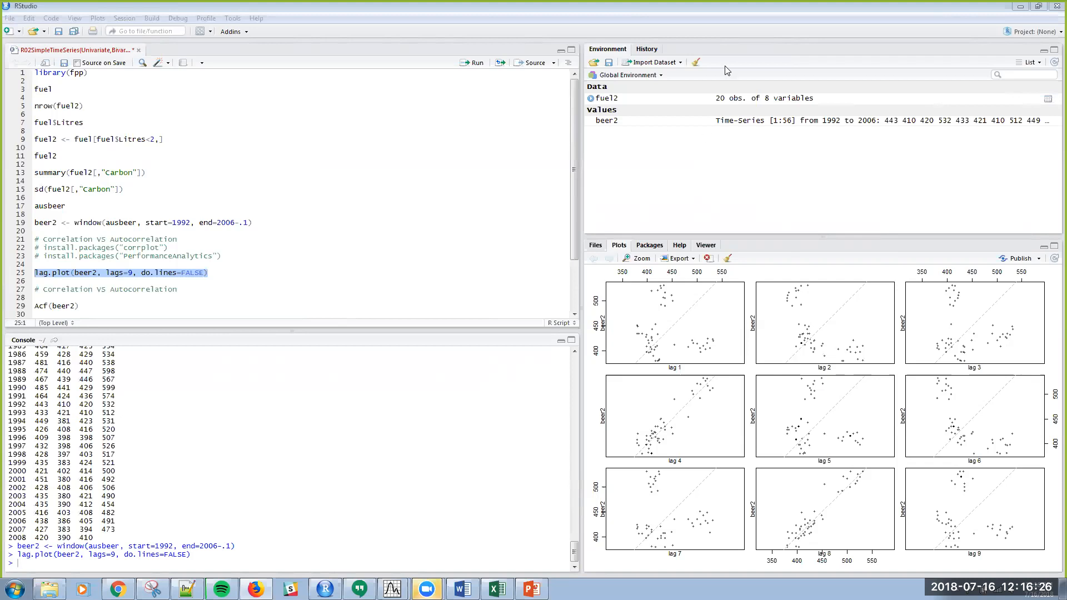
mouse_move(820, 63)
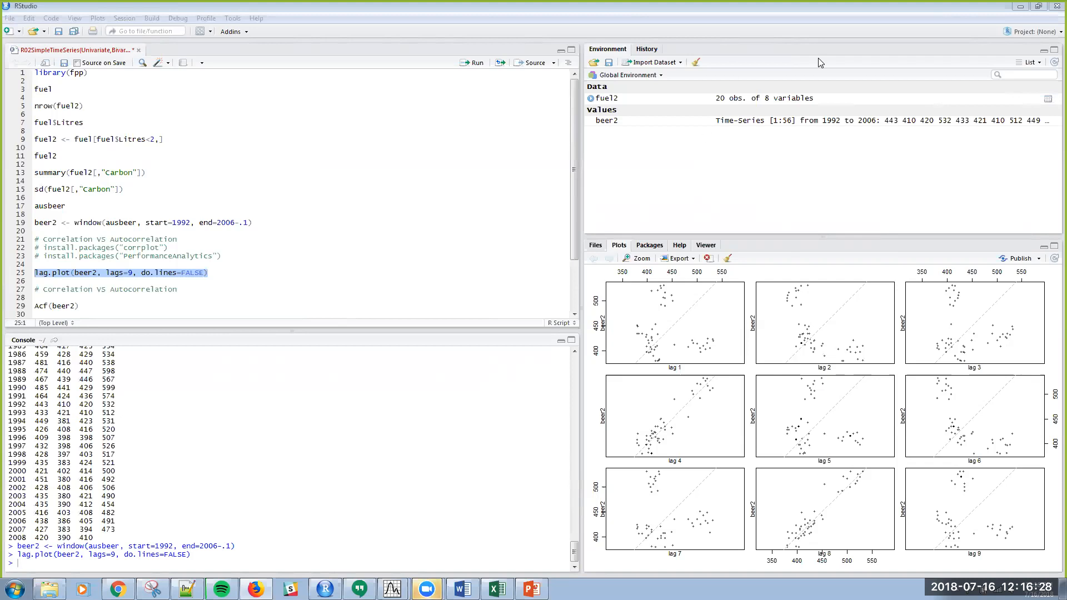
mouse_move(700, 304)
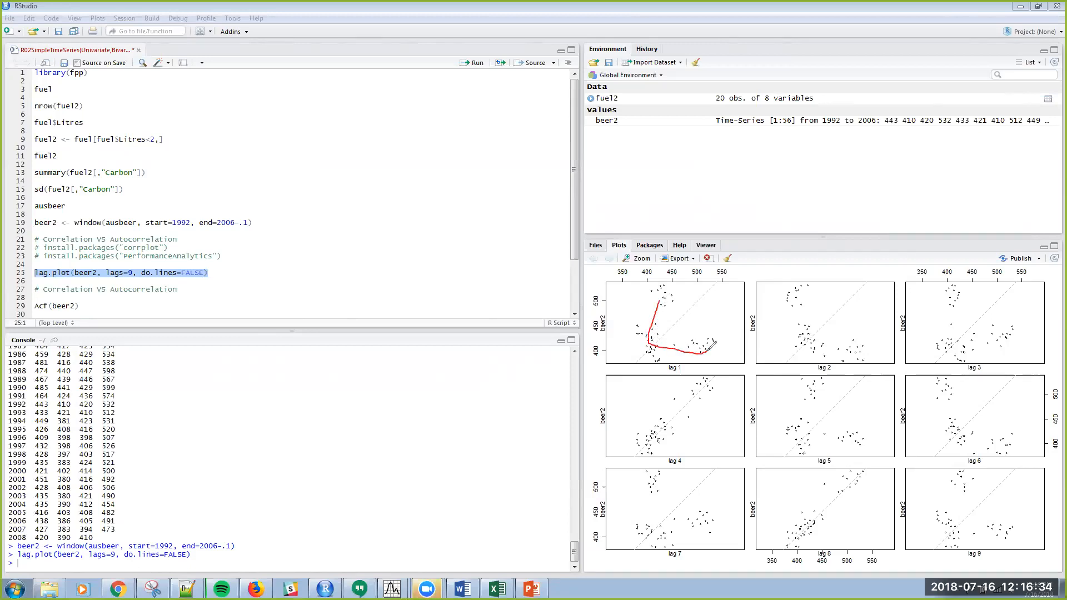
mouse_move(681, 318)
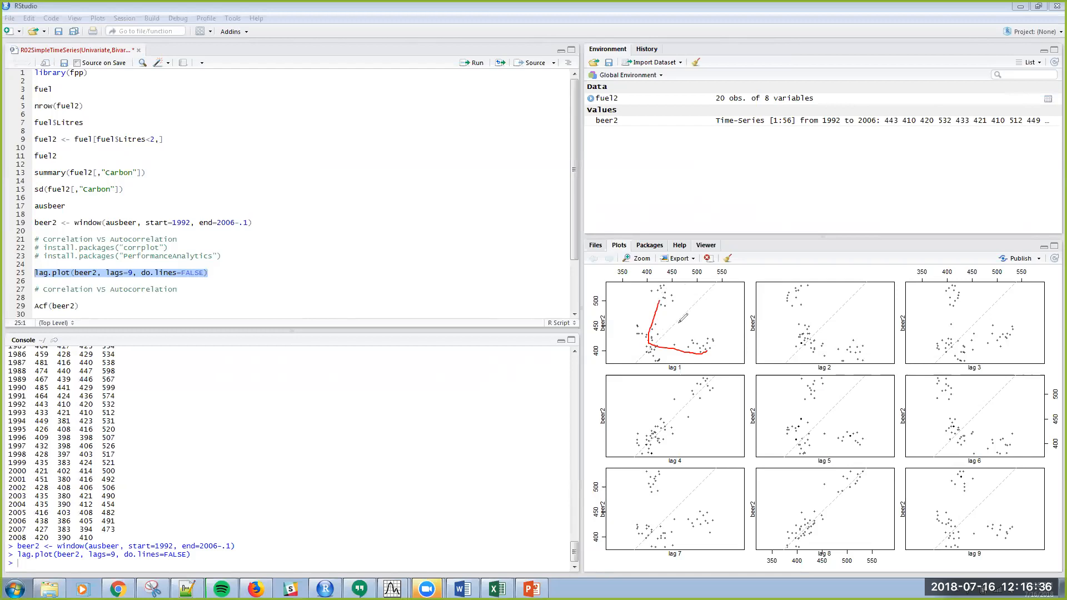
mouse_move(685, 315)
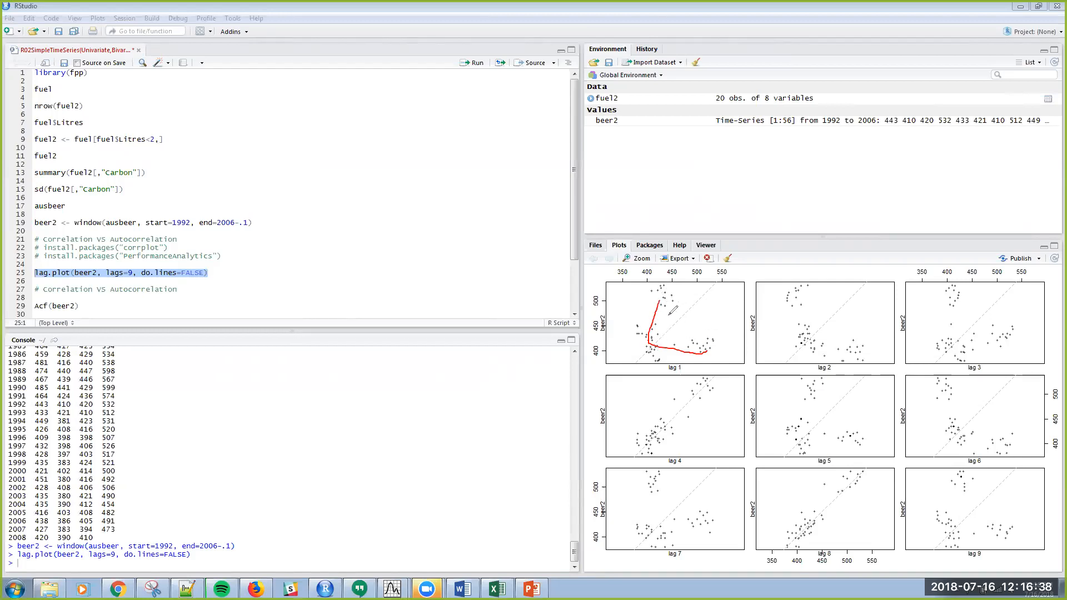
mouse_move(807, 295)
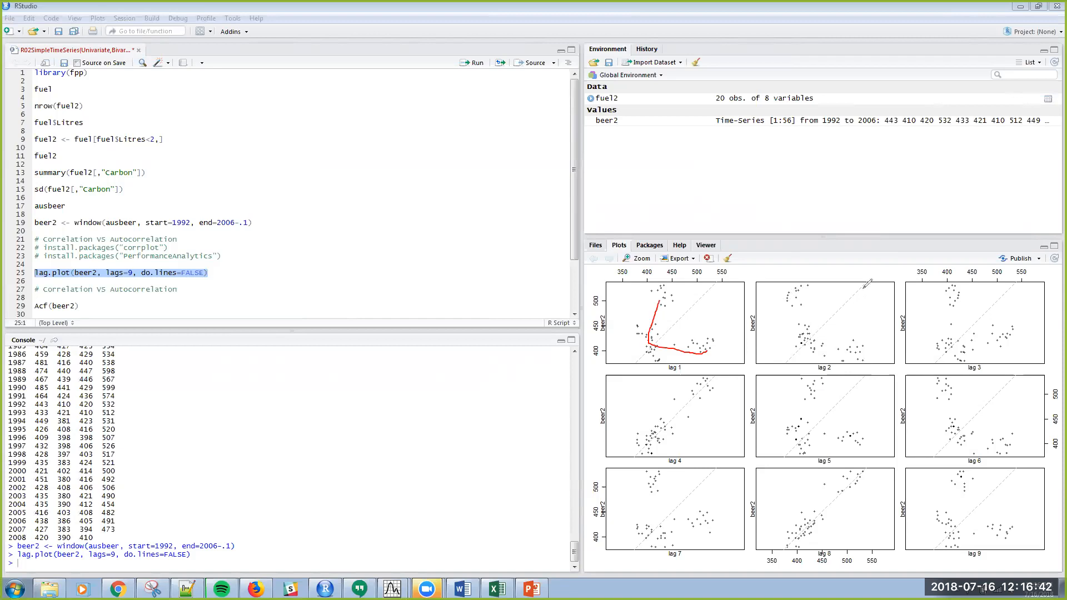
mouse_move(809, 333)
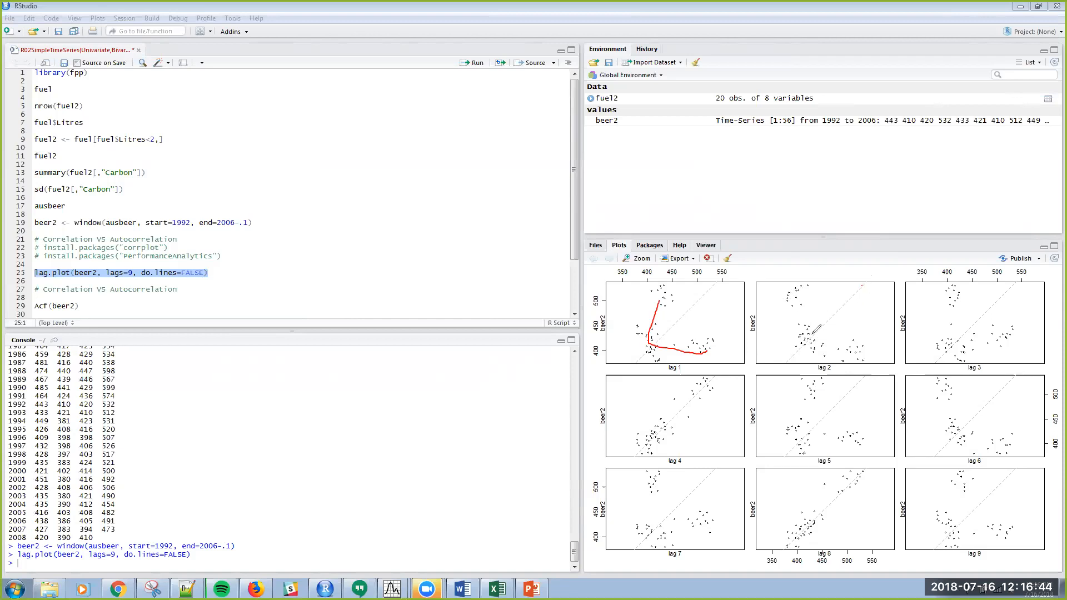
mouse_move(781, 288)
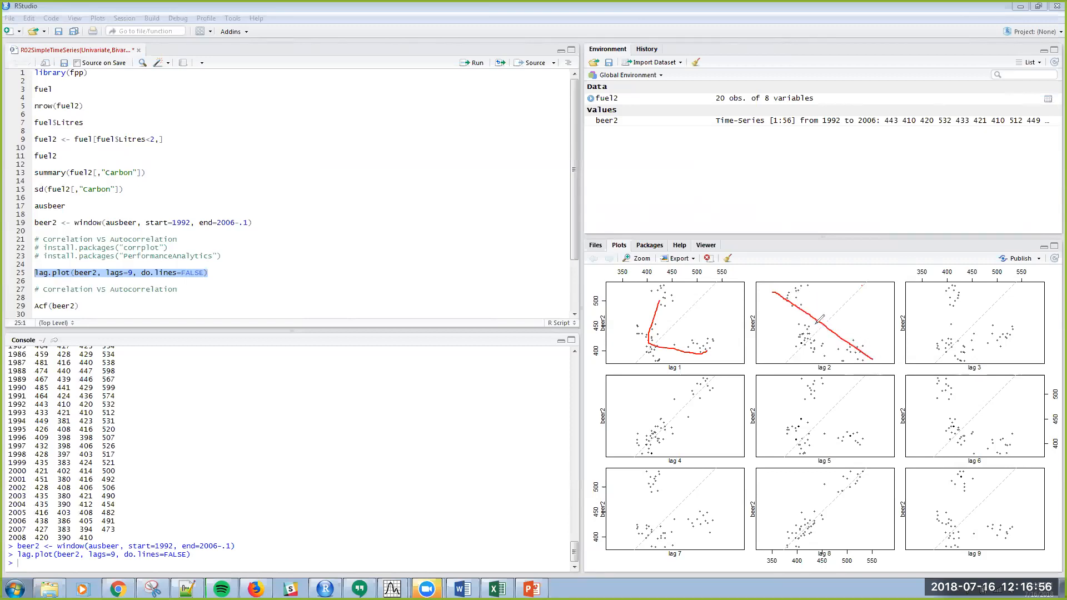
mouse_move(978, 305)
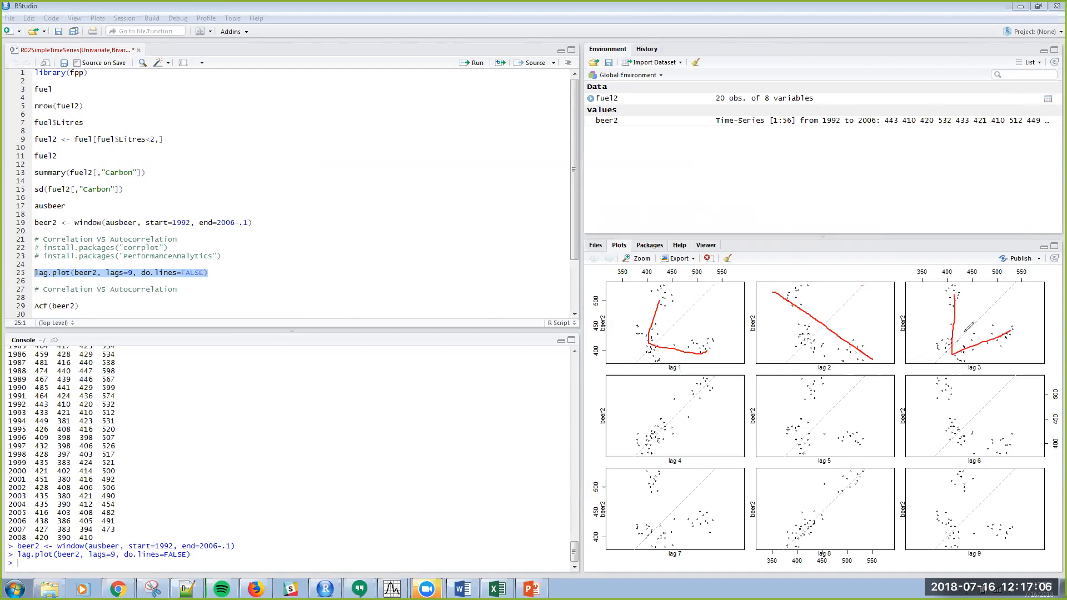
mouse_move(866, 268)
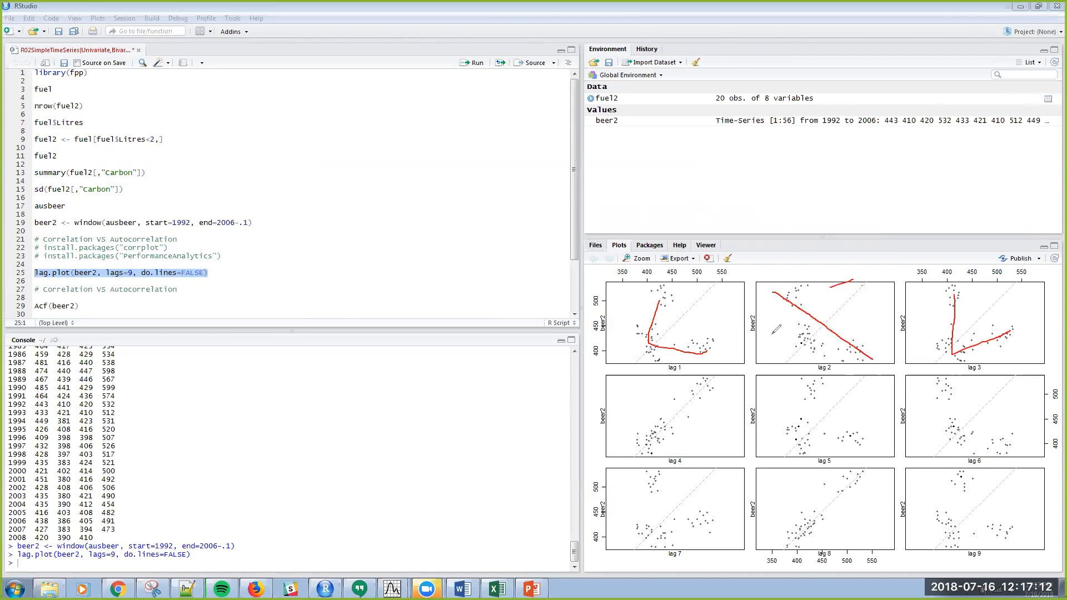
mouse_move(651, 442)
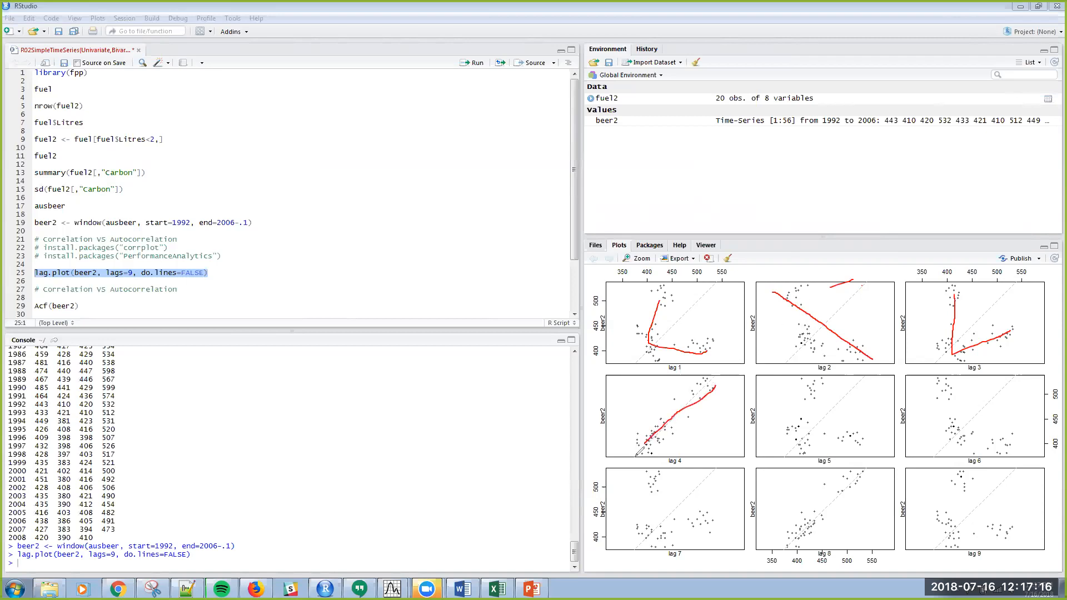
mouse_move(724, 394)
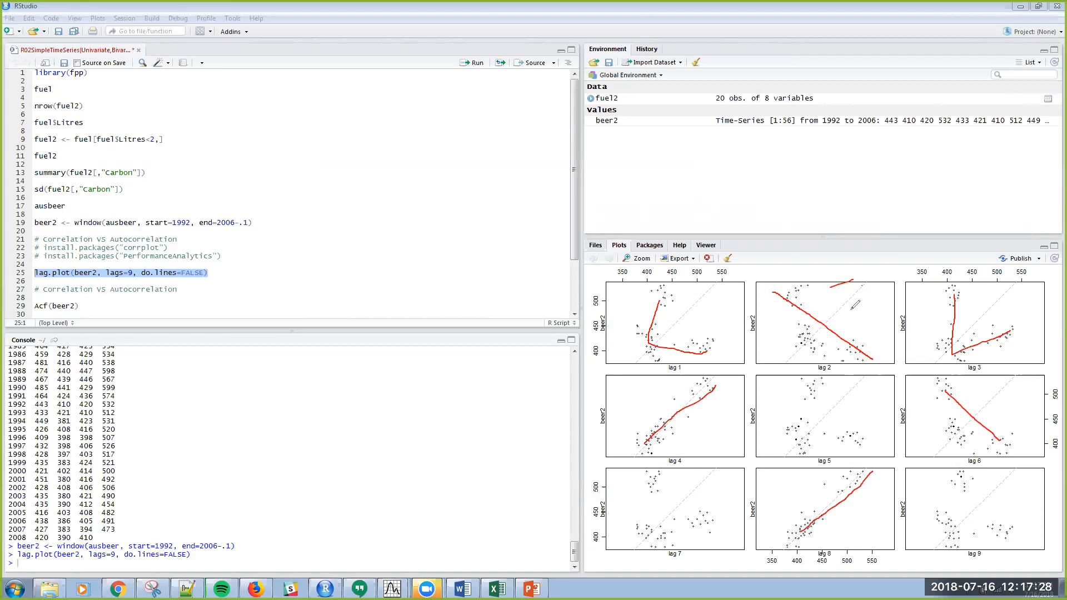
mouse_move(774, 8)
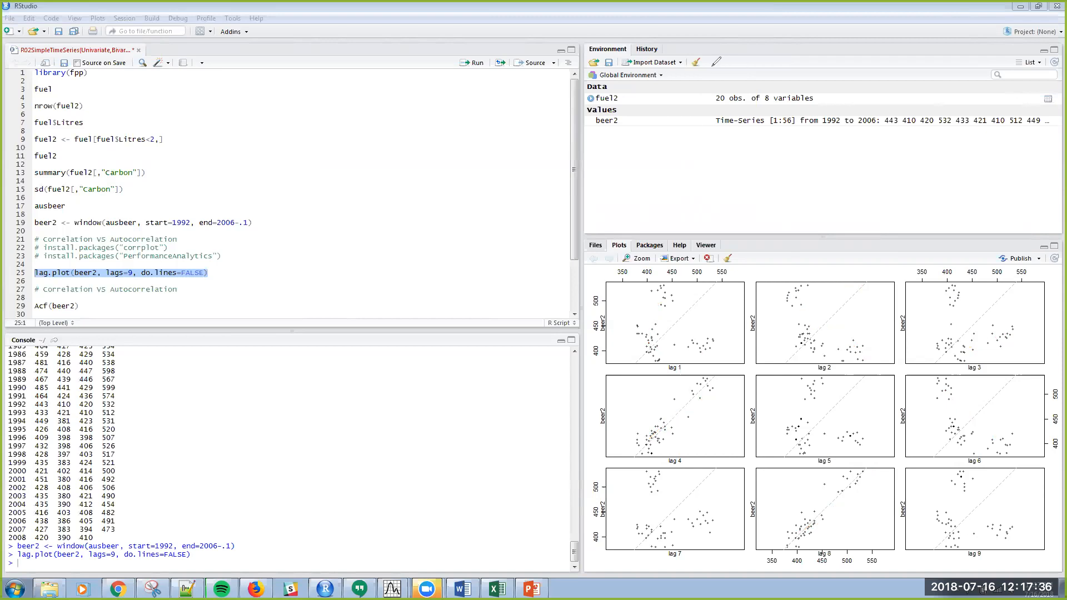
left_click(343, 272)
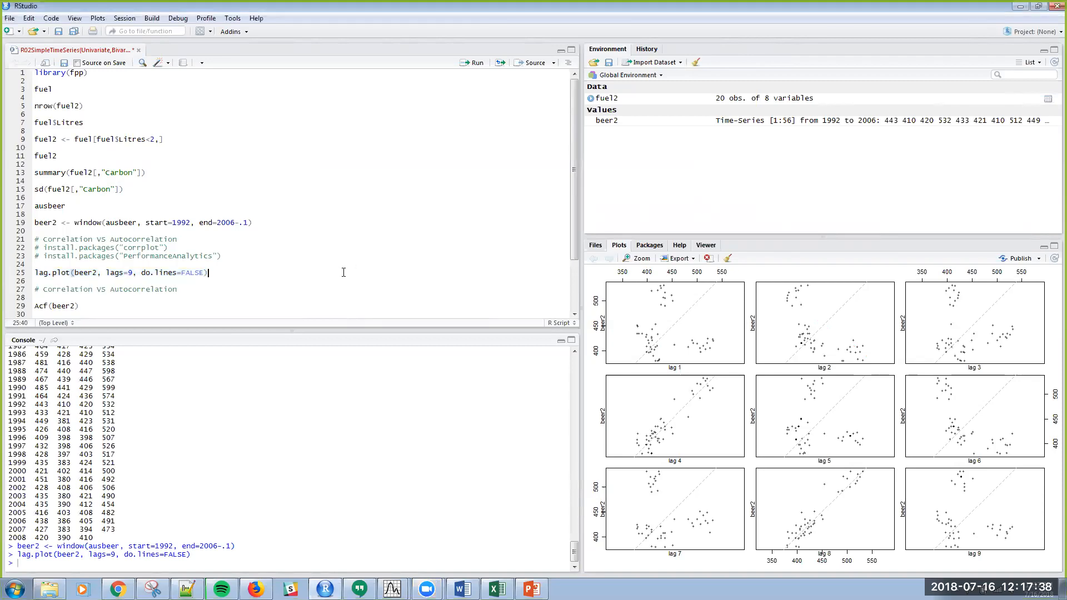
mouse_move(108, 311)
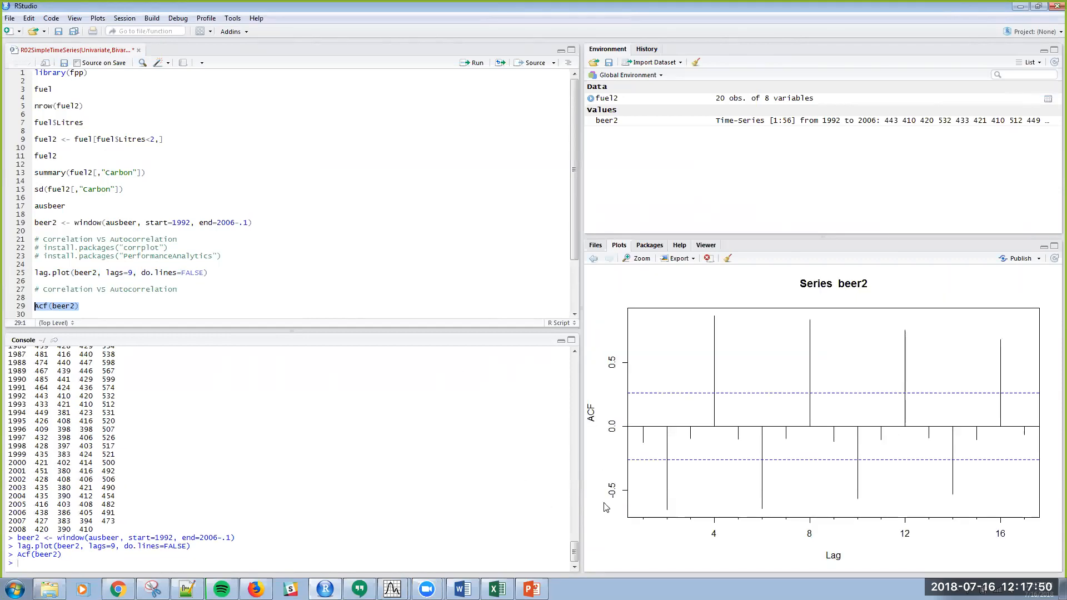
mouse_move(908, 413)
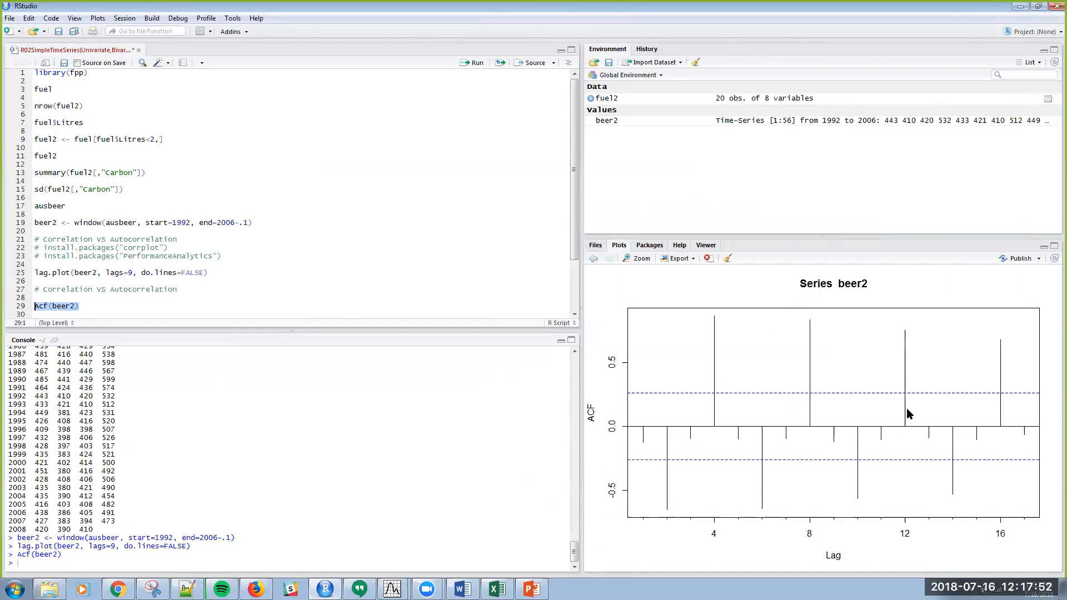
mouse_move(1000, 424)
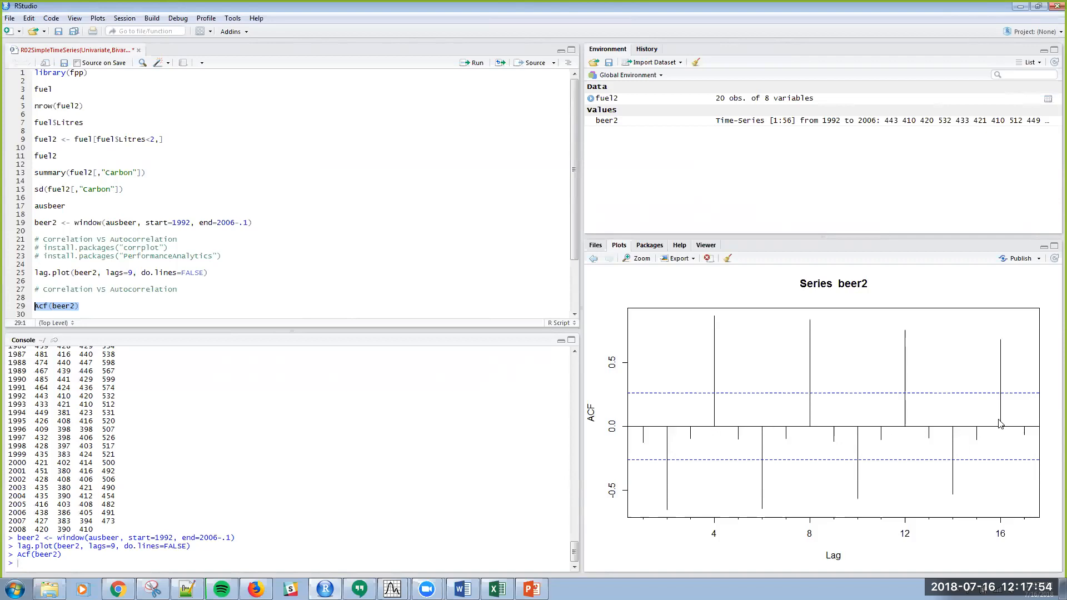
mouse_move(704, 478)
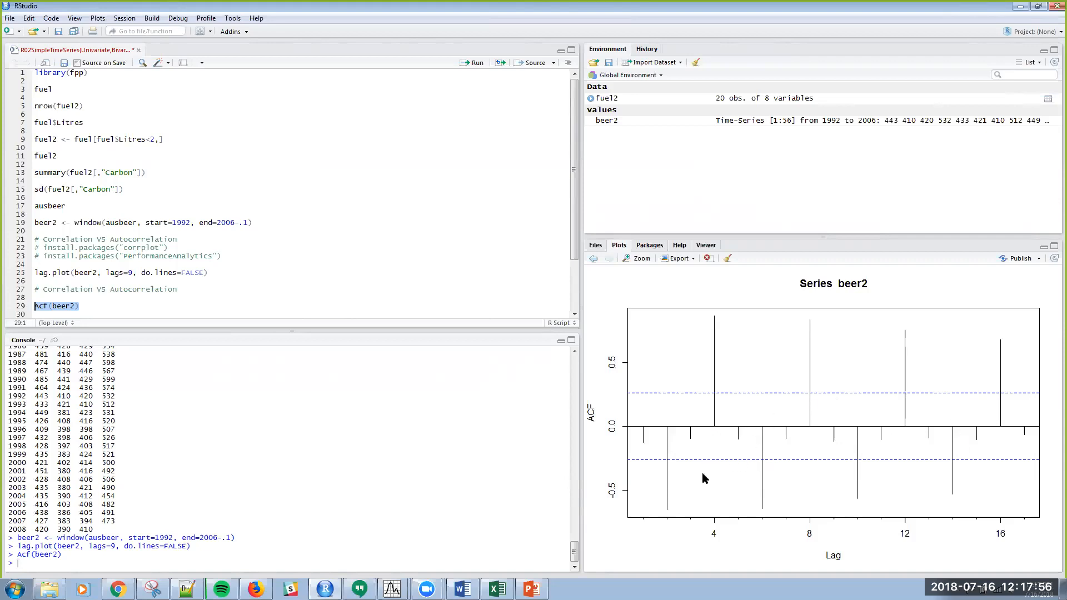
mouse_move(670, 458)
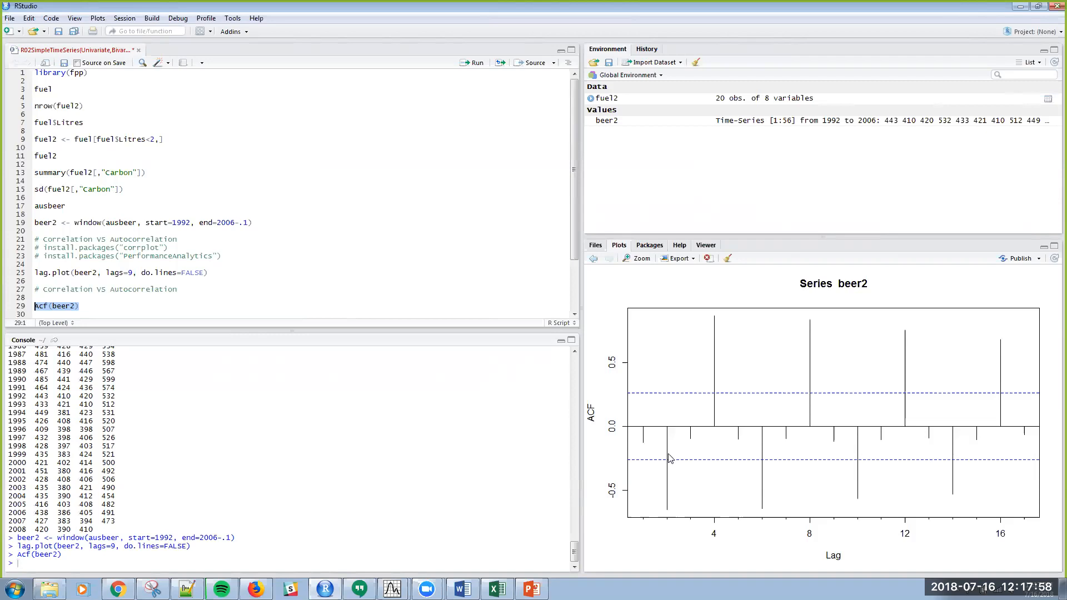
mouse_move(676, 490)
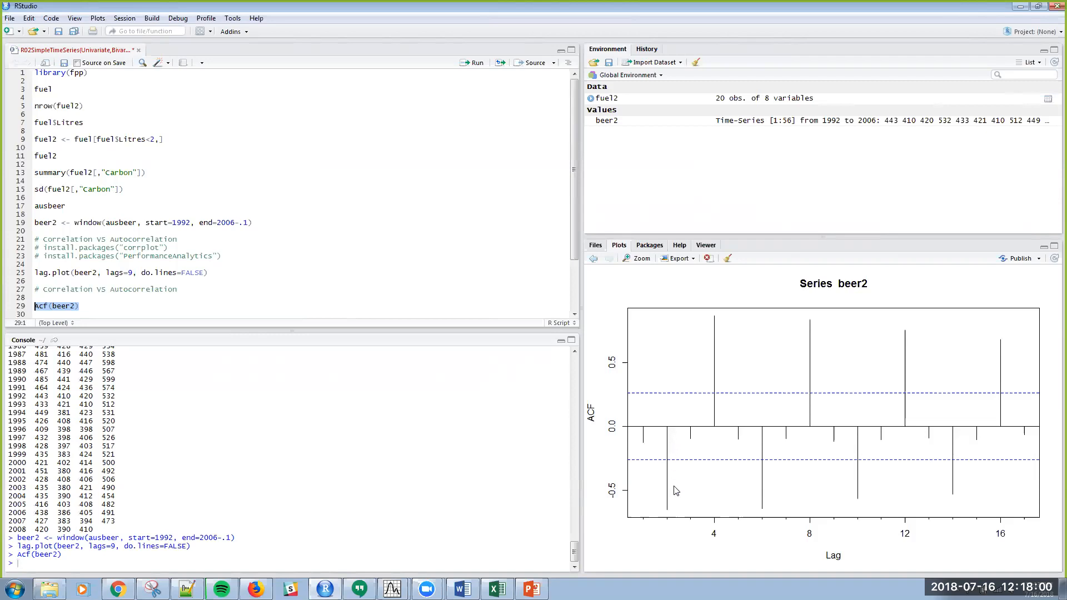
mouse_move(670, 522)
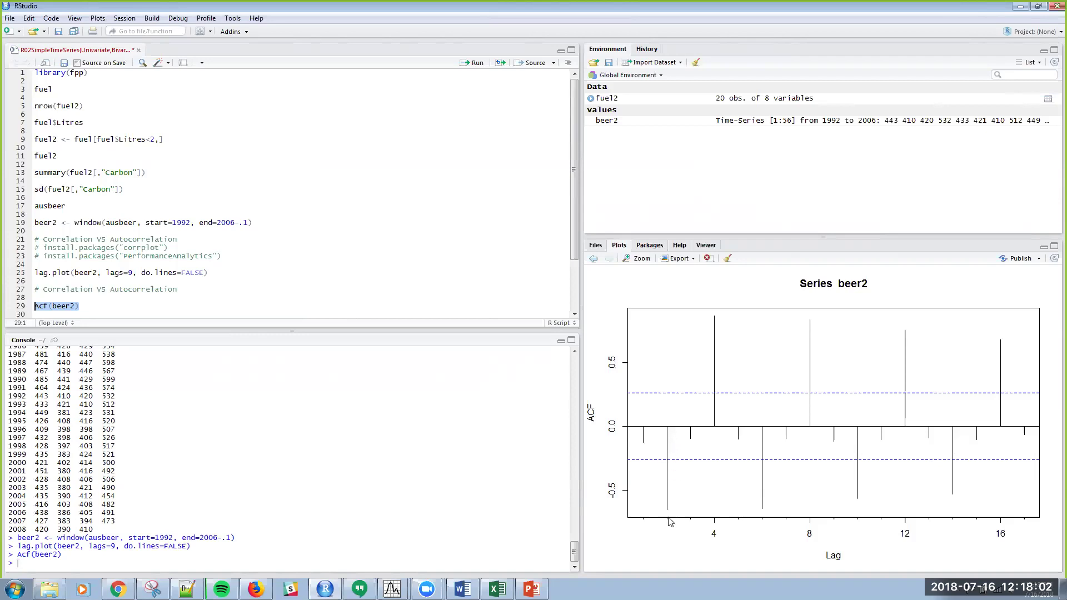
mouse_move(716, 324)
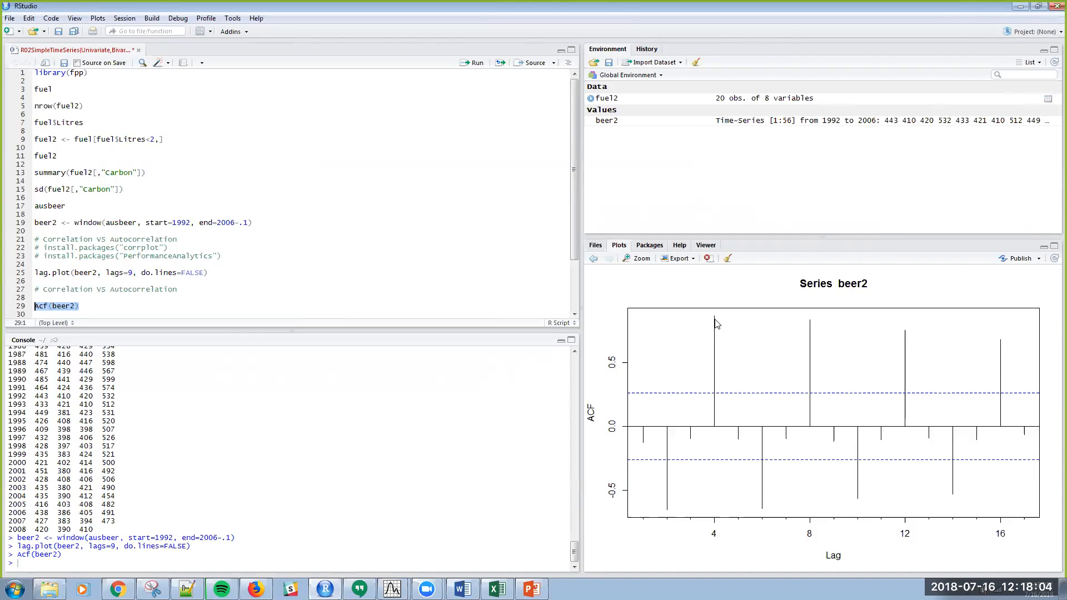
mouse_move(721, 320)
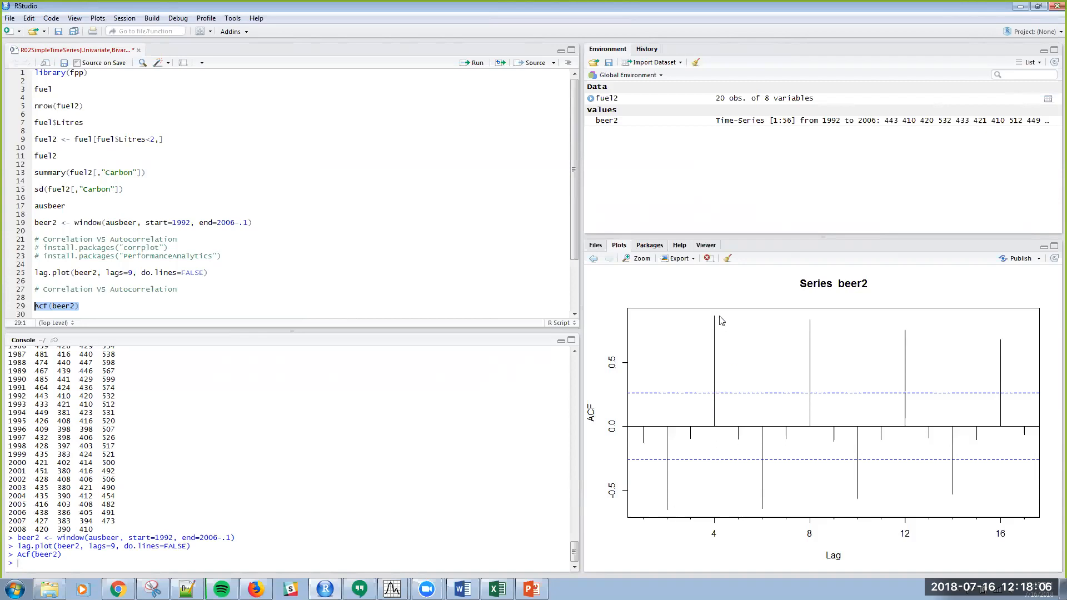
mouse_move(767, 467)
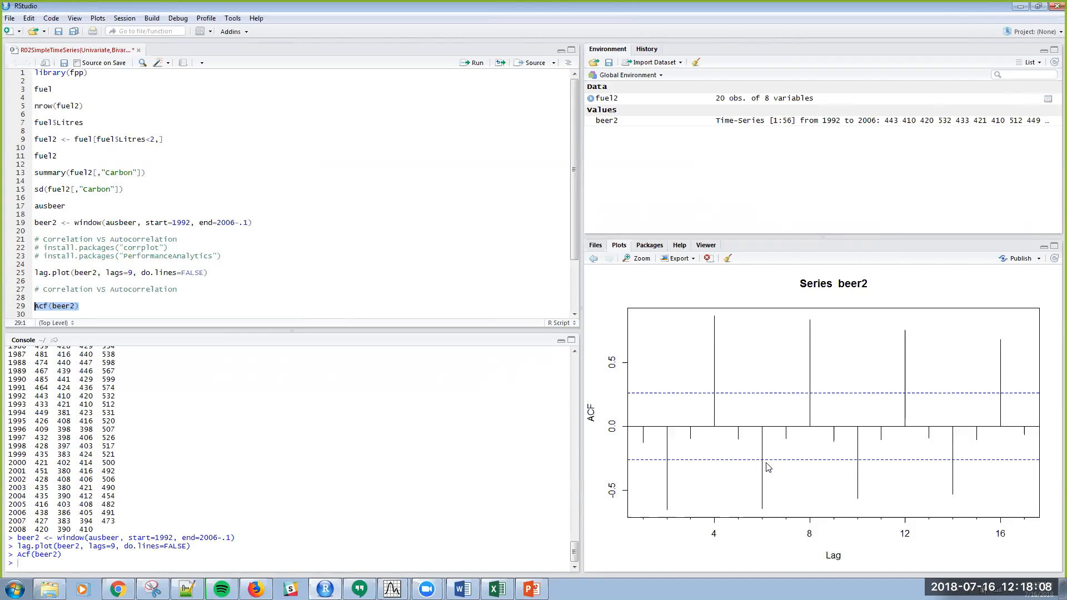
mouse_move(777, 446)
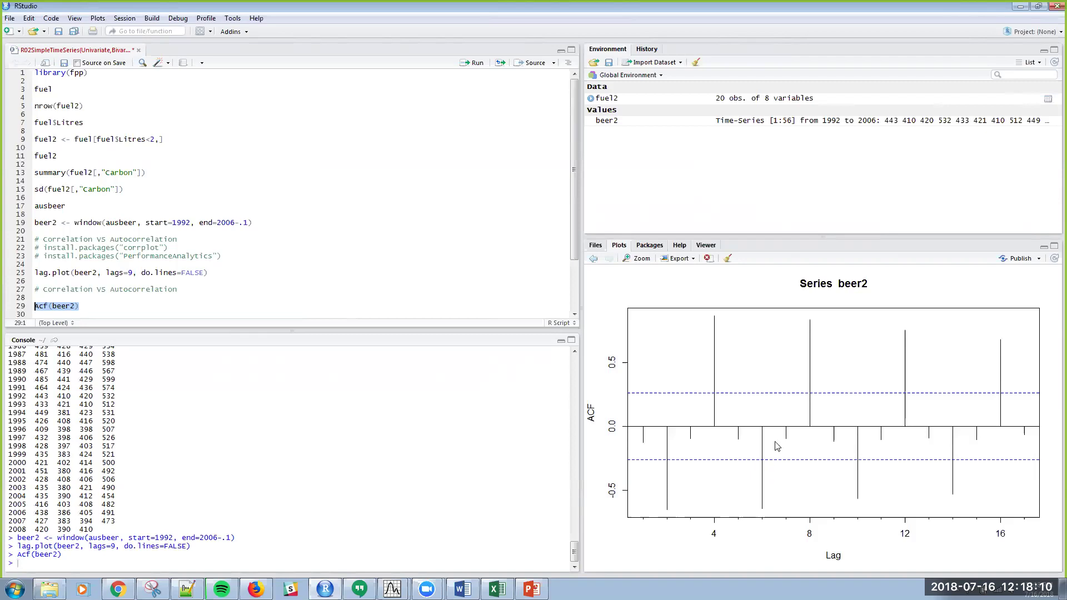
mouse_move(810, 393)
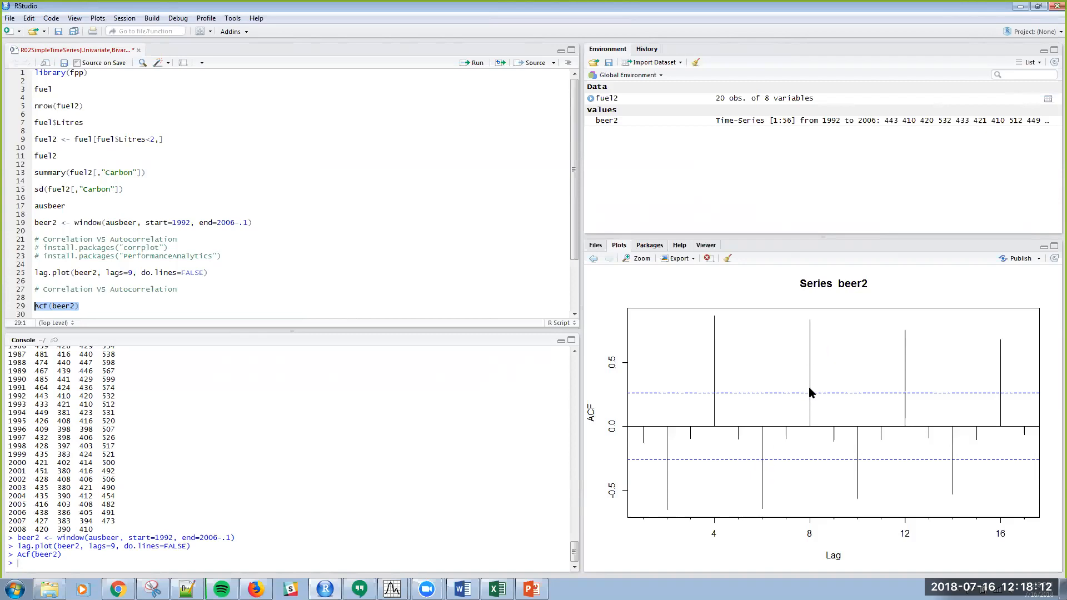
mouse_move(1010, 435)
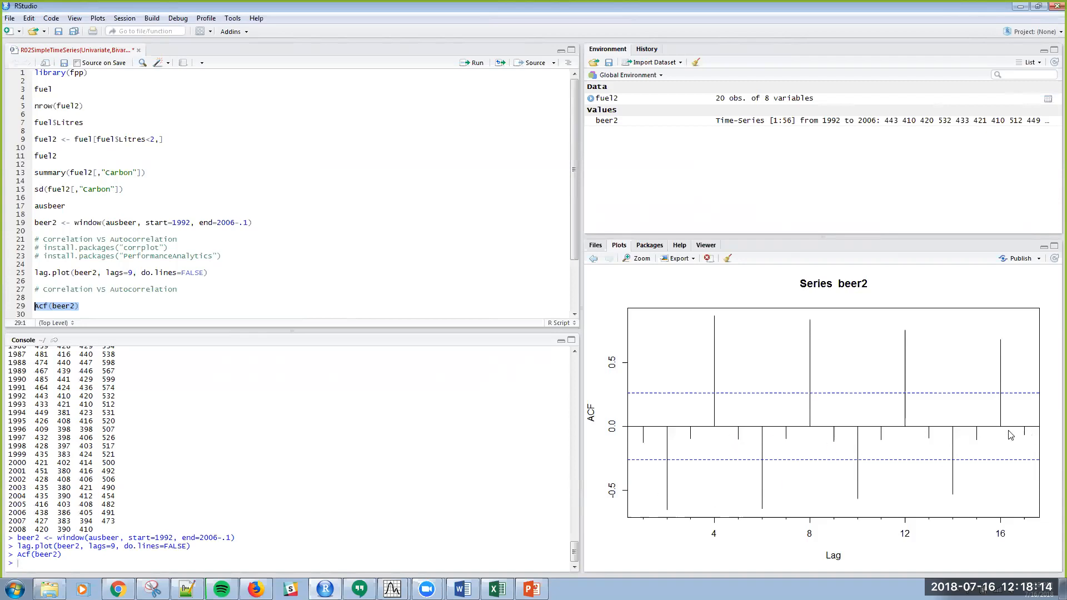
mouse_move(666, 454)
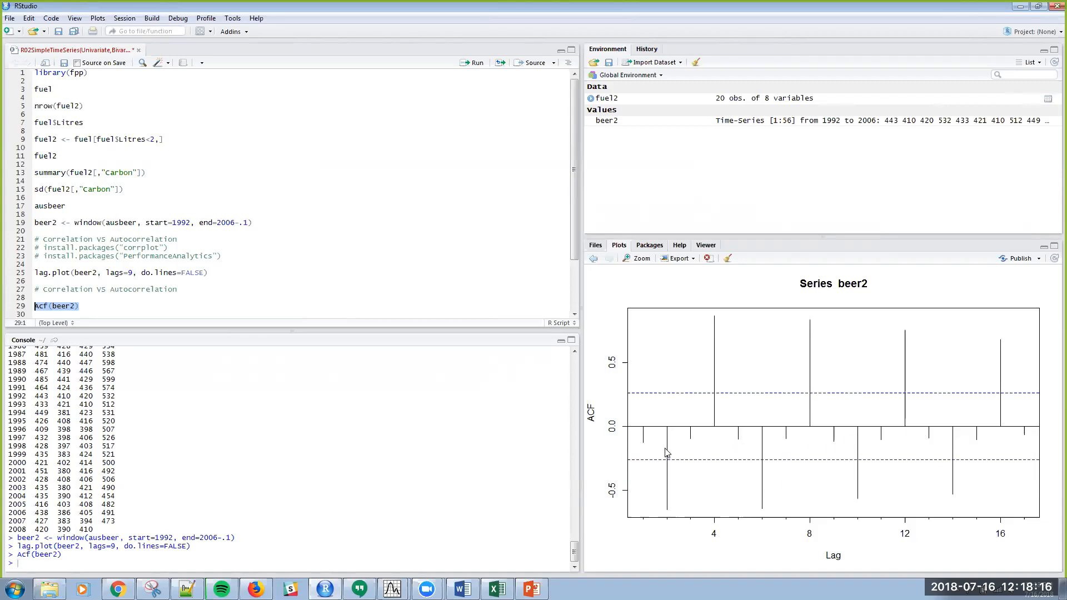
mouse_move(819, 381)
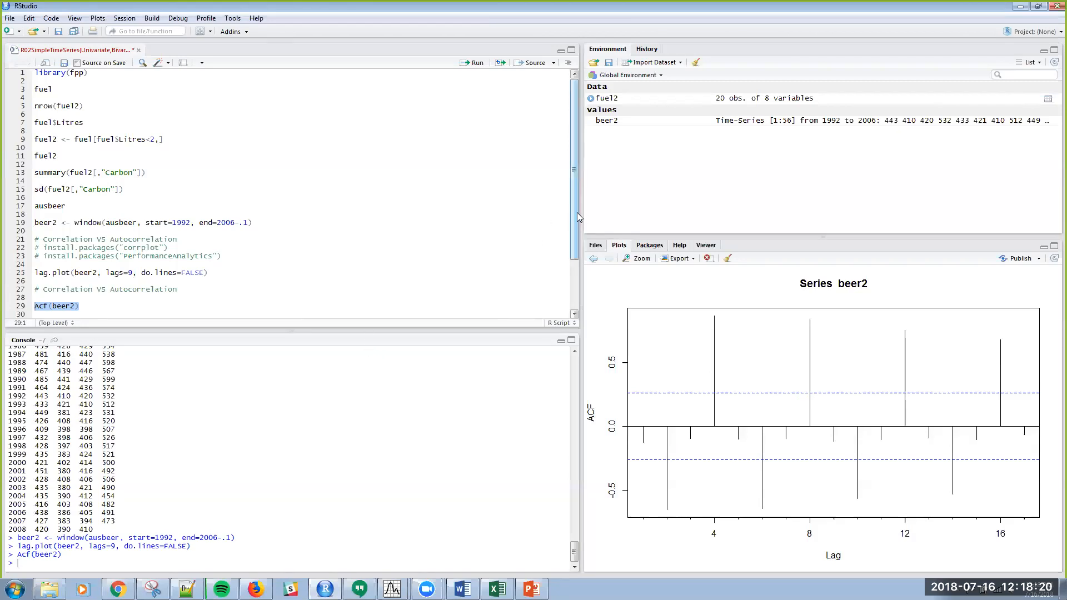
scroll("down", 3)
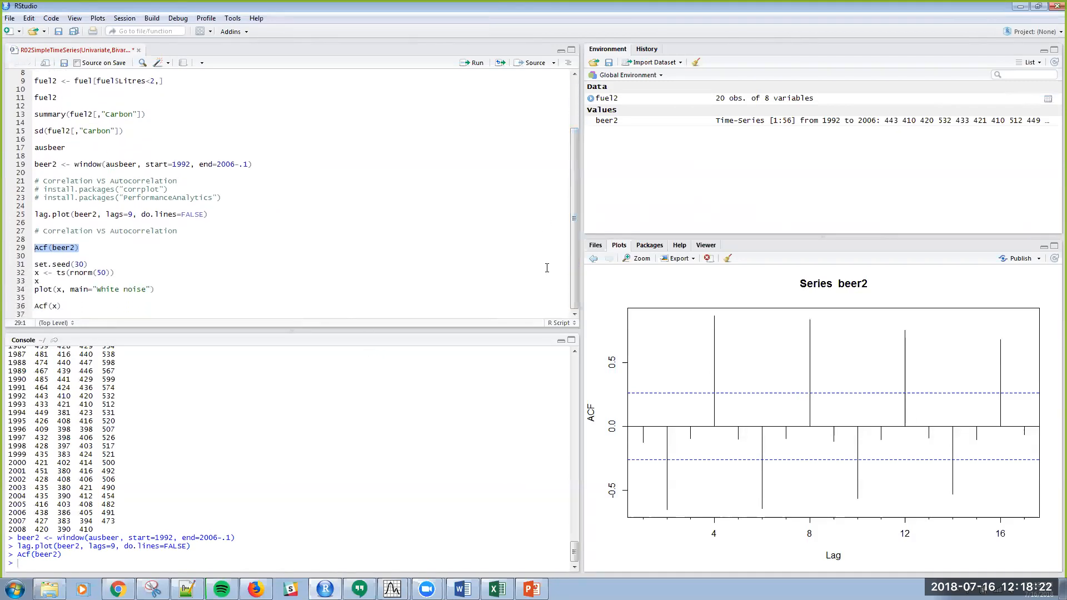
mouse_move(774, 367)
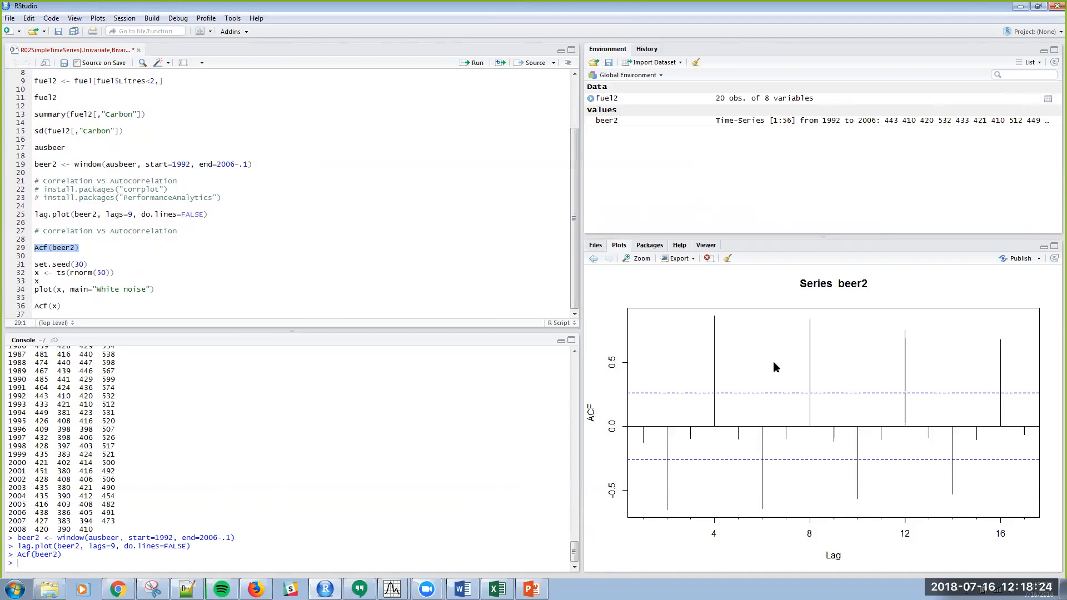
mouse_move(795, 347)
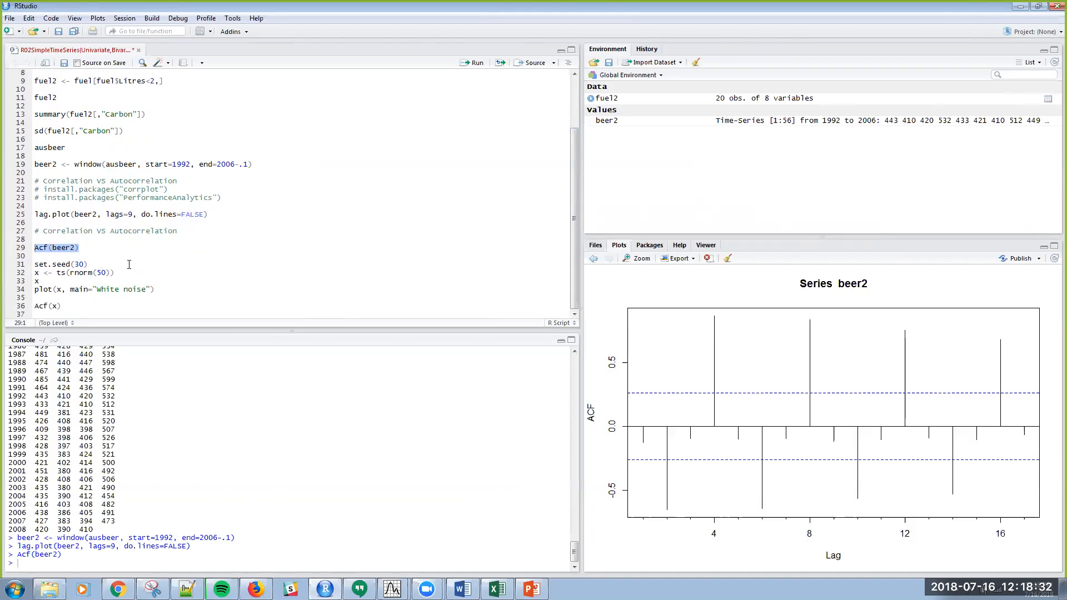
mouse_move(121, 272)
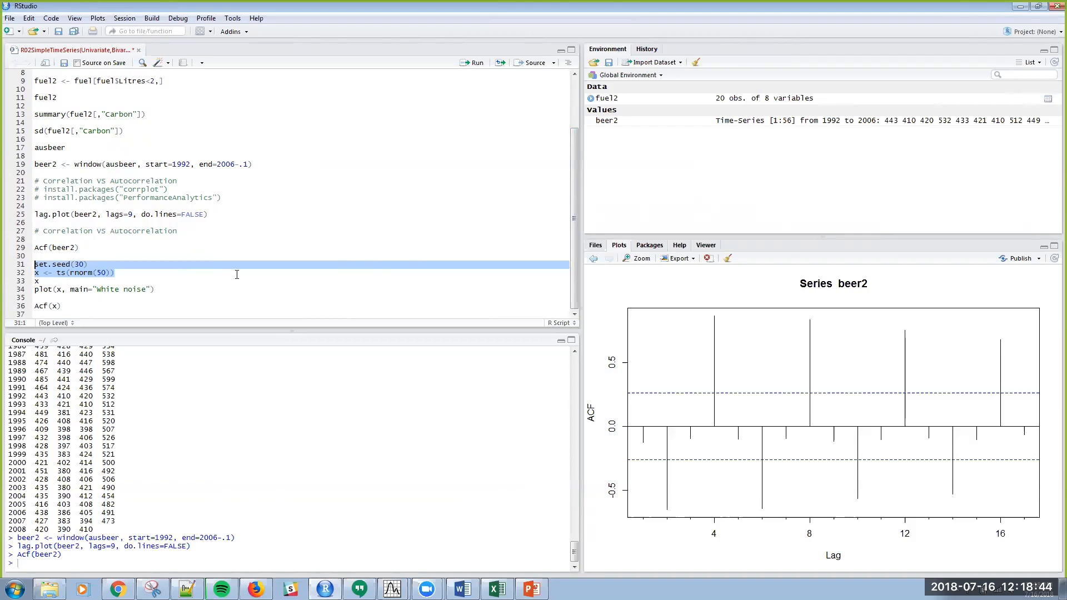
Step: Run the seed and rnorm lines creating x, then print its 50 values
left_click(474, 62)
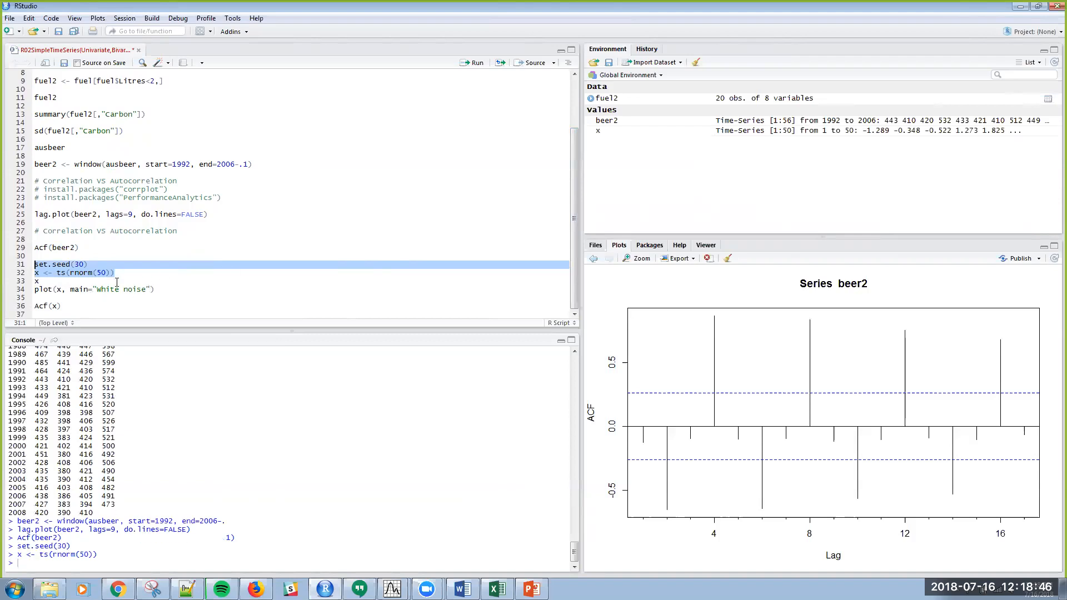
left_click(35, 281)
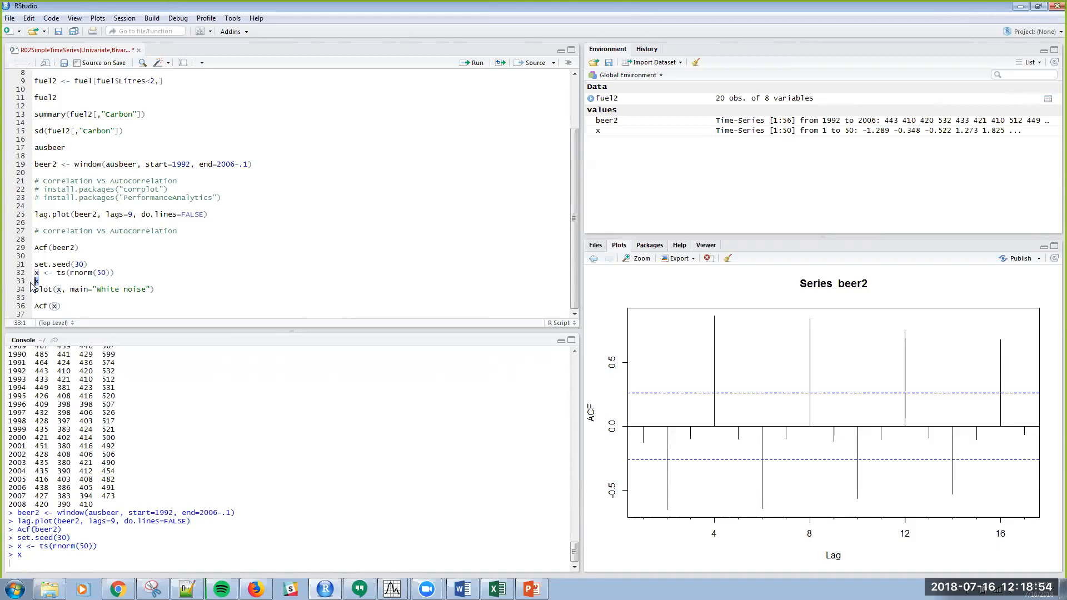
key("Return")
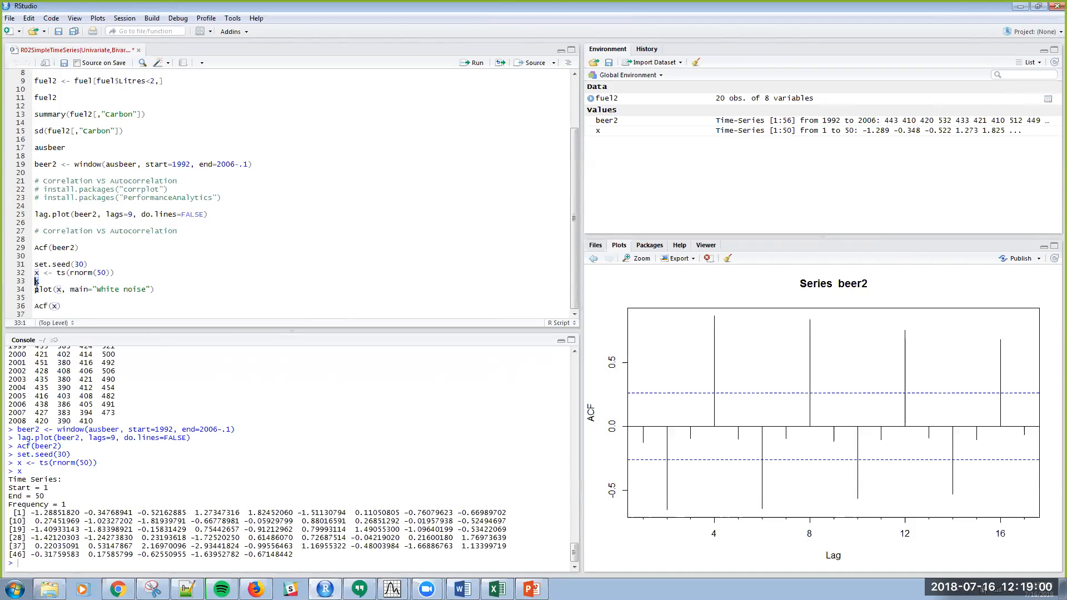
mouse_move(88, 250)
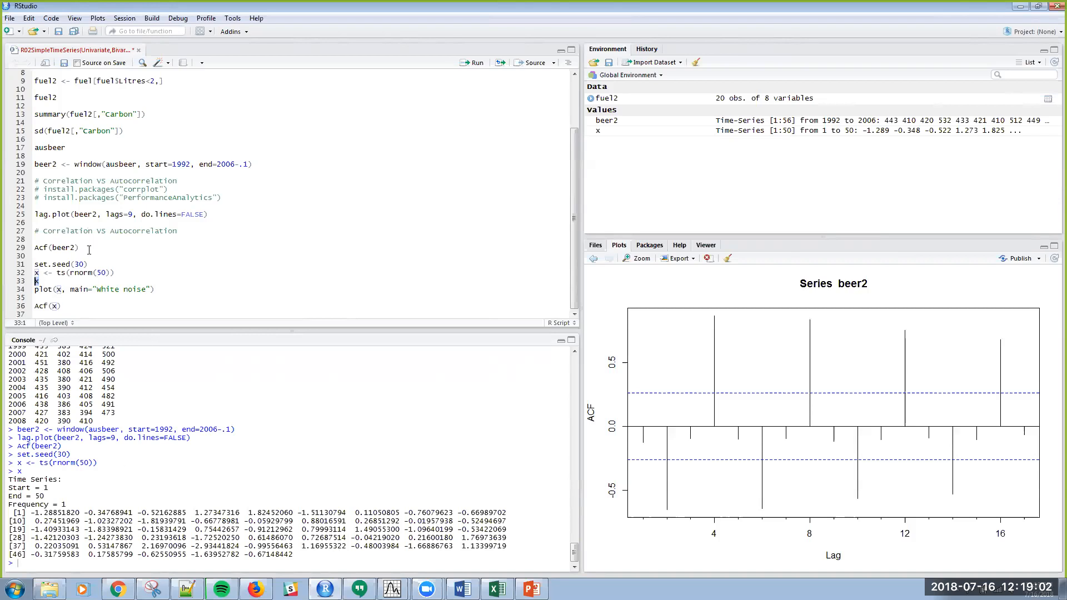
mouse_move(78, 279)
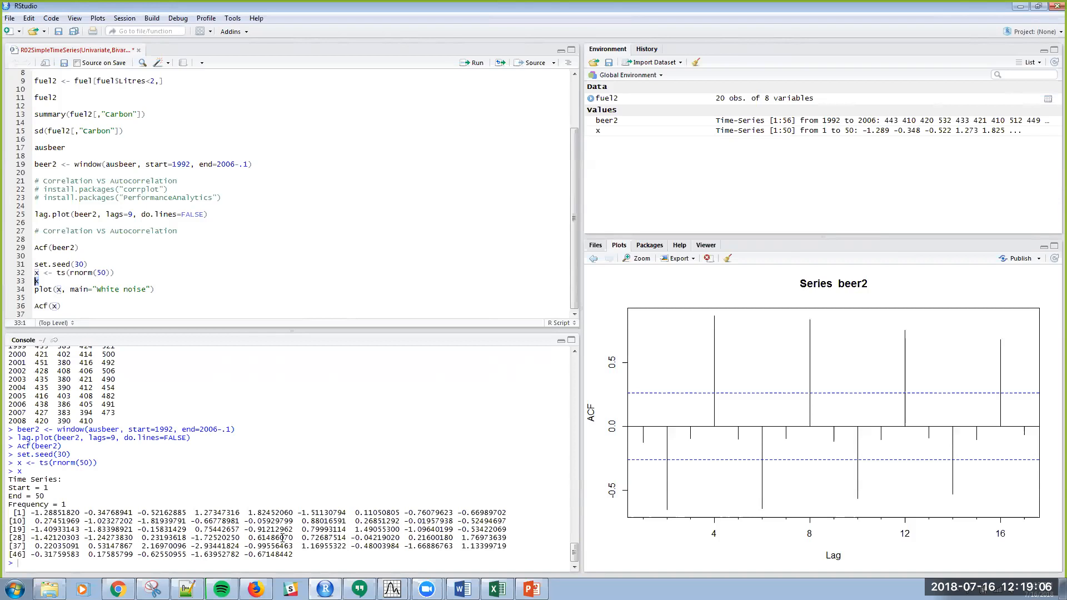
mouse_move(168, 289)
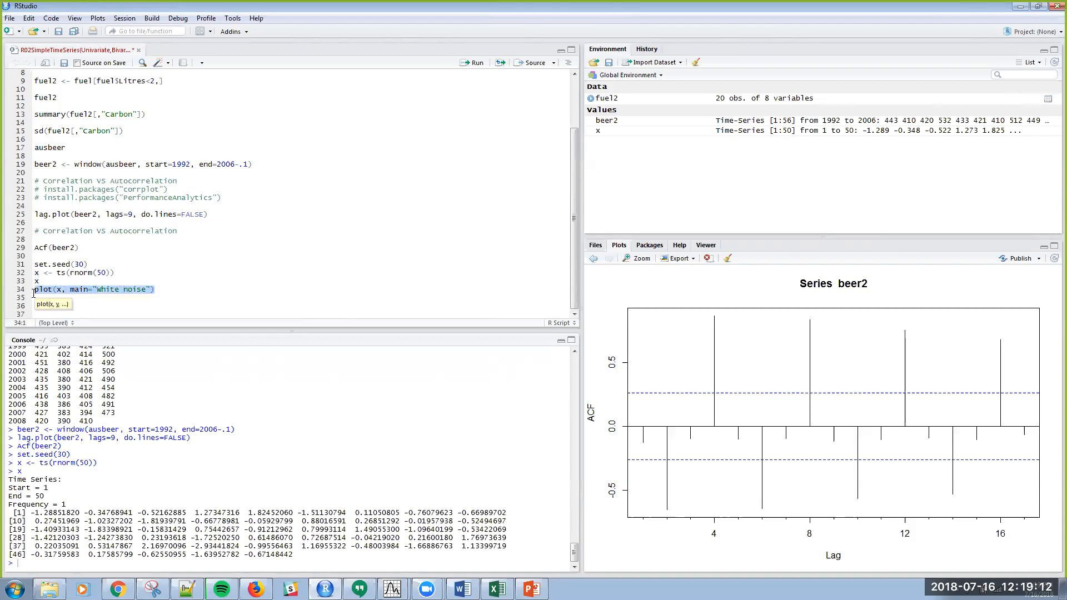
Step: Run line 34, plot(x, main="White noise"), to plot the 50 random values
left_click(472, 61)
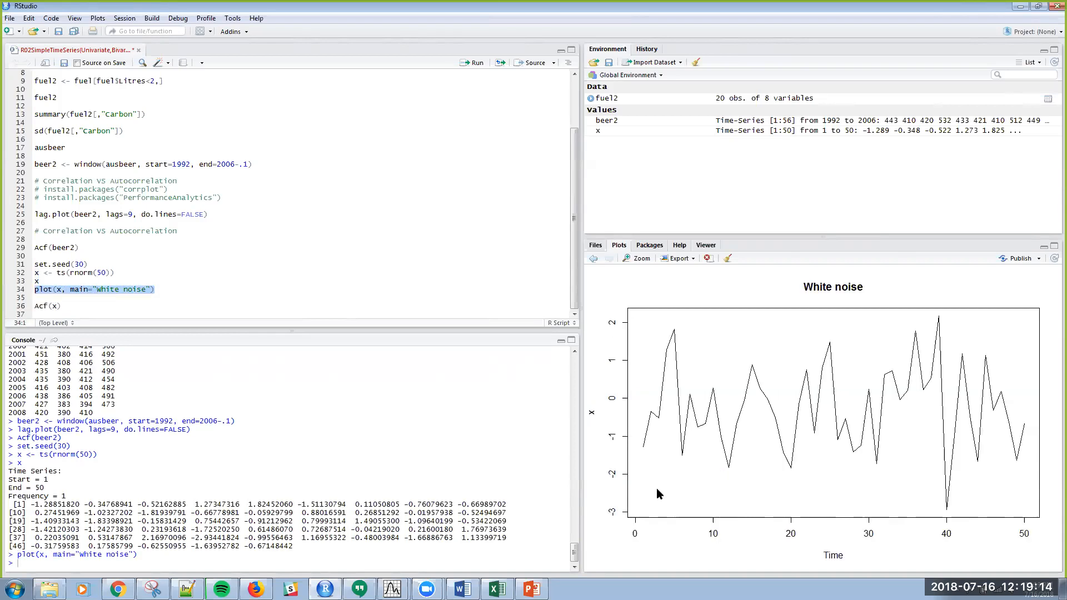
mouse_move(911, 428)
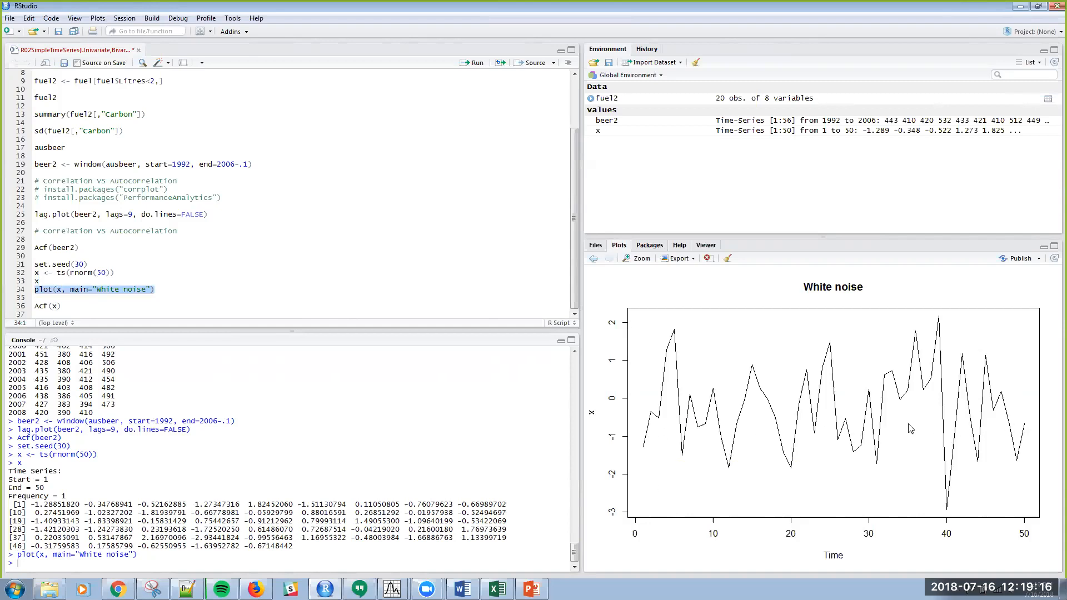
mouse_move(1027, 425)
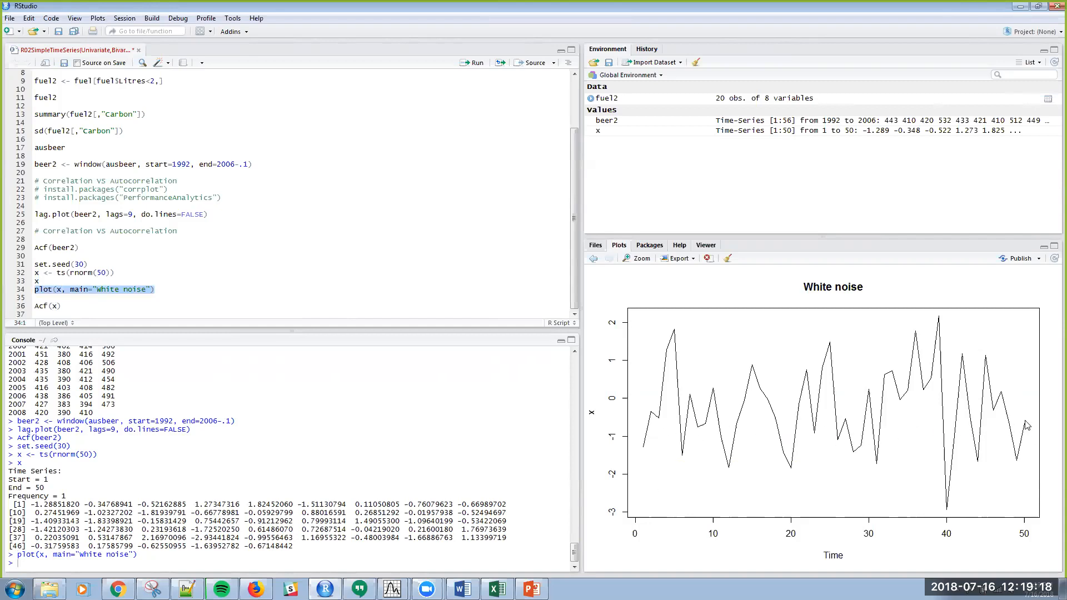
mouse_move(866, 408)
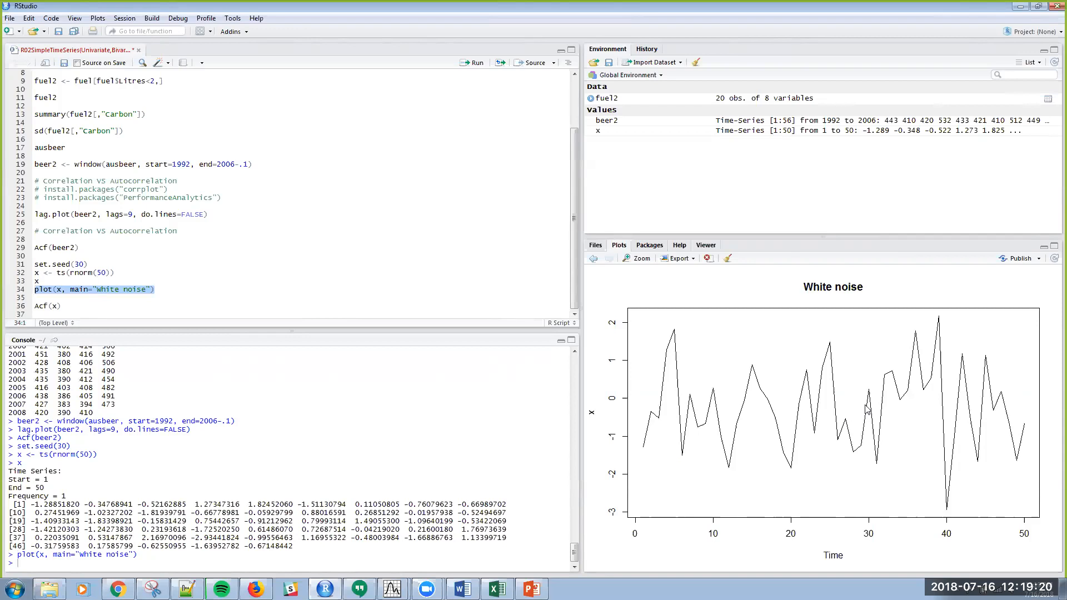
mouse_move(639, 425)
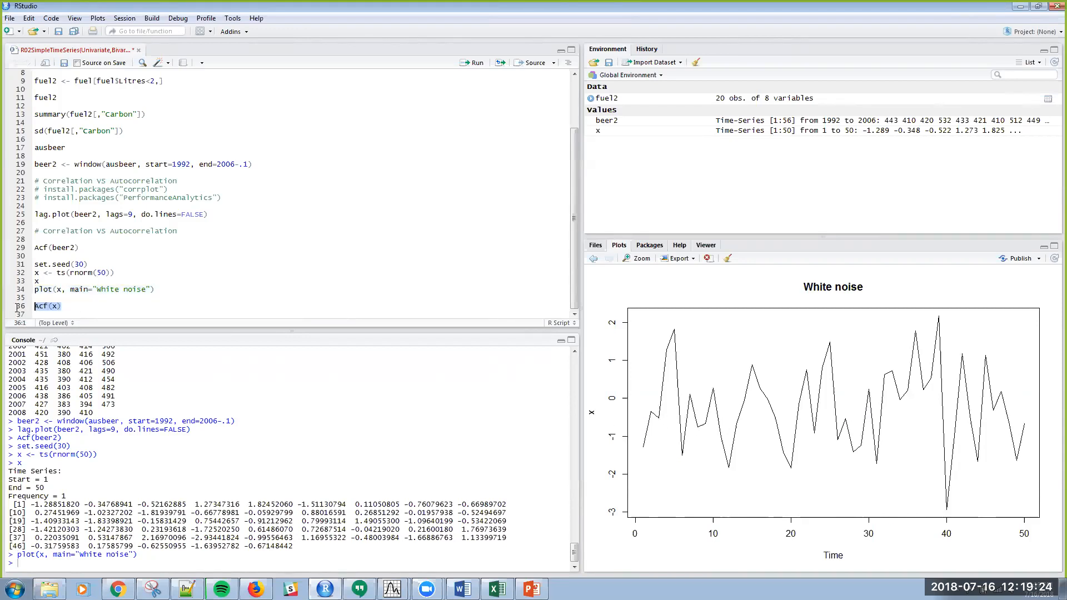
left_click(472, 61)
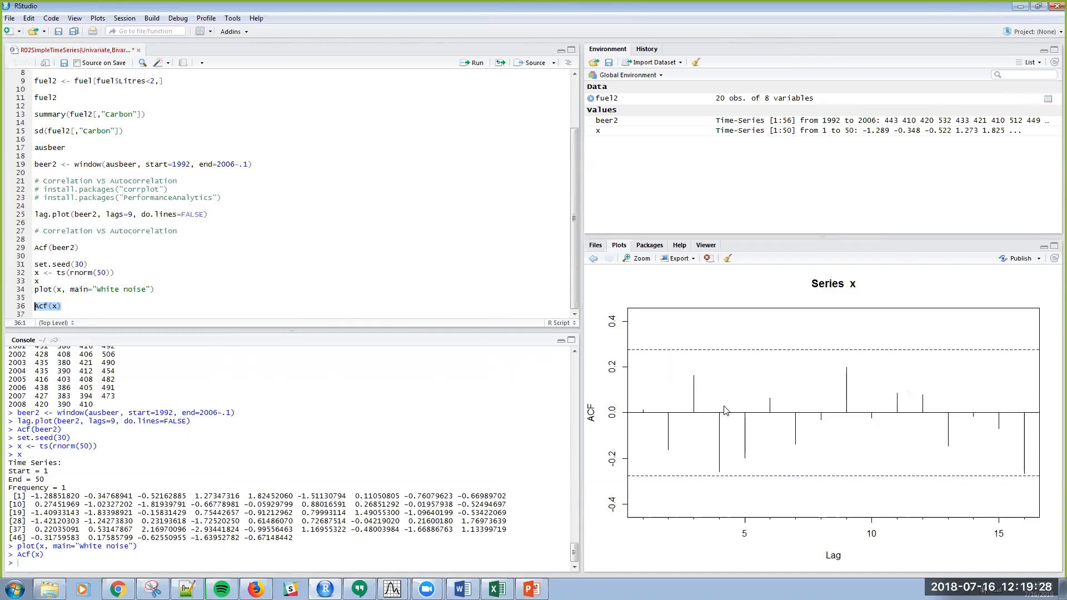
mouse_move(921, 434)
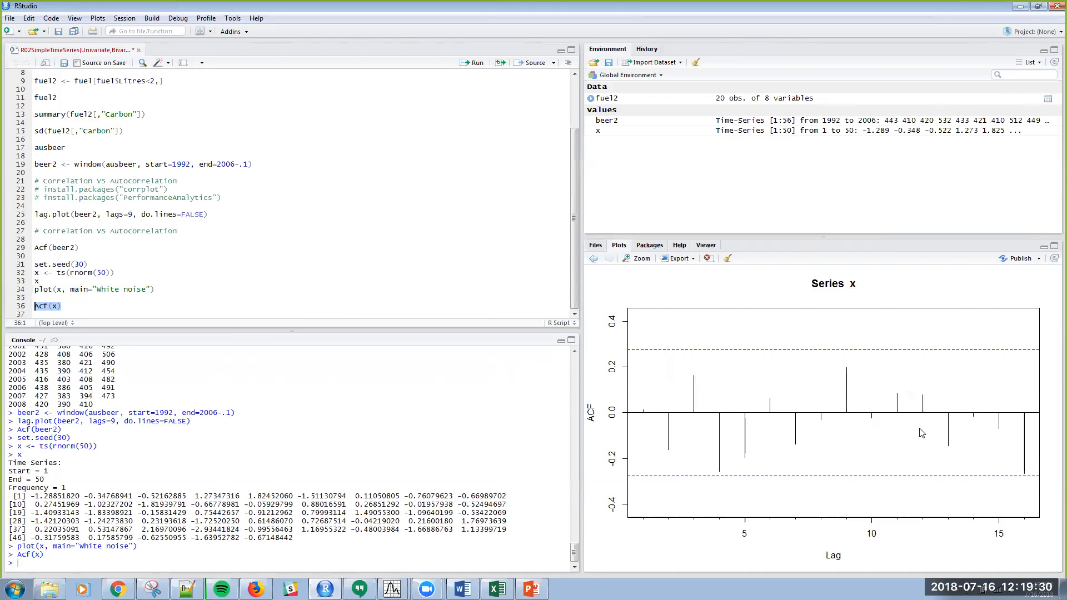
mouse_move(647, 413)
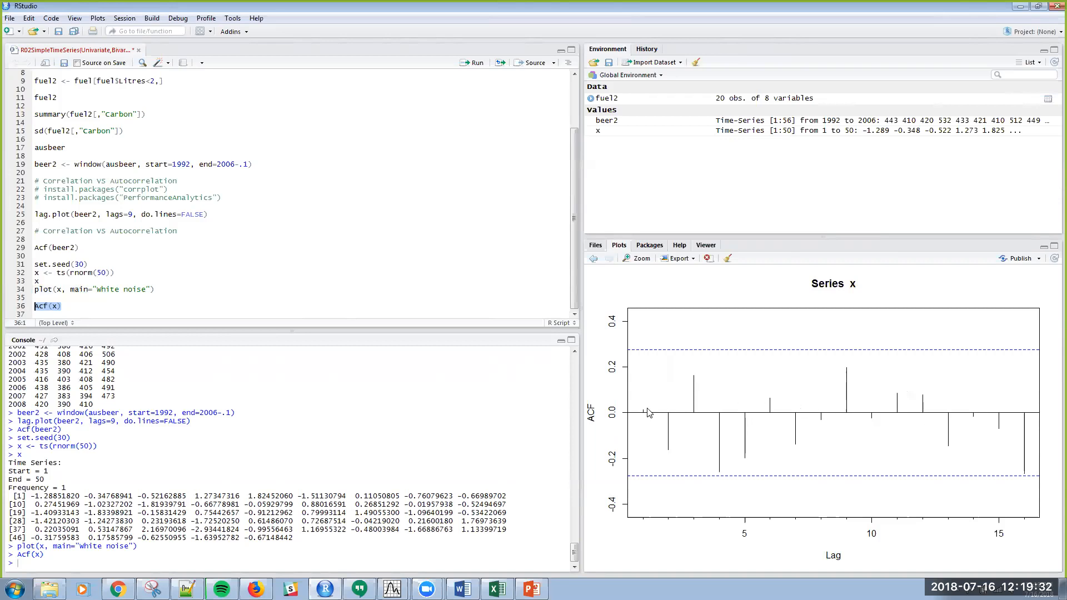
mouse_move(931, 400)
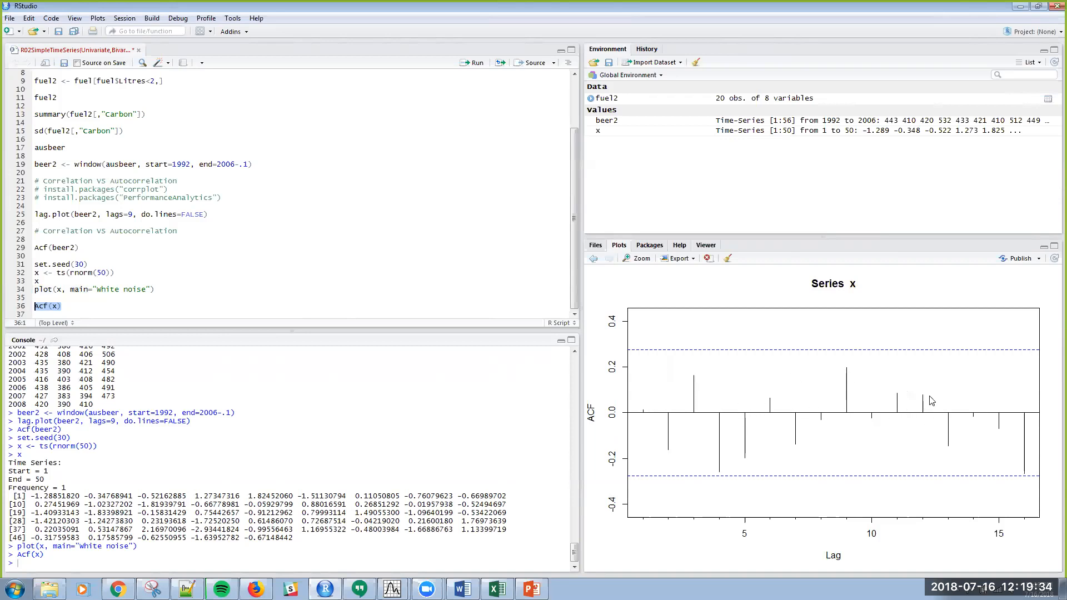
mouse_move(947, 82)
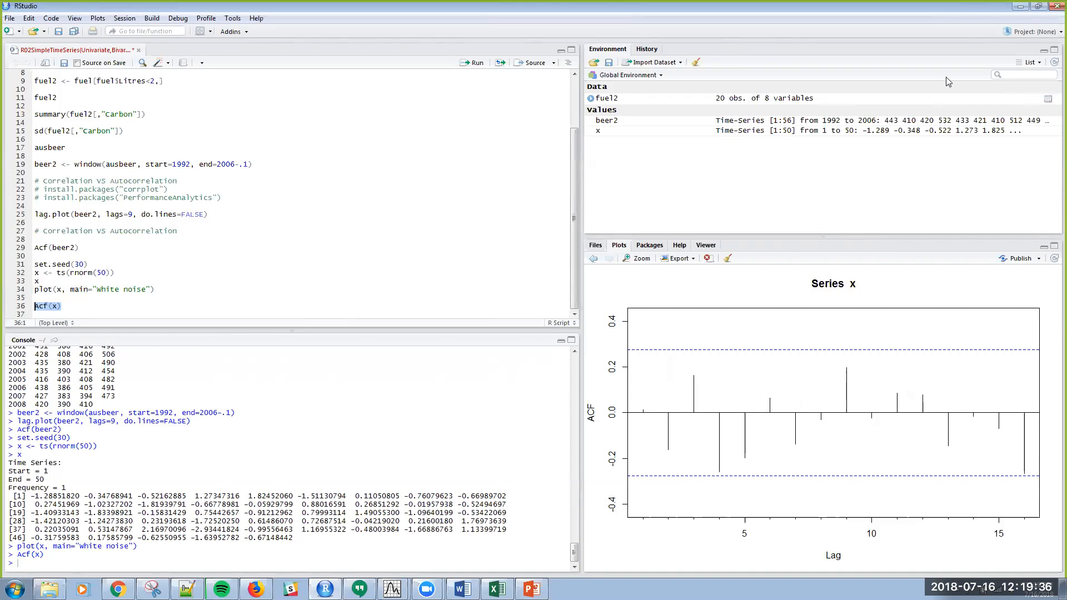
mouse_move(721, 525)
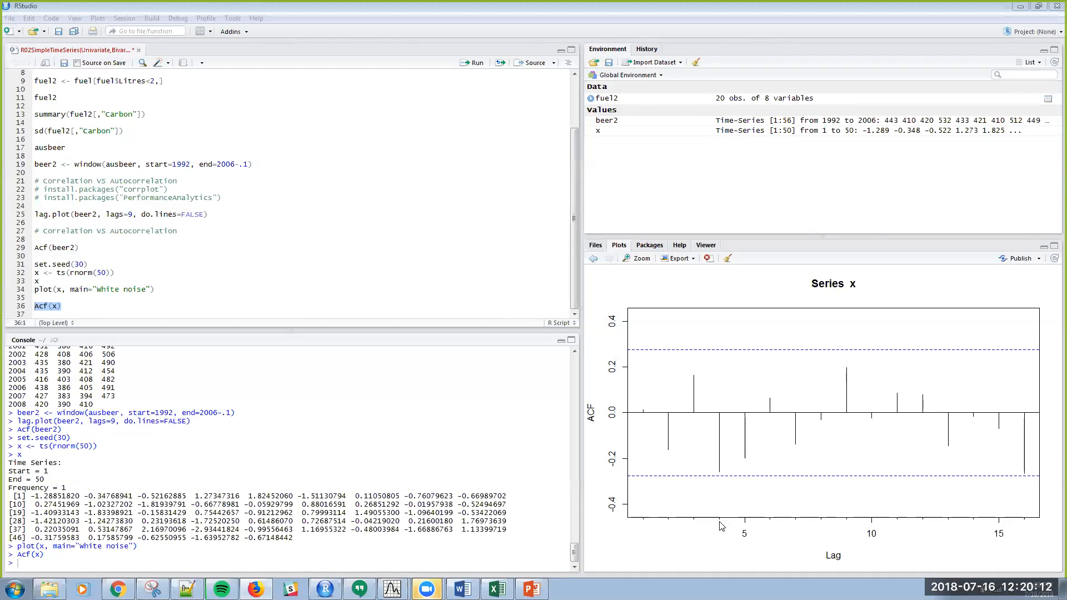
mouse_move(689, 430)
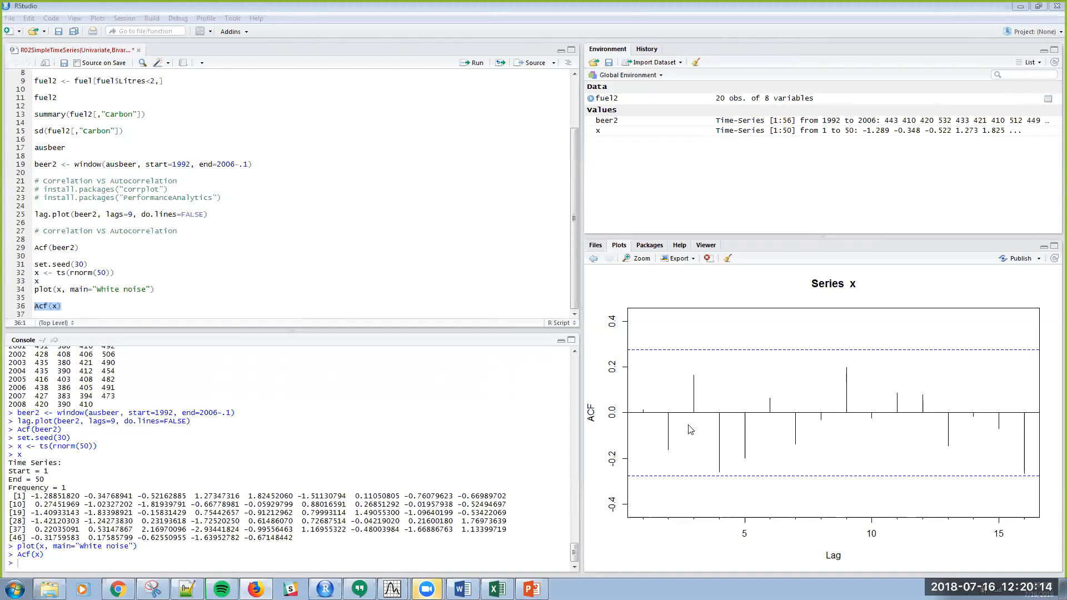
mouse_move(838, 477)
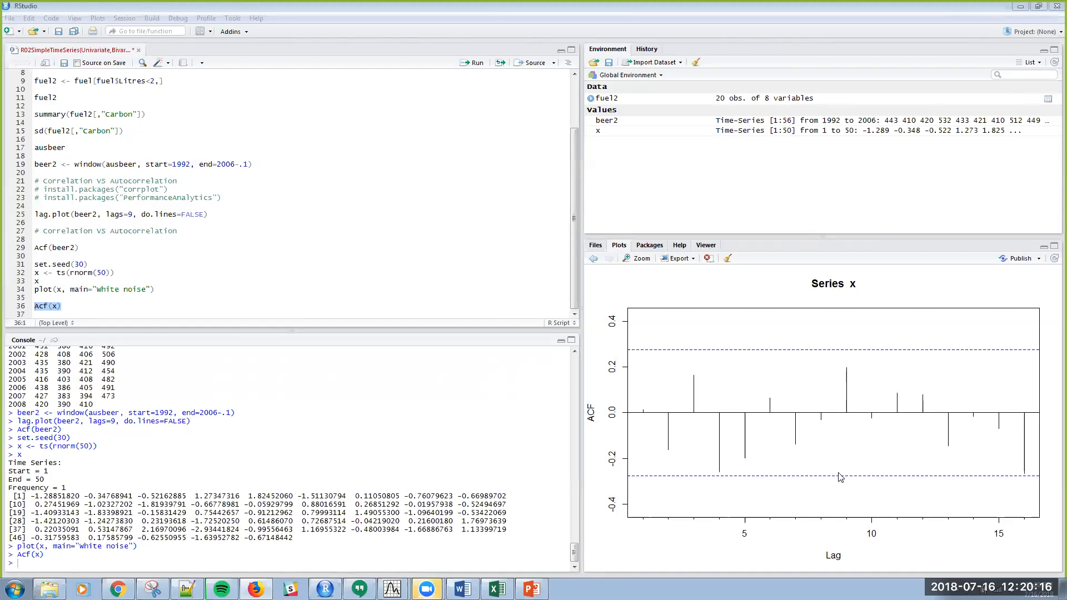
mouse_move(799, 354)
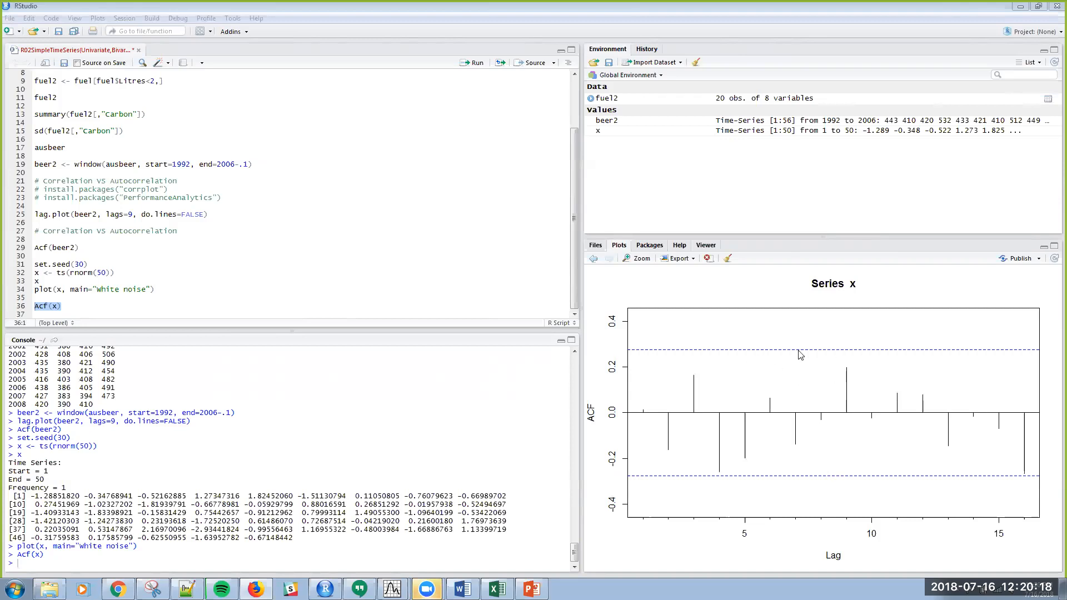
mouse_move(840, 355)
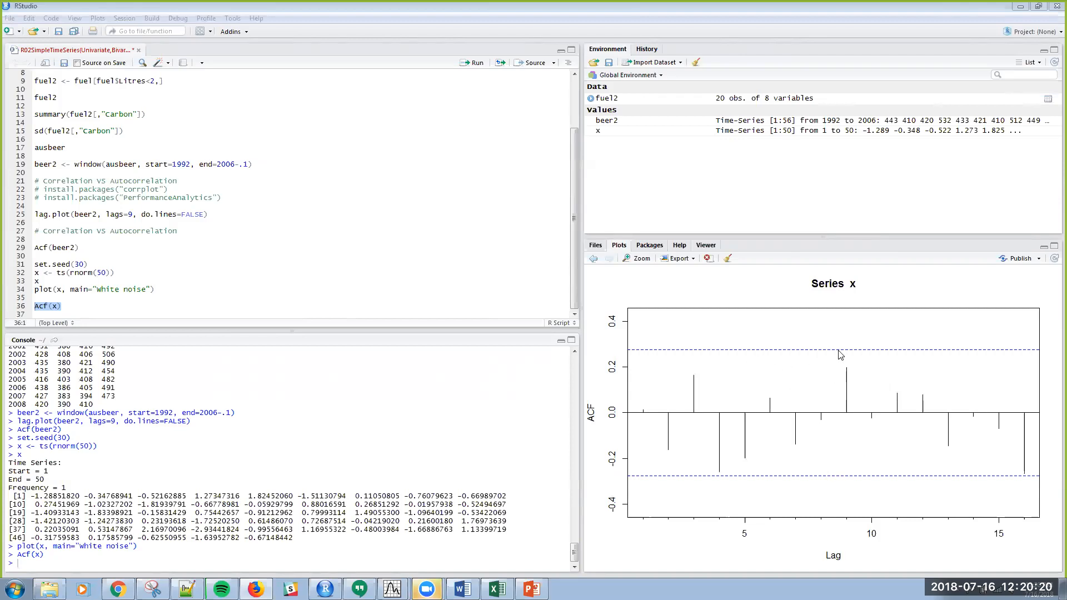
mouse_move(817, 393)
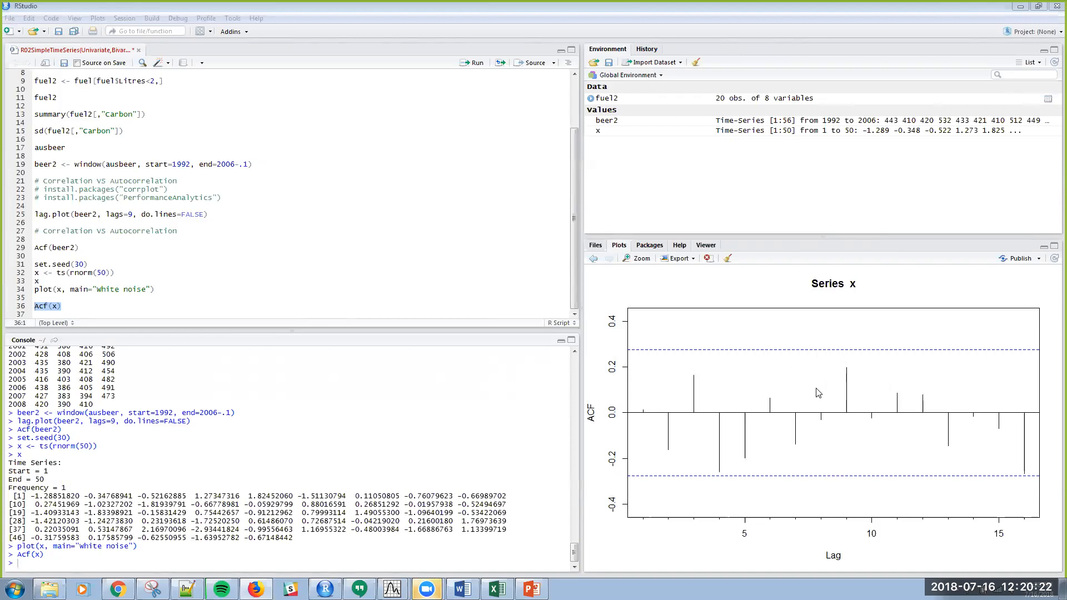
mouse_move(1041, 390)
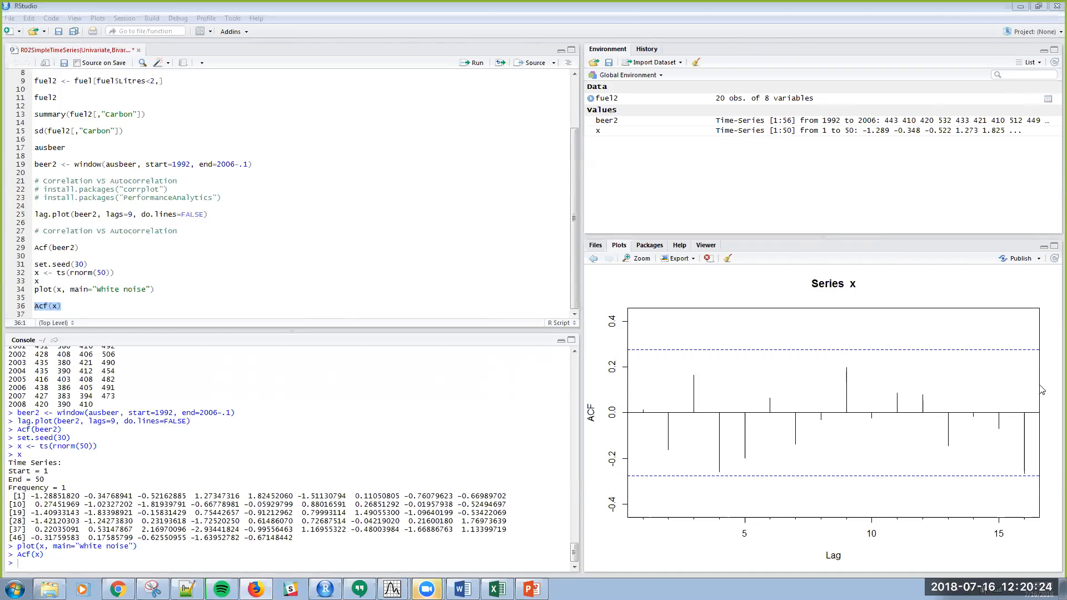
mouse_move(99, 279)
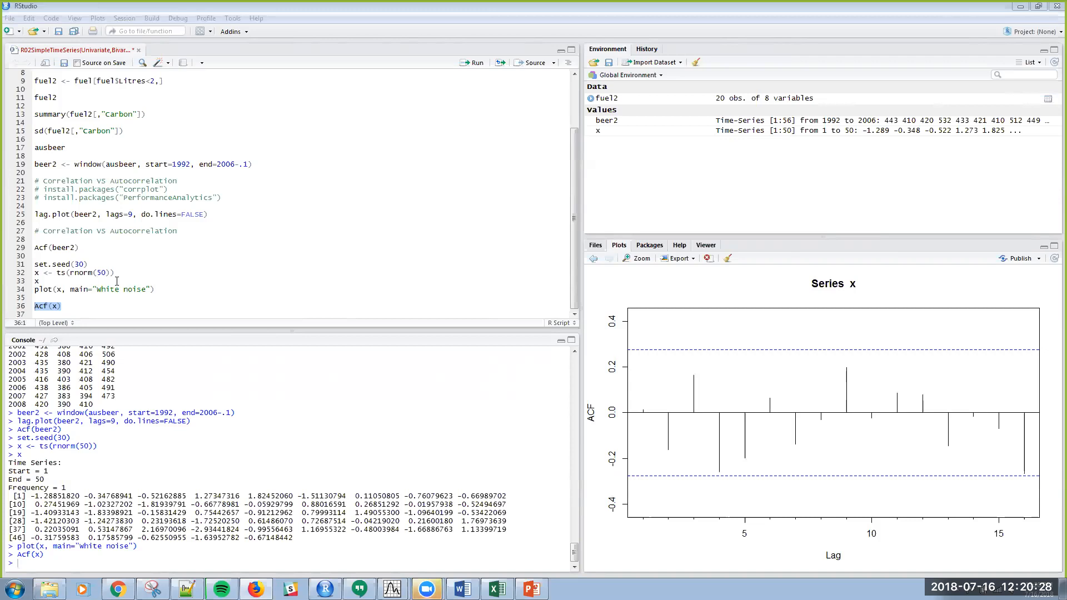
mouse_move(629, 449)
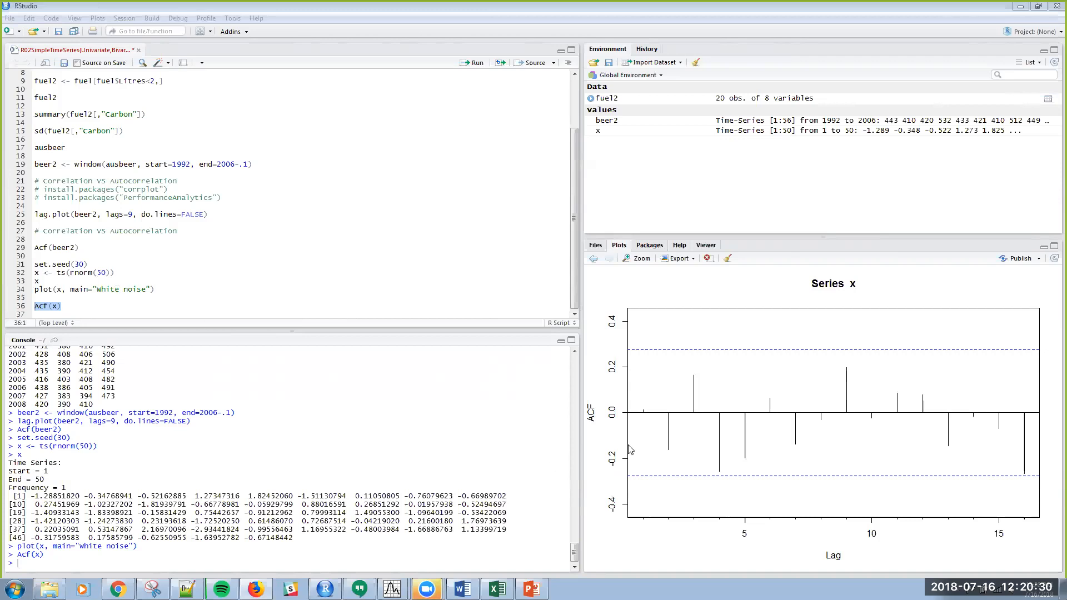
mouse_move(1040, 425)
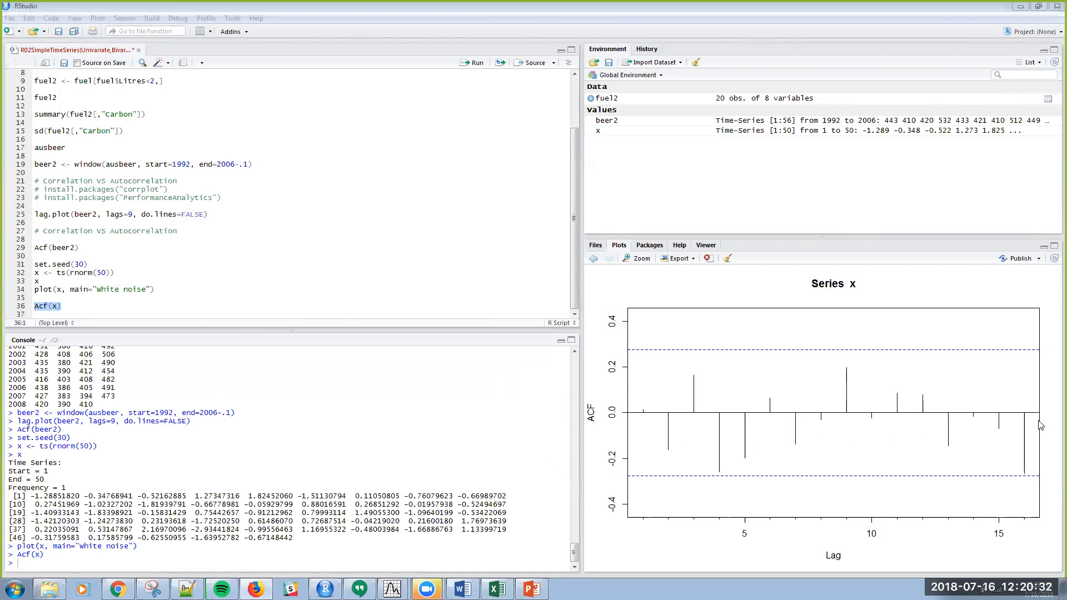
mouse_move(993, 424)
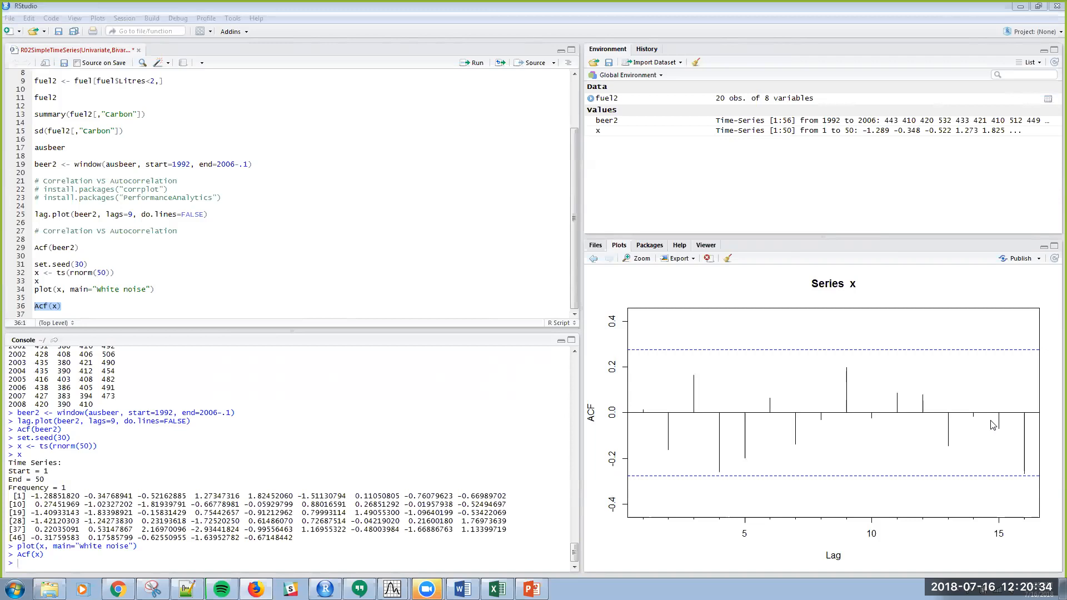
mouse_move(855, 343)
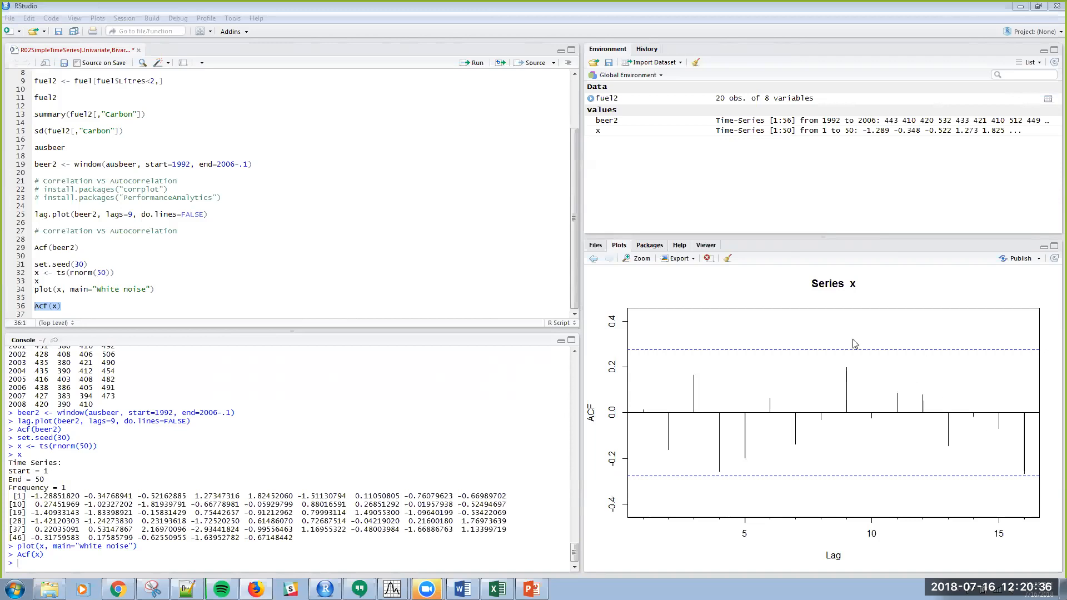
mouse_move(704, 391)
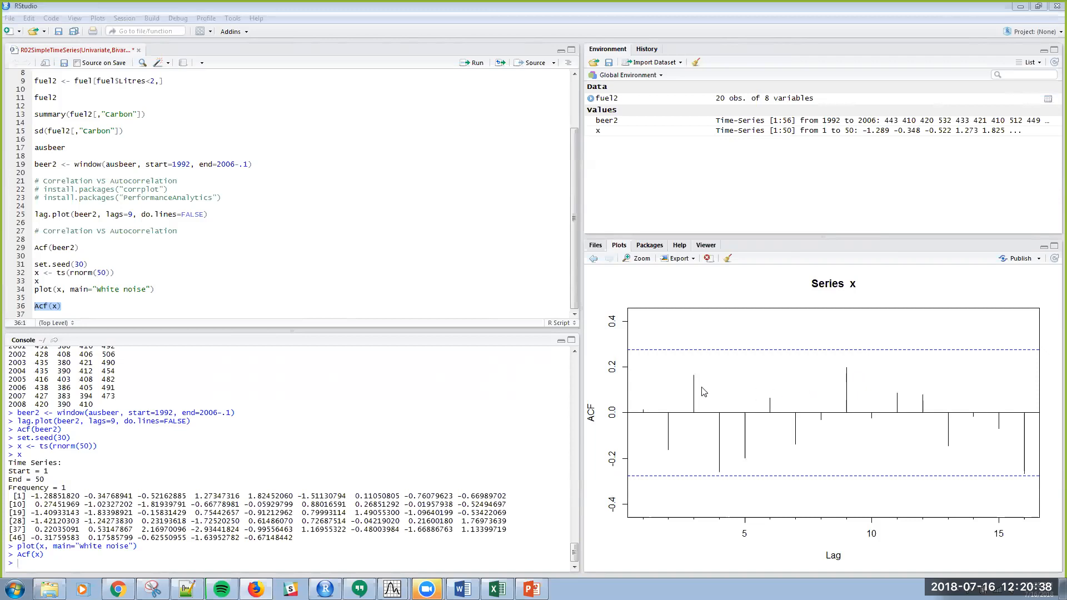
mouse_move(638, 351)
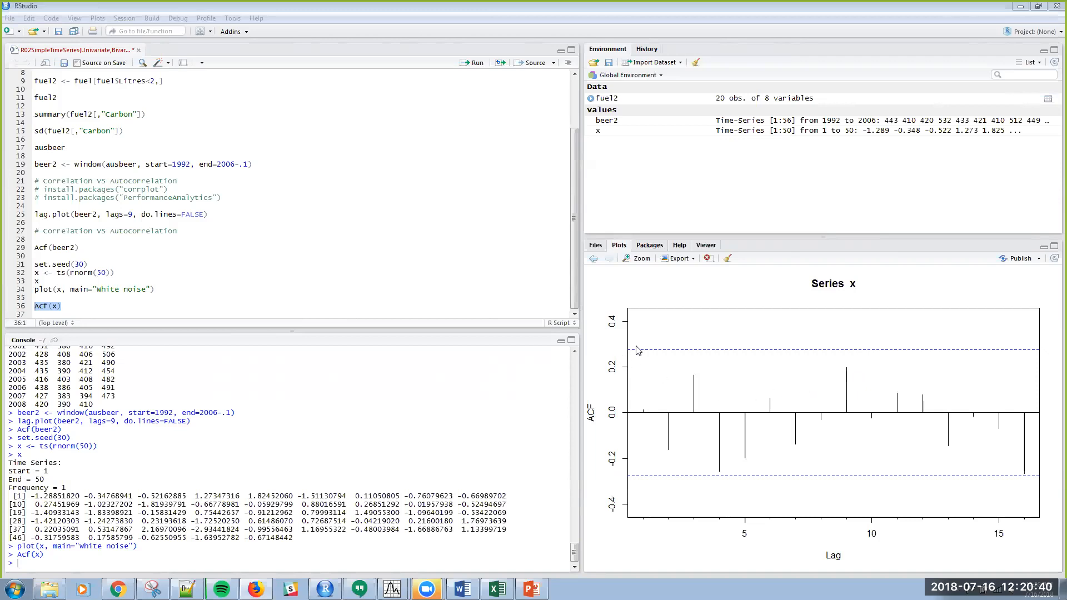
mouse_move(650, 362)
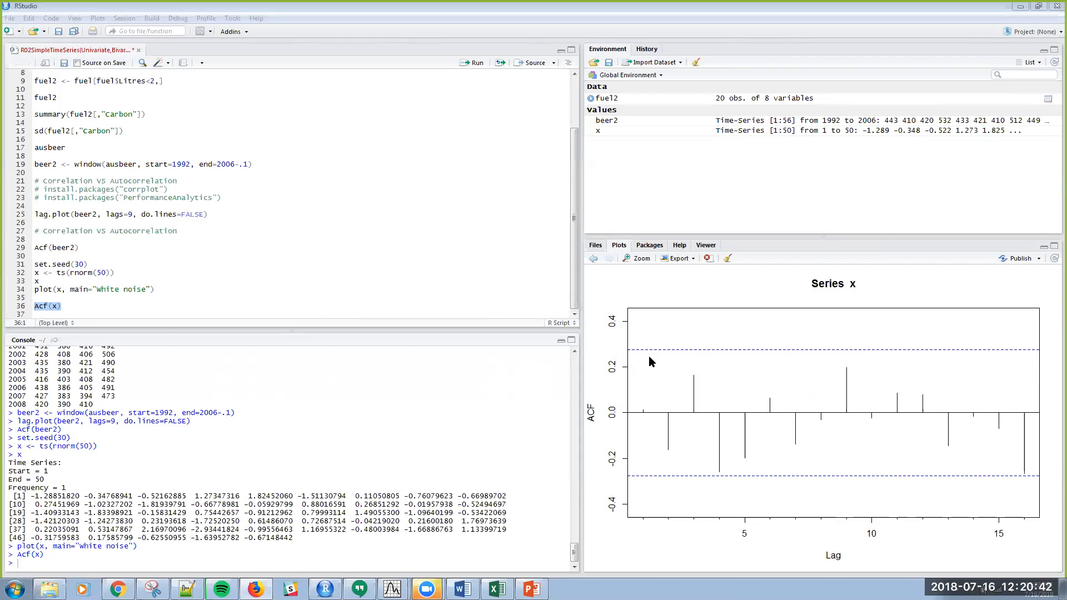
mouse_move(693, 409)
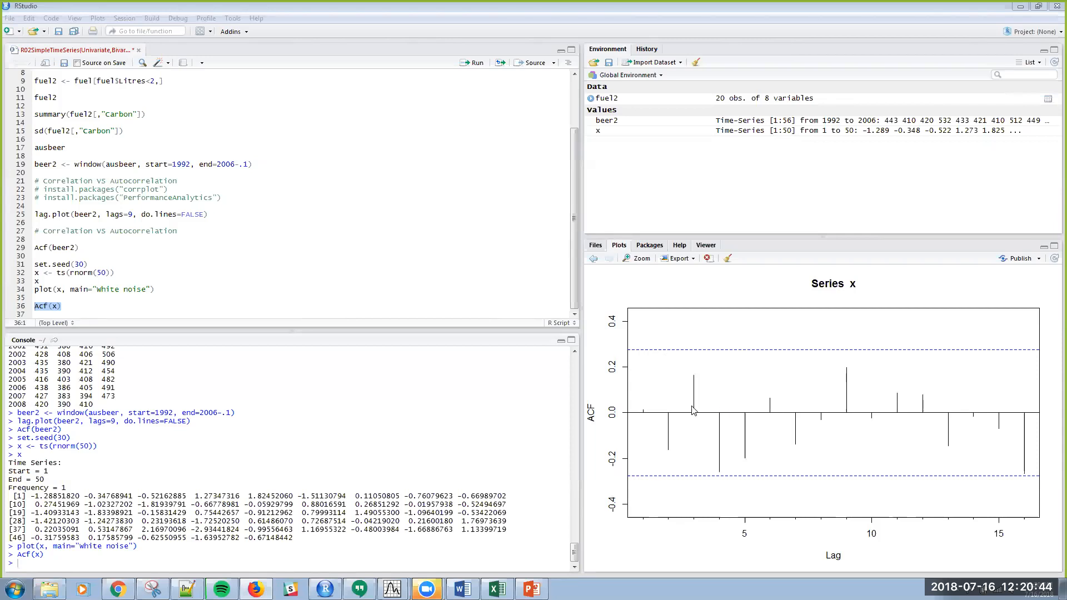
mouse_move(901, 409)
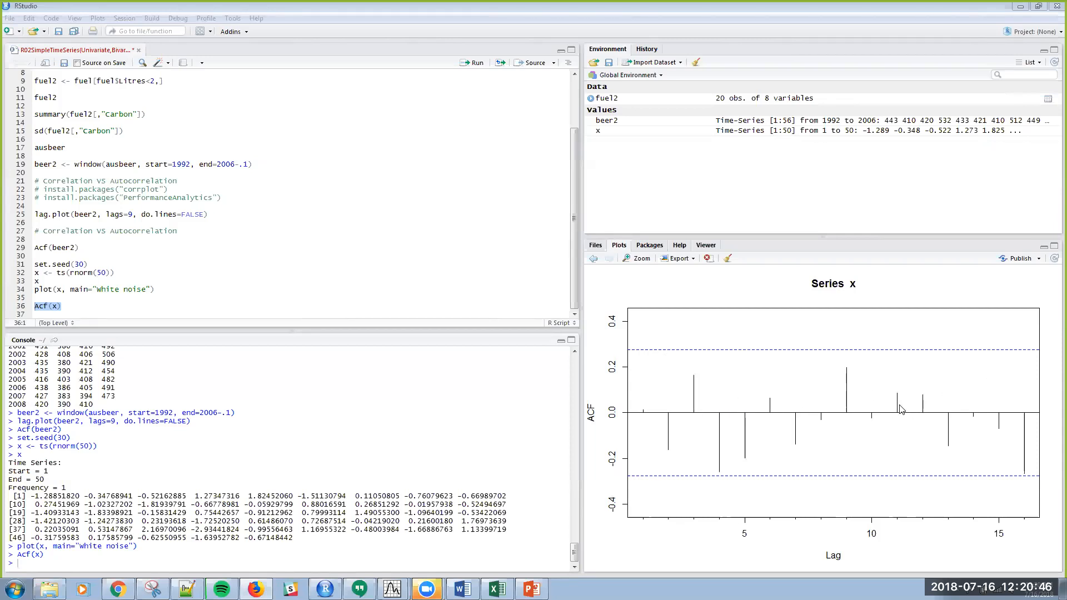
mouse_move(963, 415)
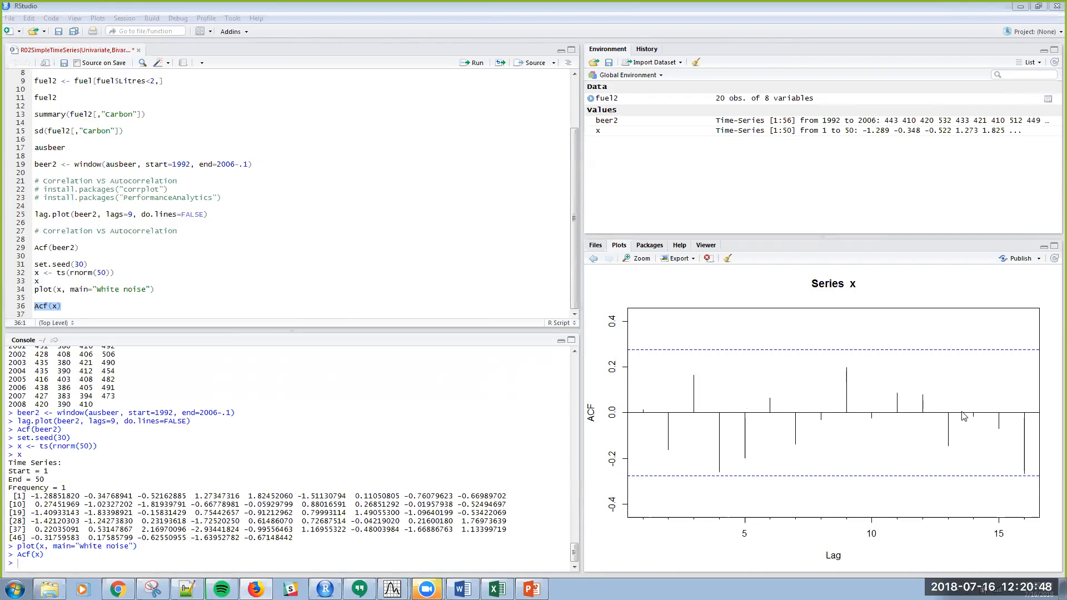
mouse_move(782, 365)
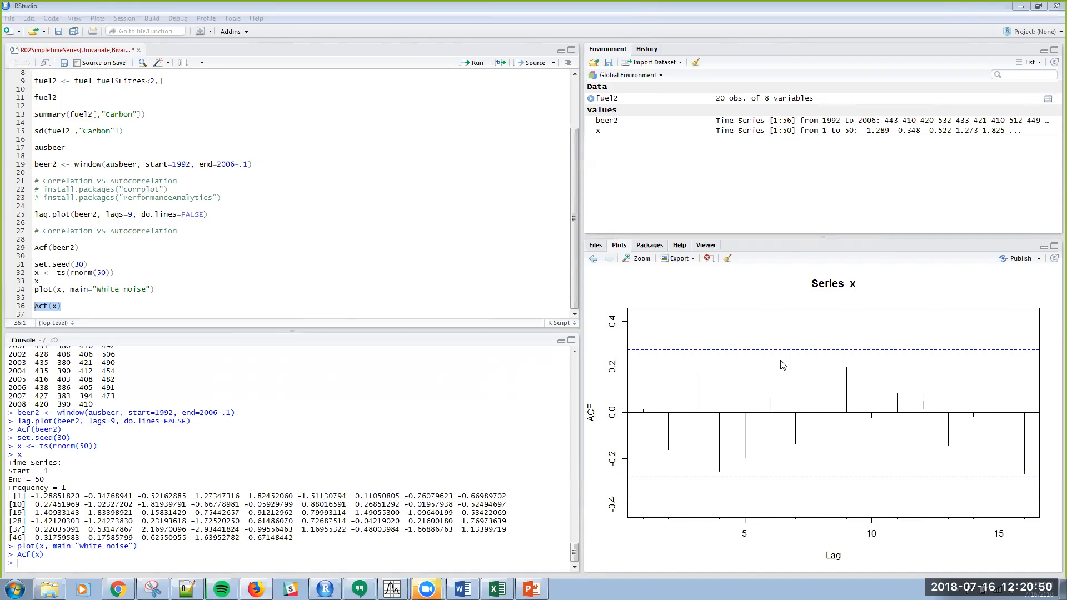
mouse_move(767, 387)
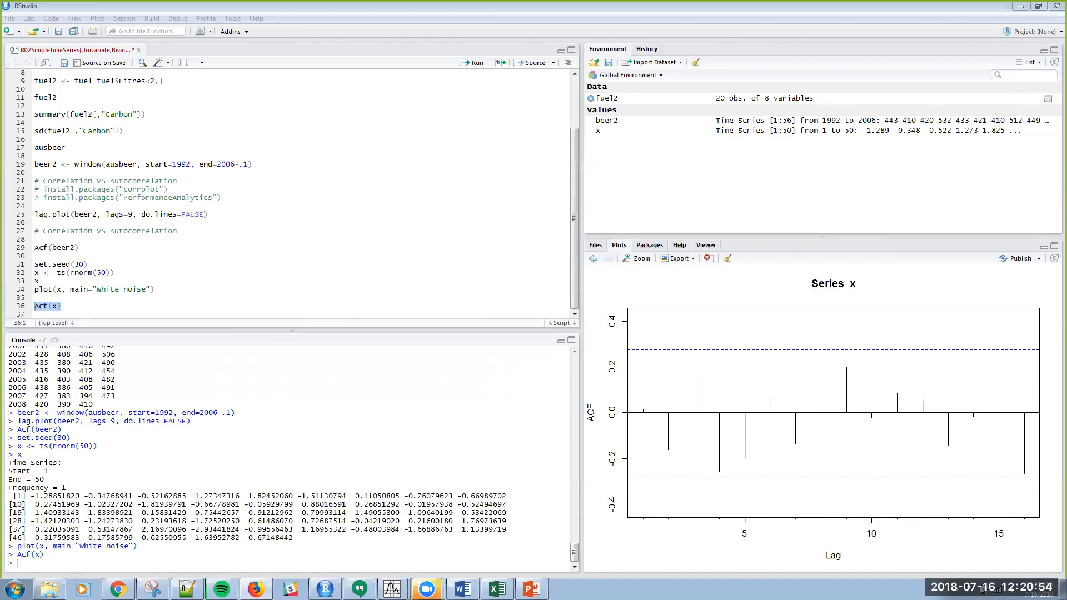
Step: Bring PowerPoint forward and show the Questions & Contact 'Thank you' slide
left_click(531, 588)
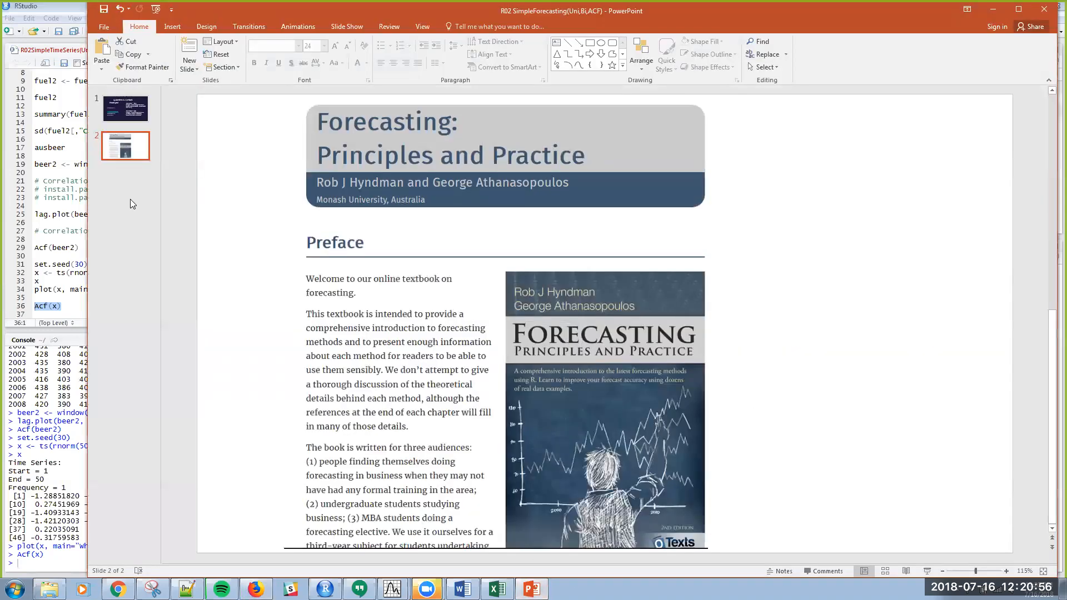
left_click(125, 109)
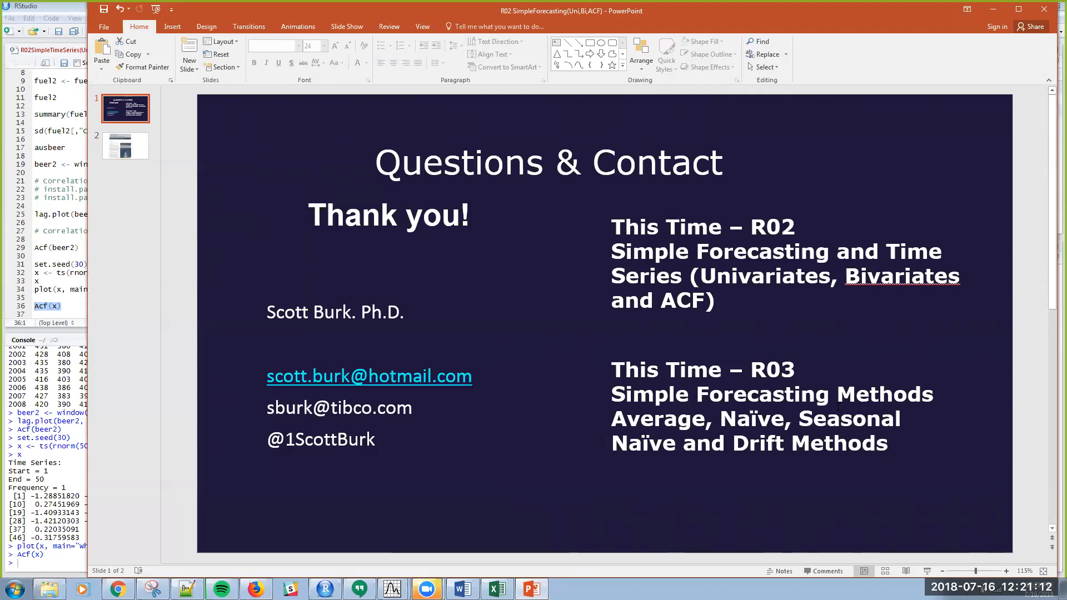
mouse_move(482, 375)
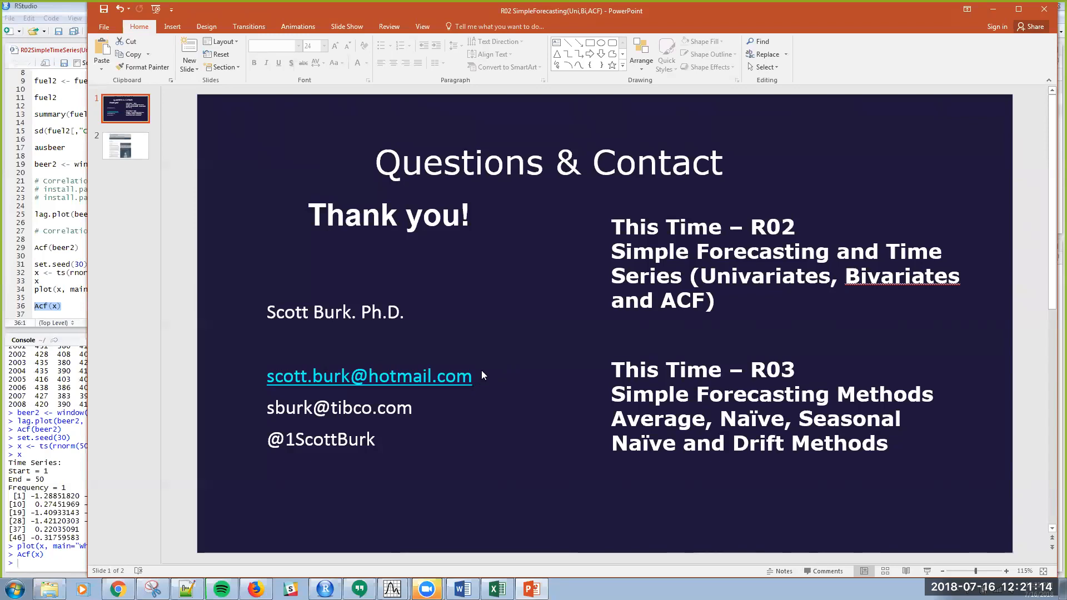
mouse_move(490, 382)
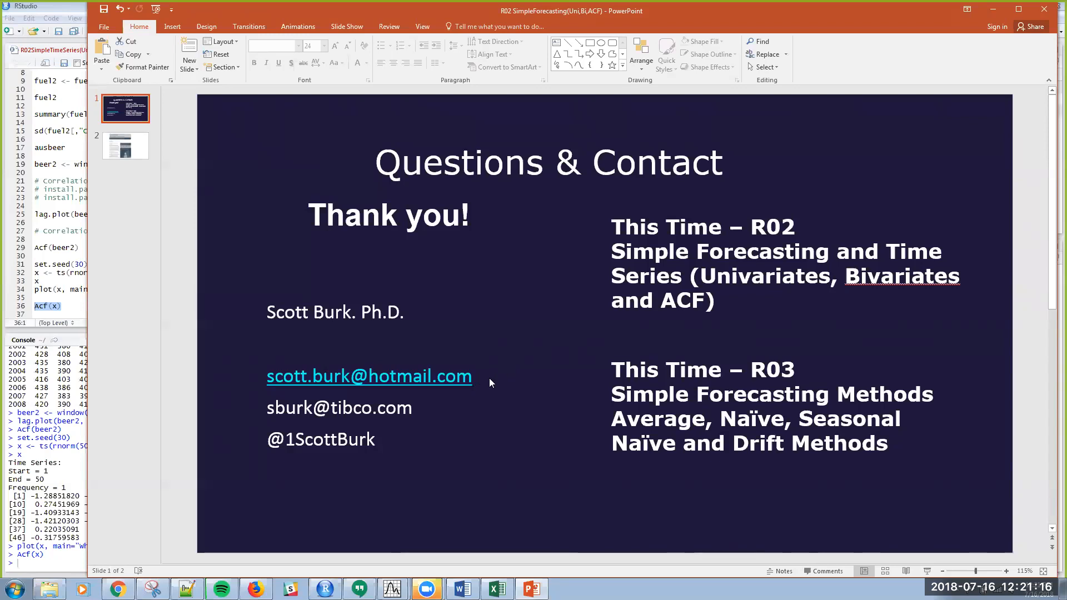
mouse_move(513, 401)
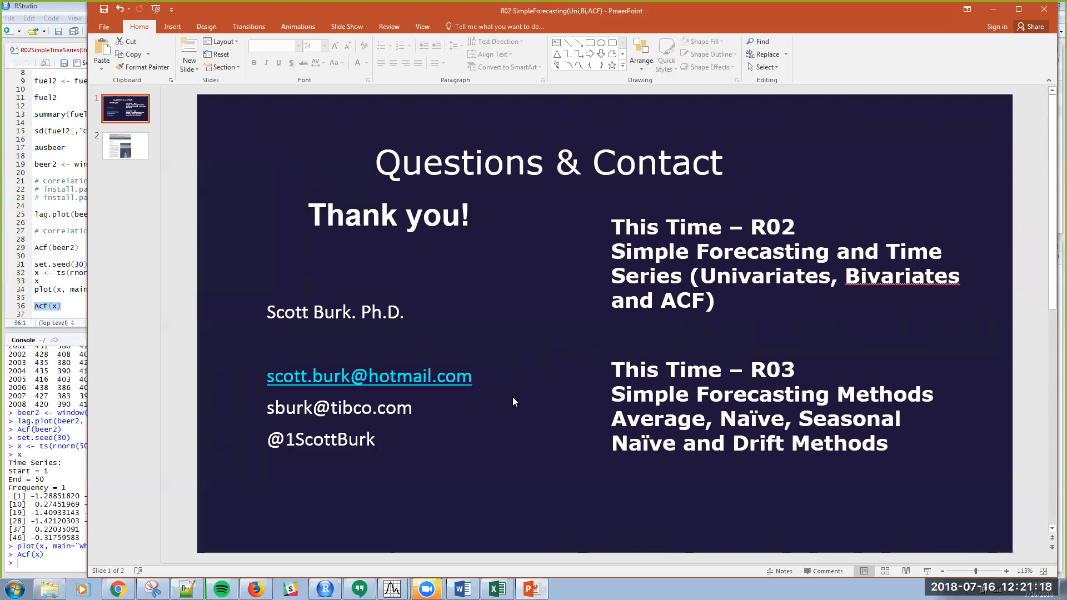
mouse_move(900, 8)
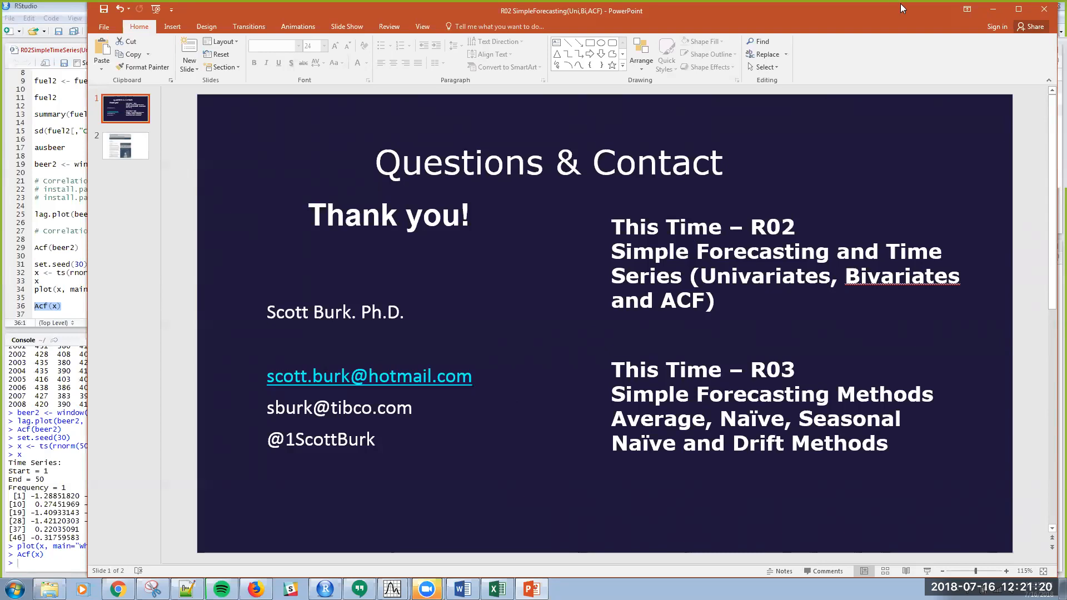